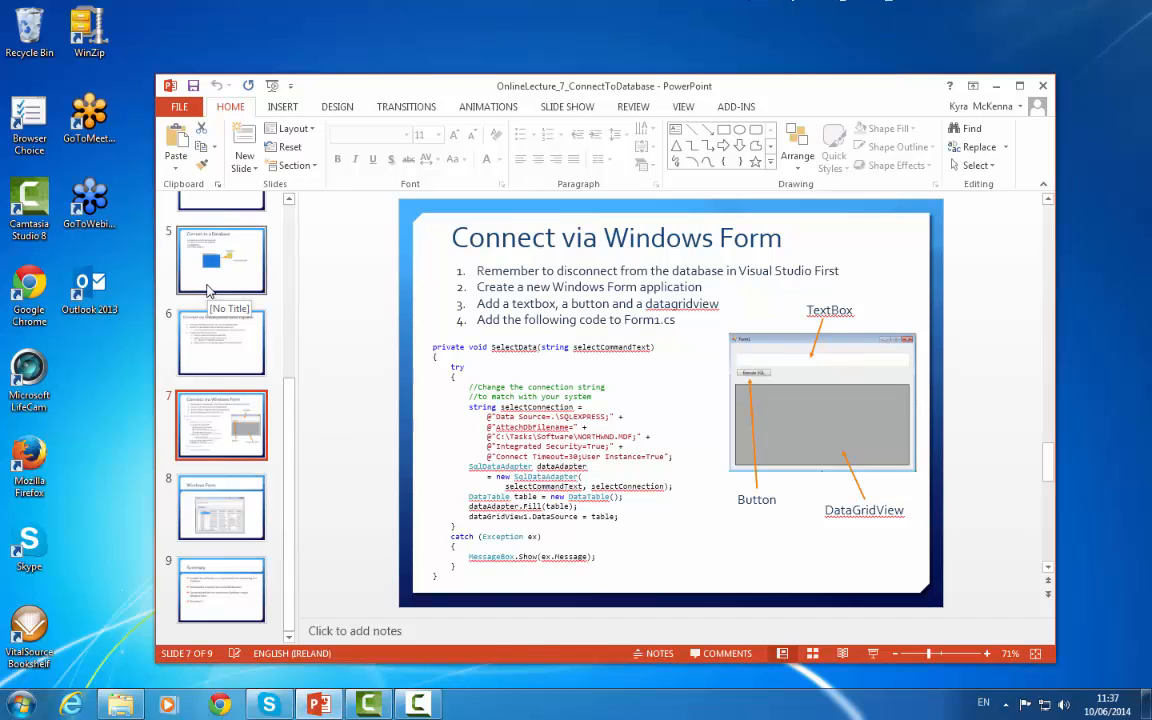
Show the Connect to a Database slide with the Windows Form and NorthWnd diagram
click(220, 260)
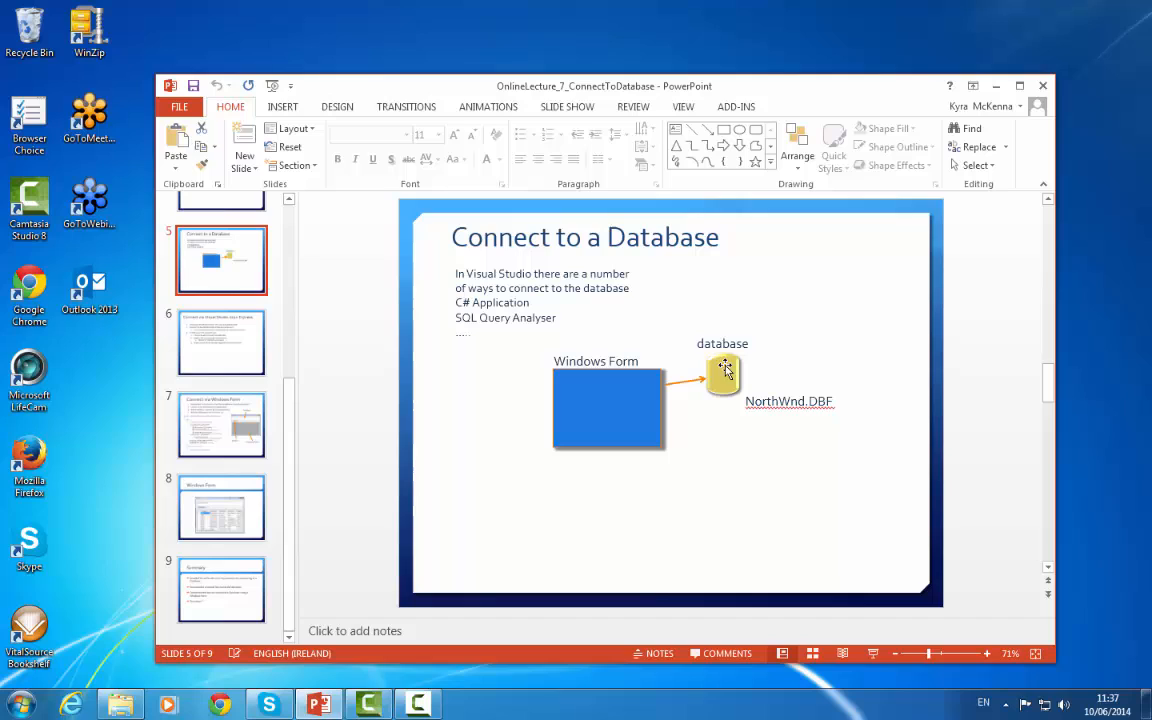
mouse_move(828, 414)
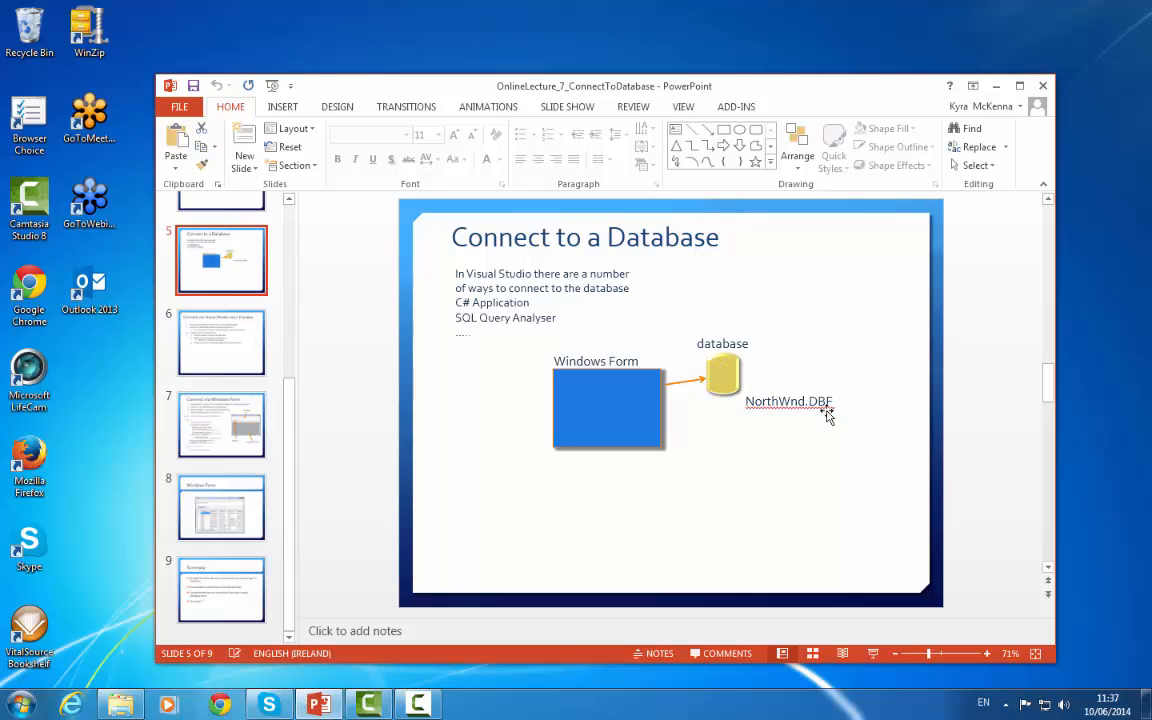
mouse_move(576, 420)
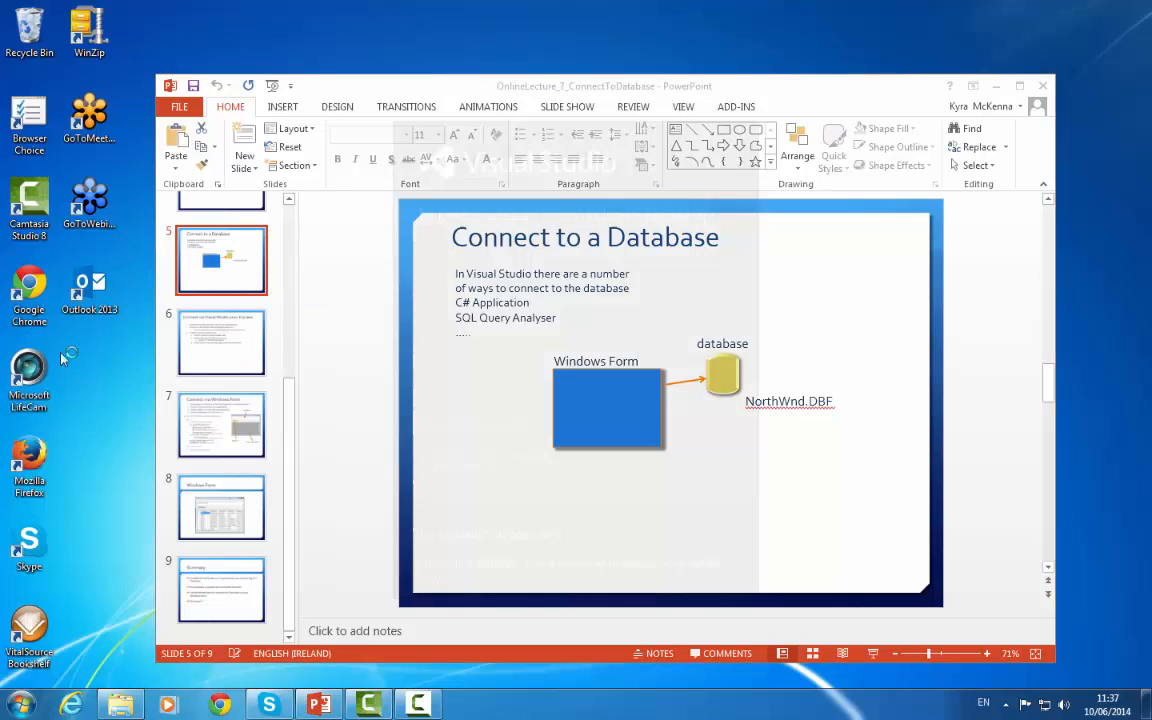
Create a new Windows Forms Application project named MySuperDBApp from Visual Studio
click(468, 704)
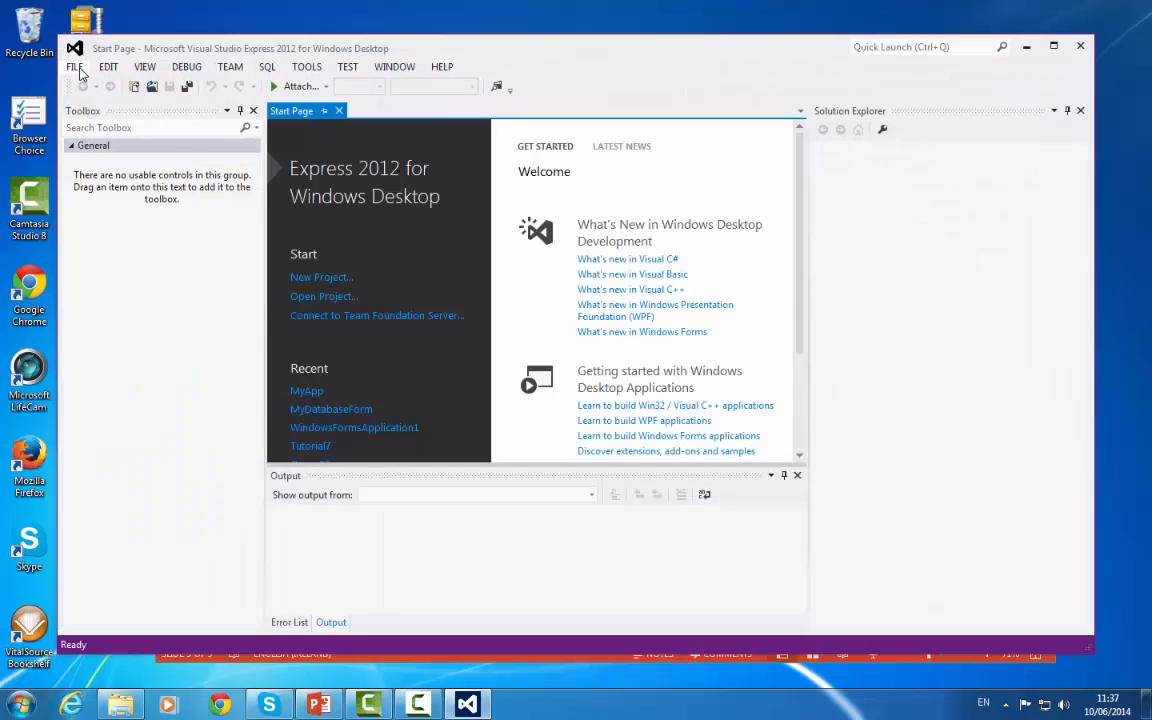
click(320, 276)
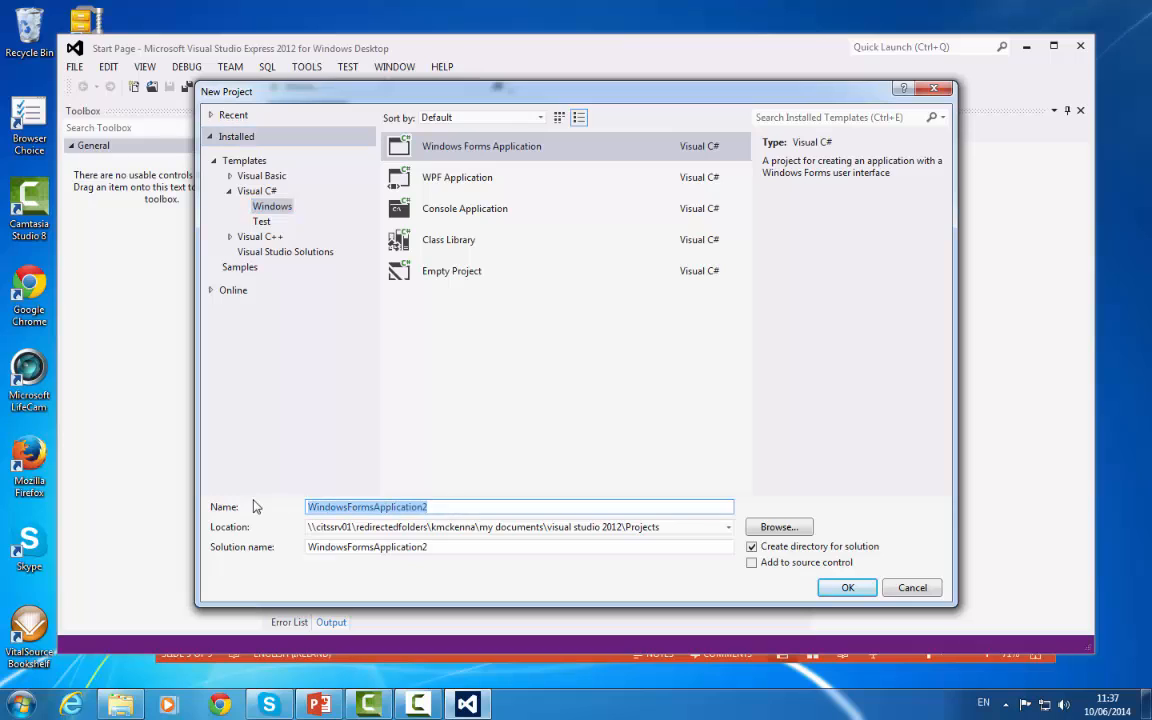
text(My)
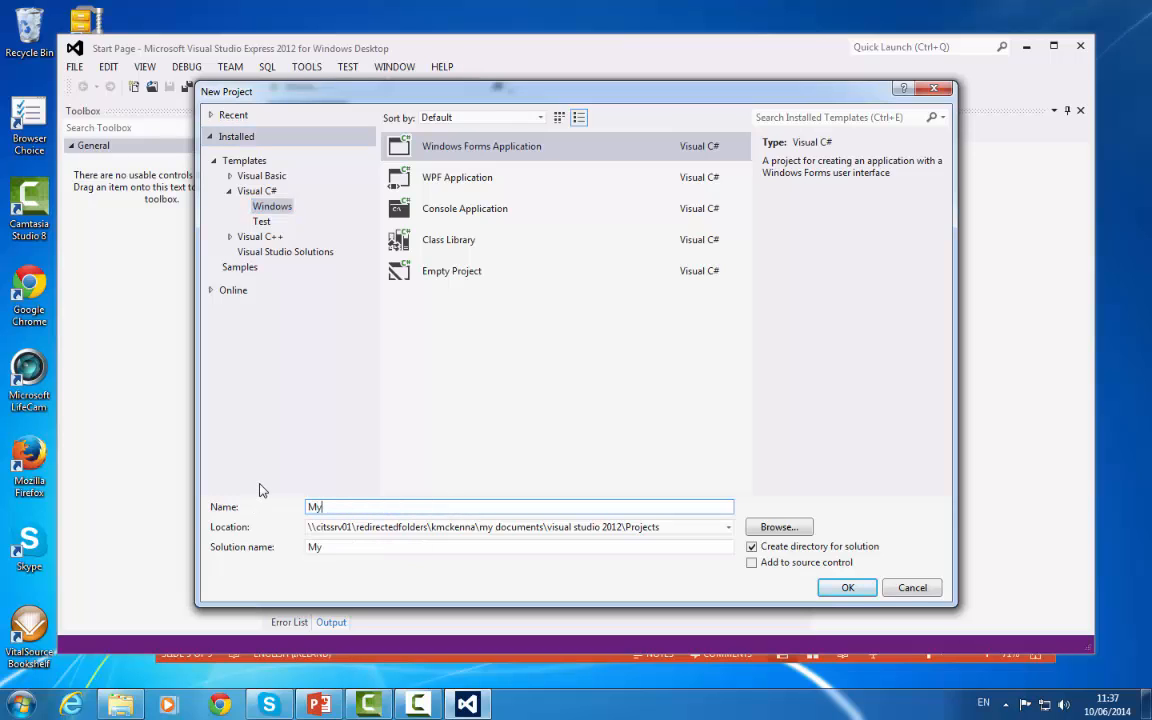
text(Super)
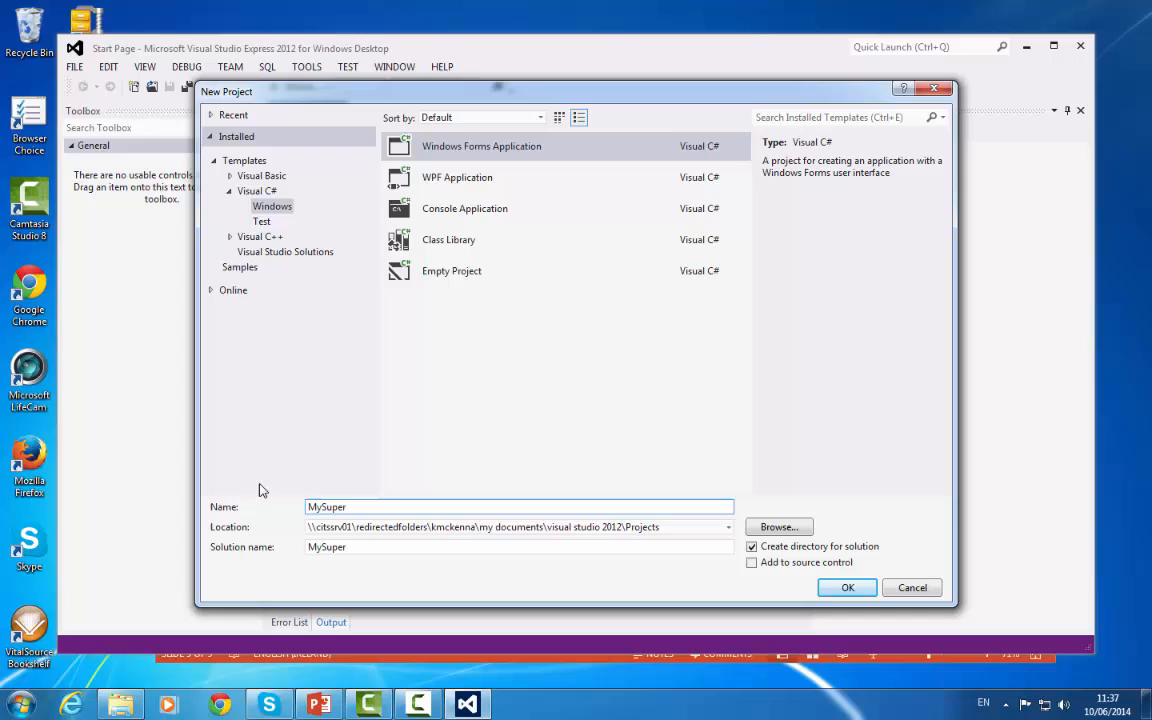
text(DBApp)
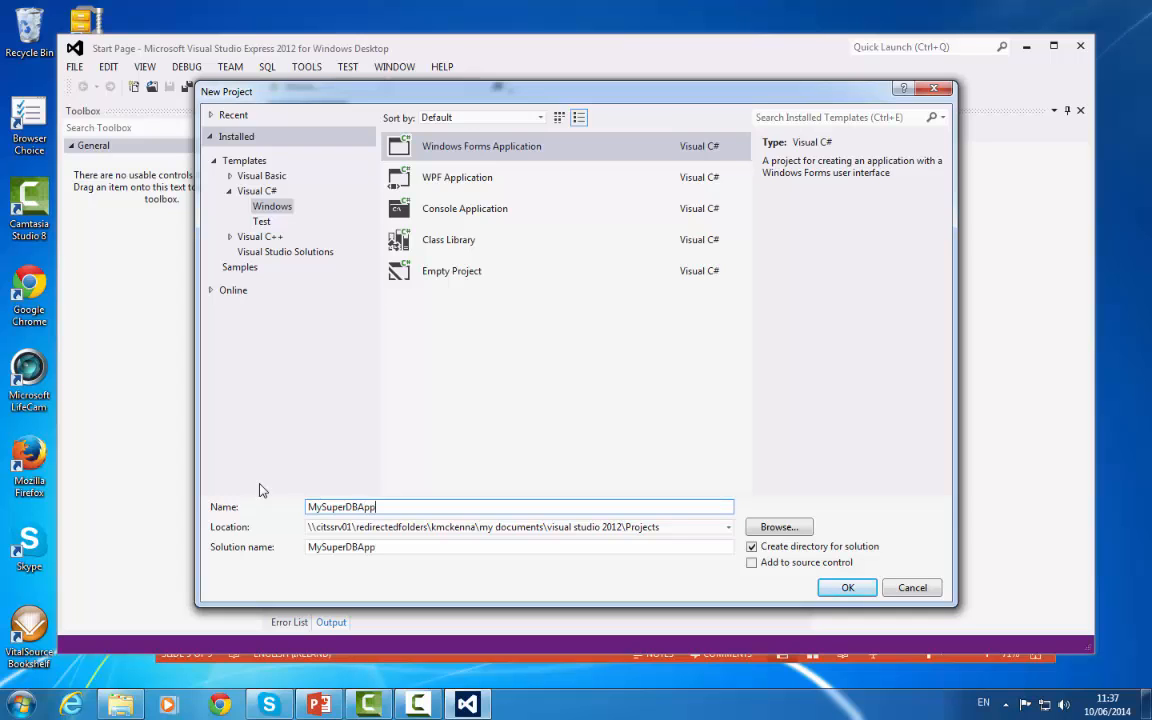
click(846, 588)
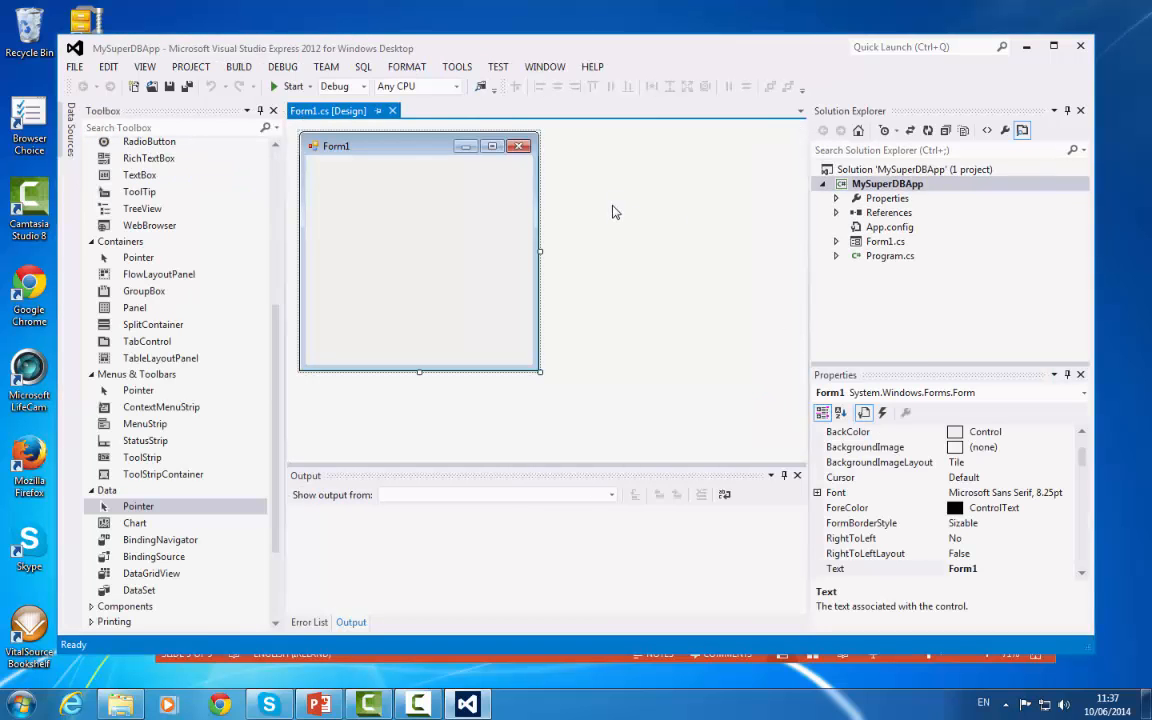
mouse_move(532, 140)
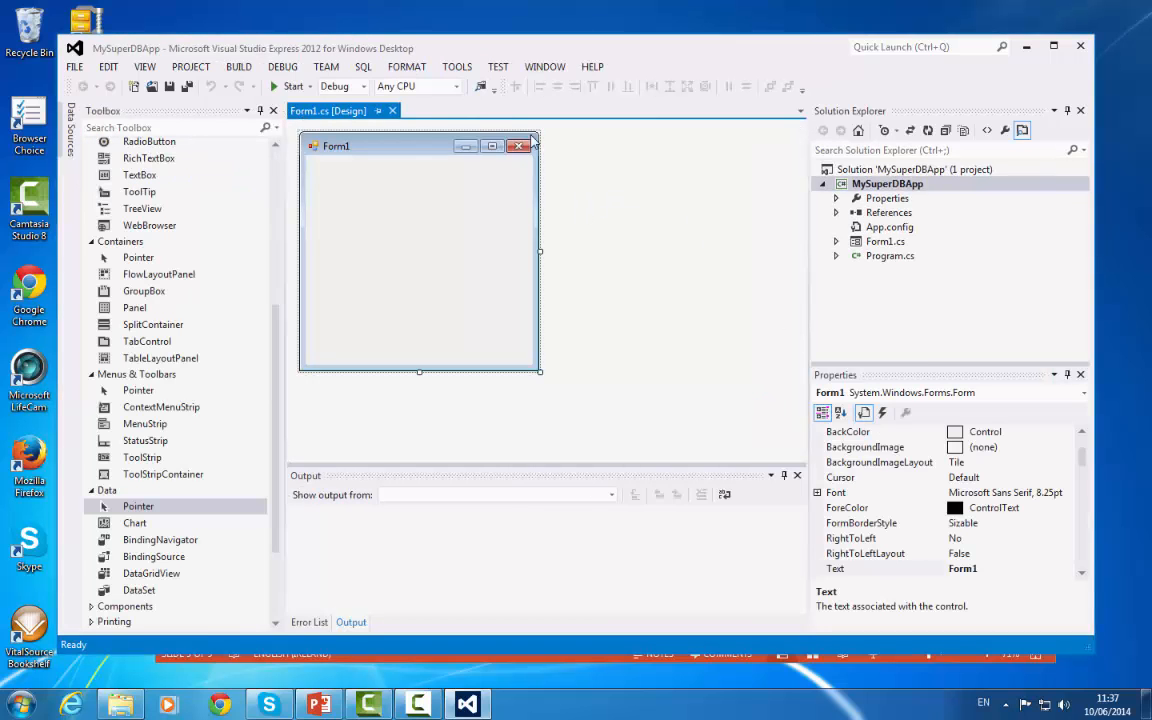
mouse_move(438, 392)
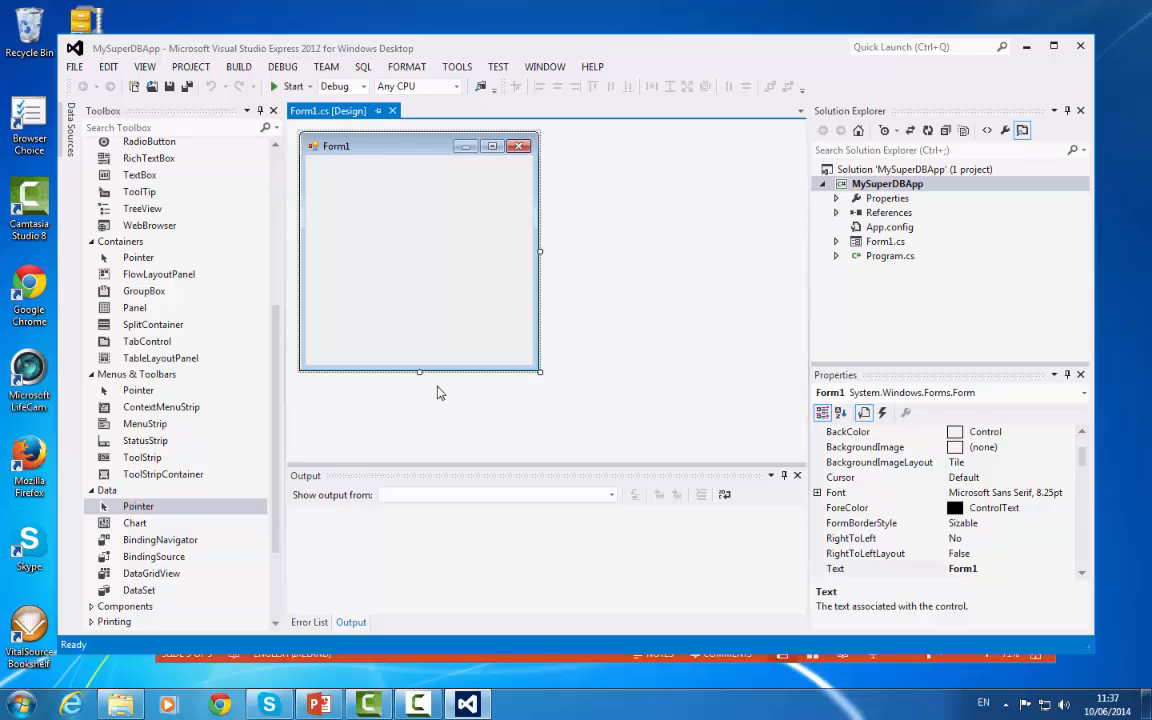
mouse_move(930, 518)
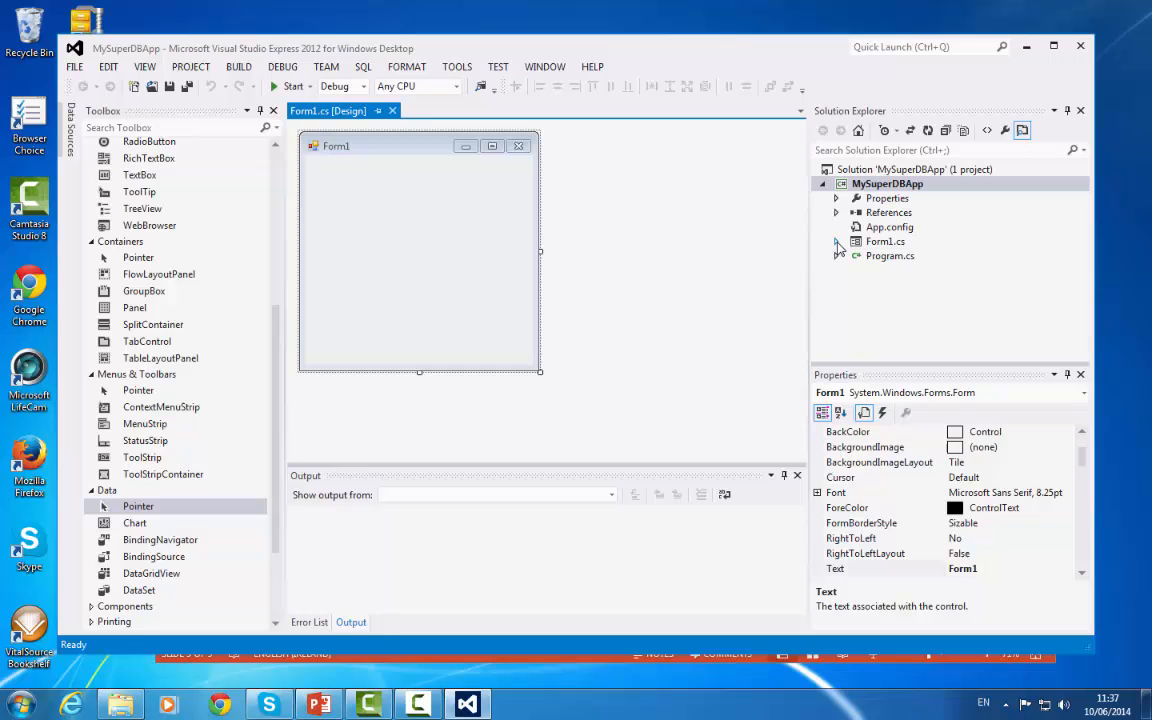
click(836, 240)
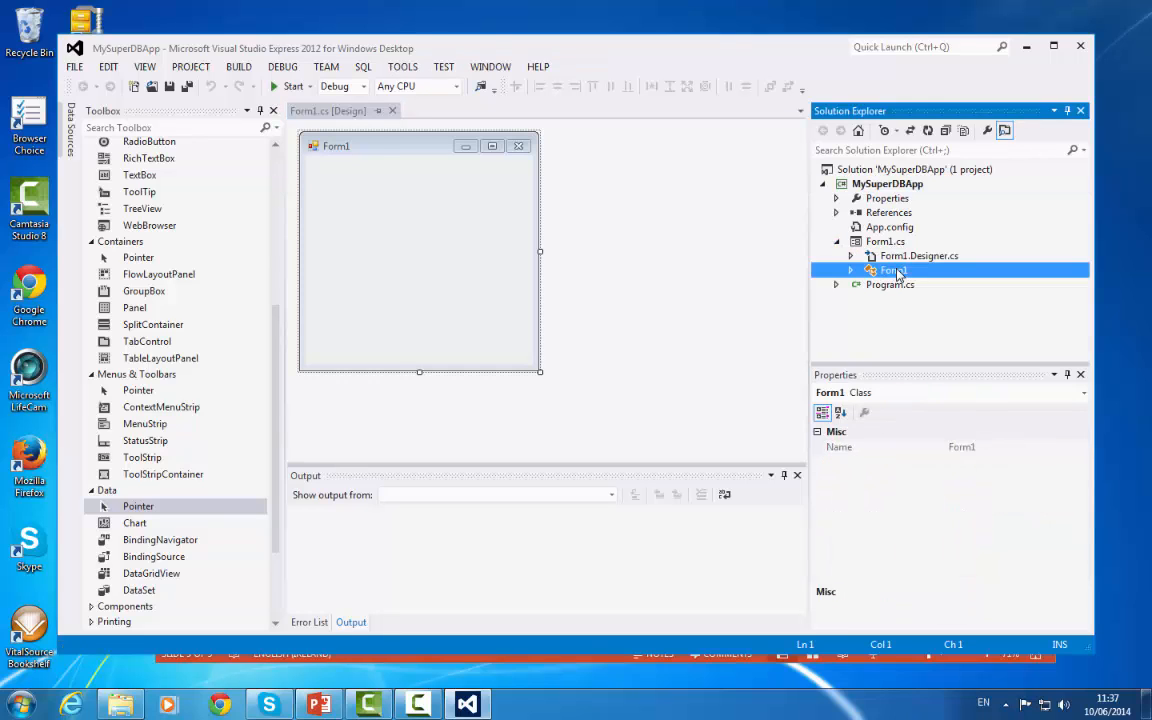
double_click(892, 270)
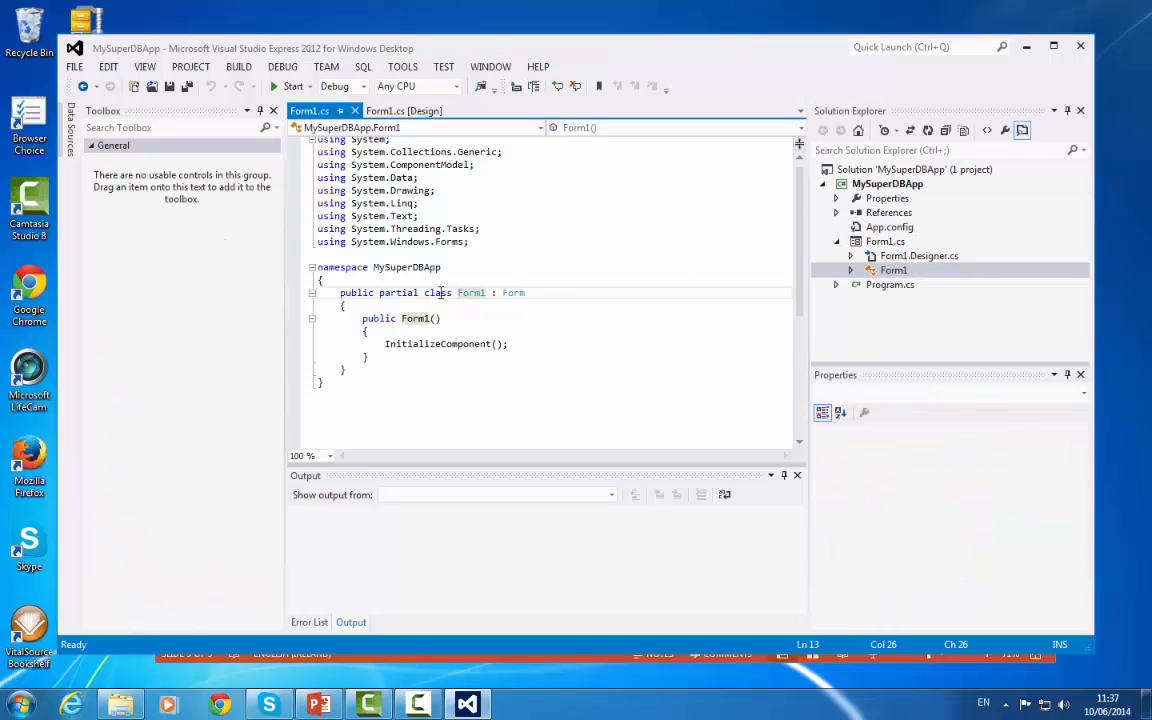
click(884, 242)
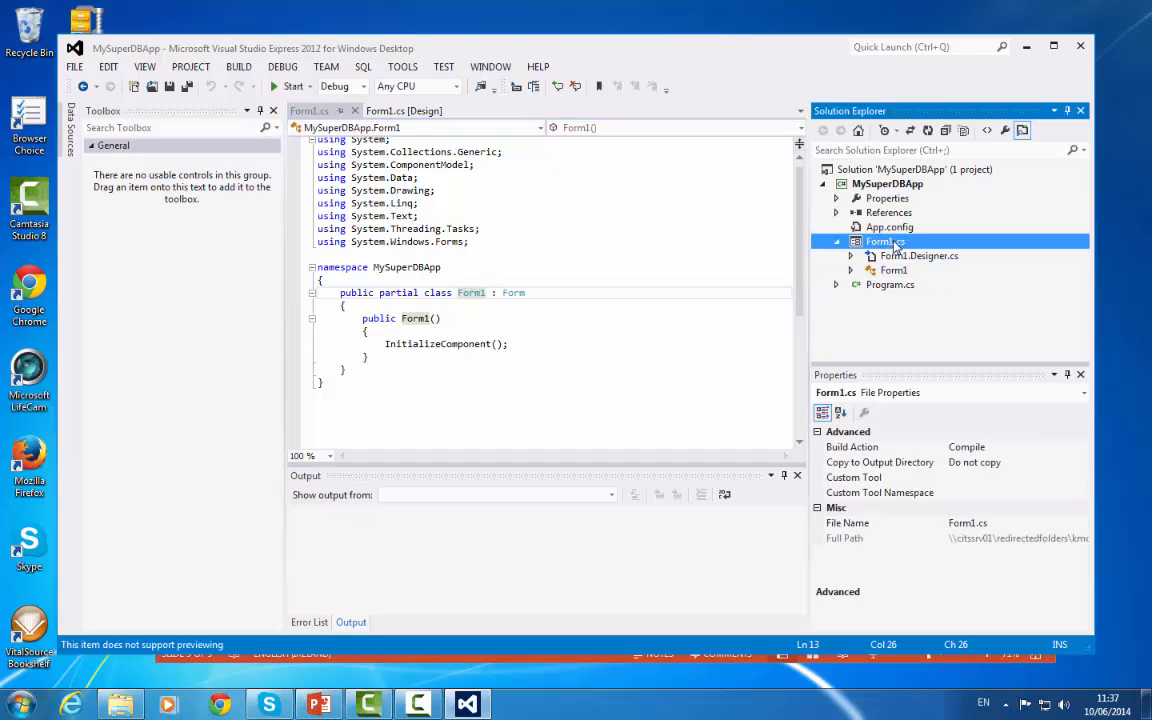
click(404, 110)
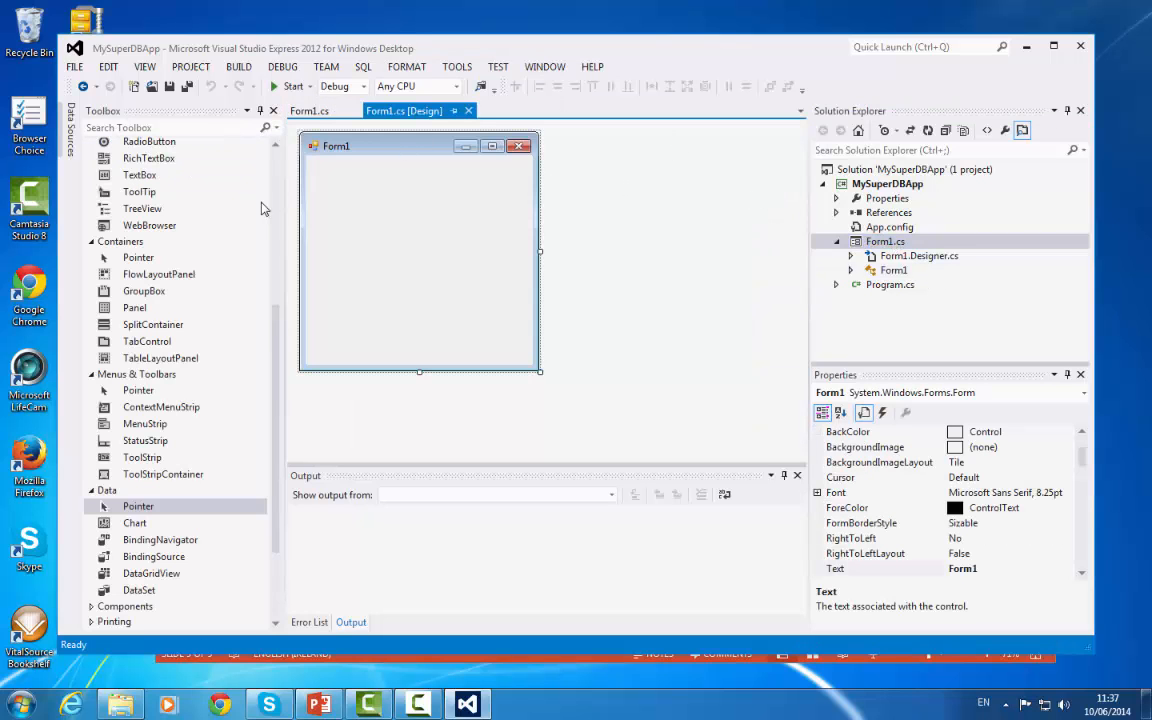
Caption the form's button Execute SQL and stretch Form1 wider and taller
scroll(up, 3)
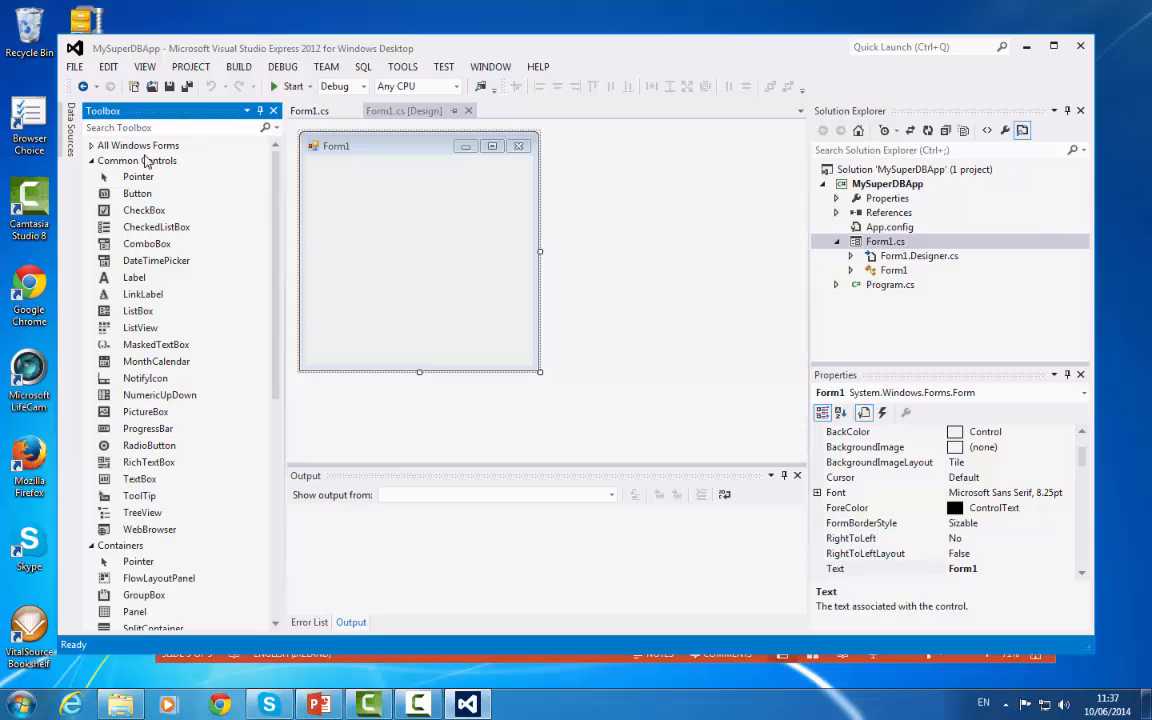
mouse_move(136, 192)
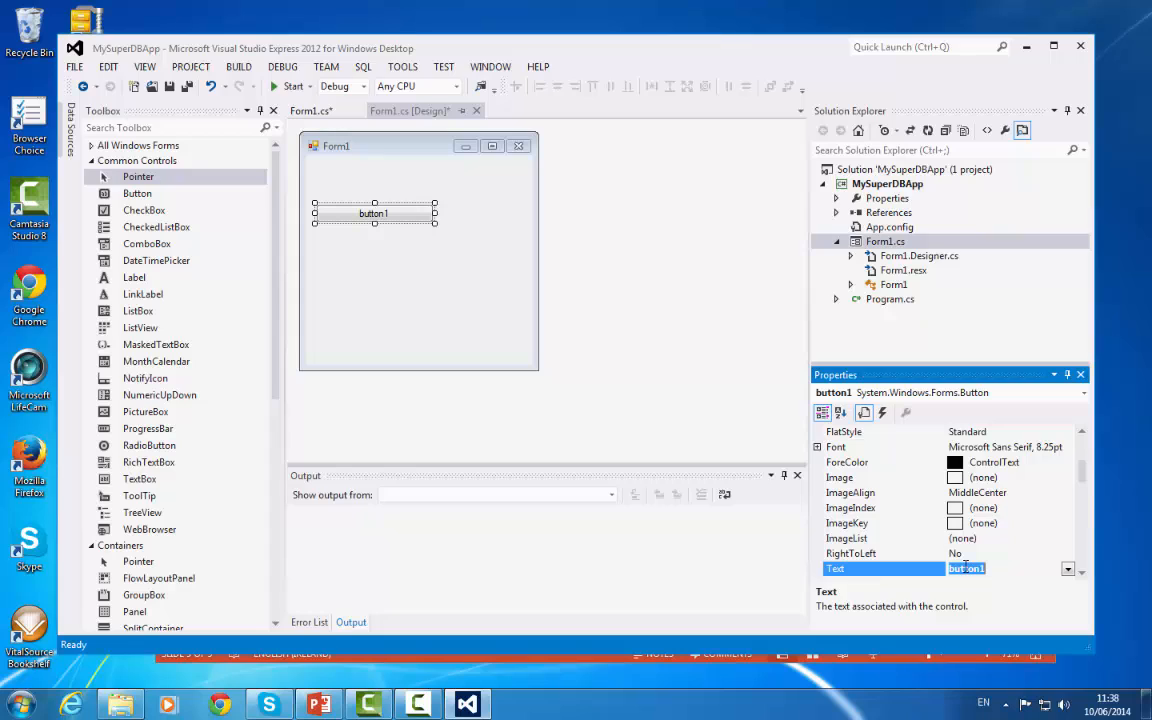
text(Execute S)
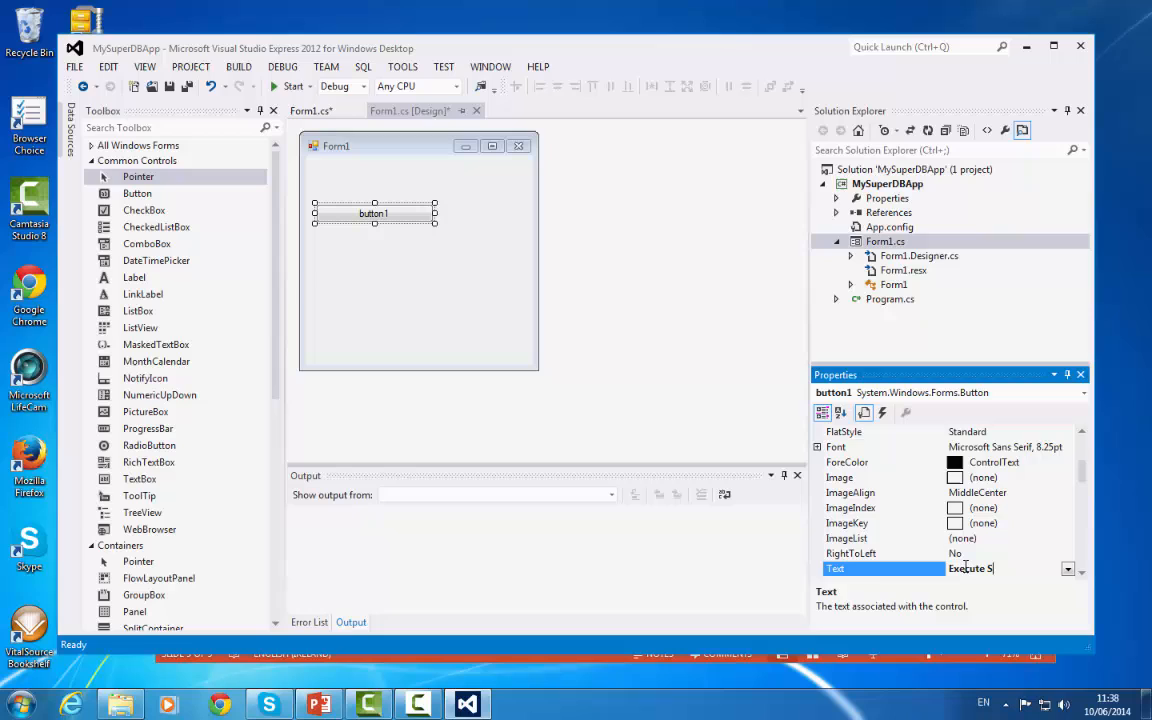
text(QL)
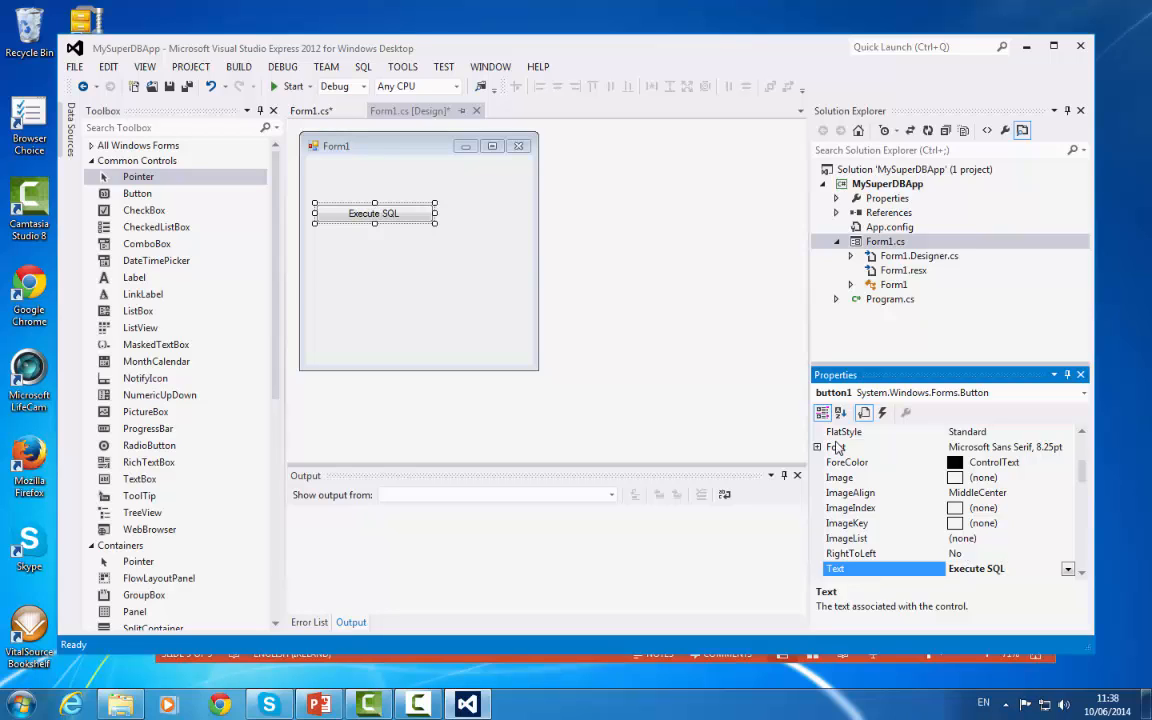
mouse_move(532, 312)
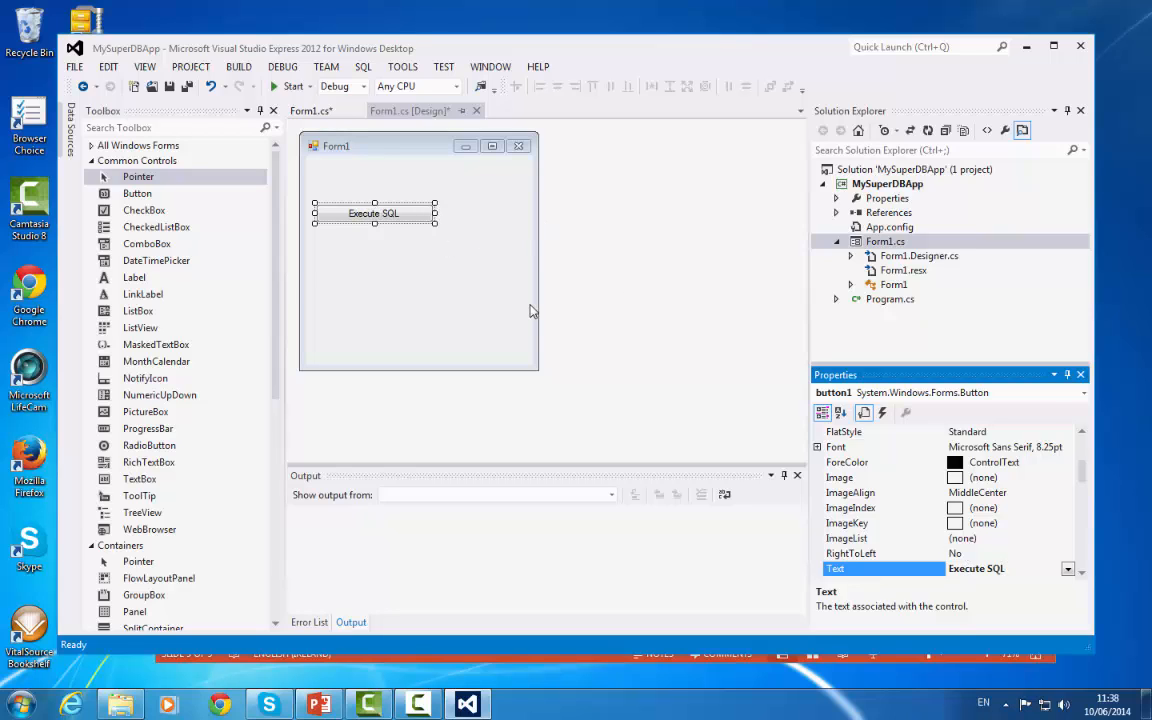
click(500, 300)
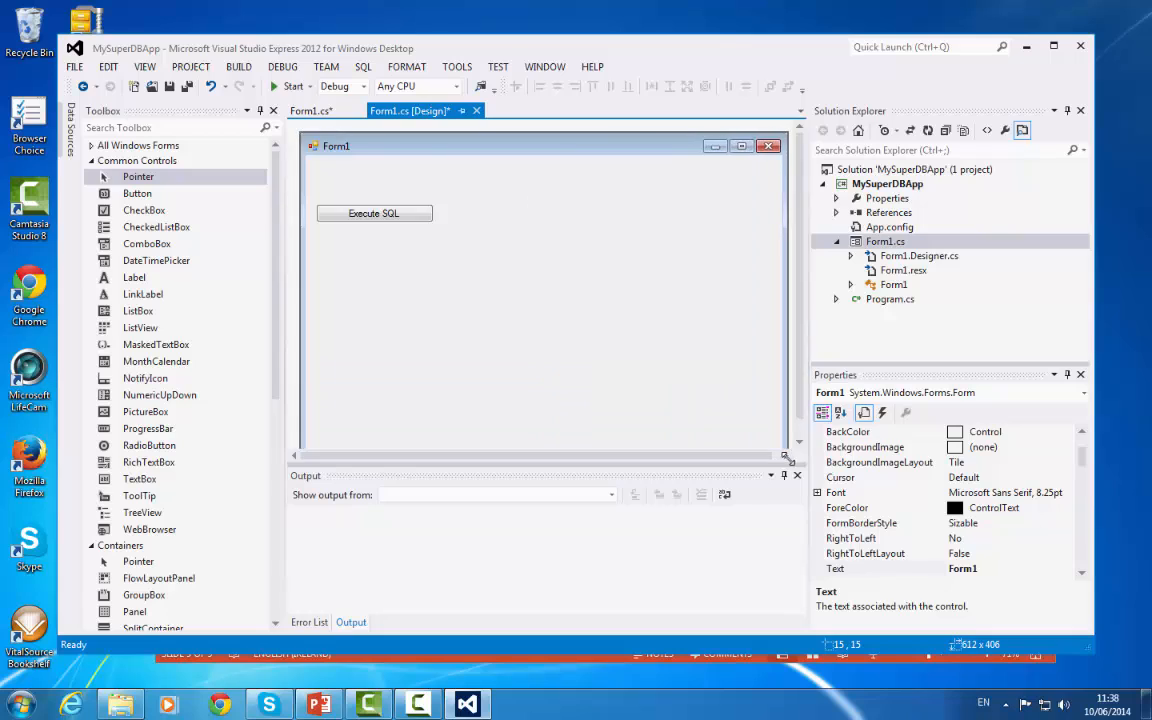
drag(792, 458, 784, 450)
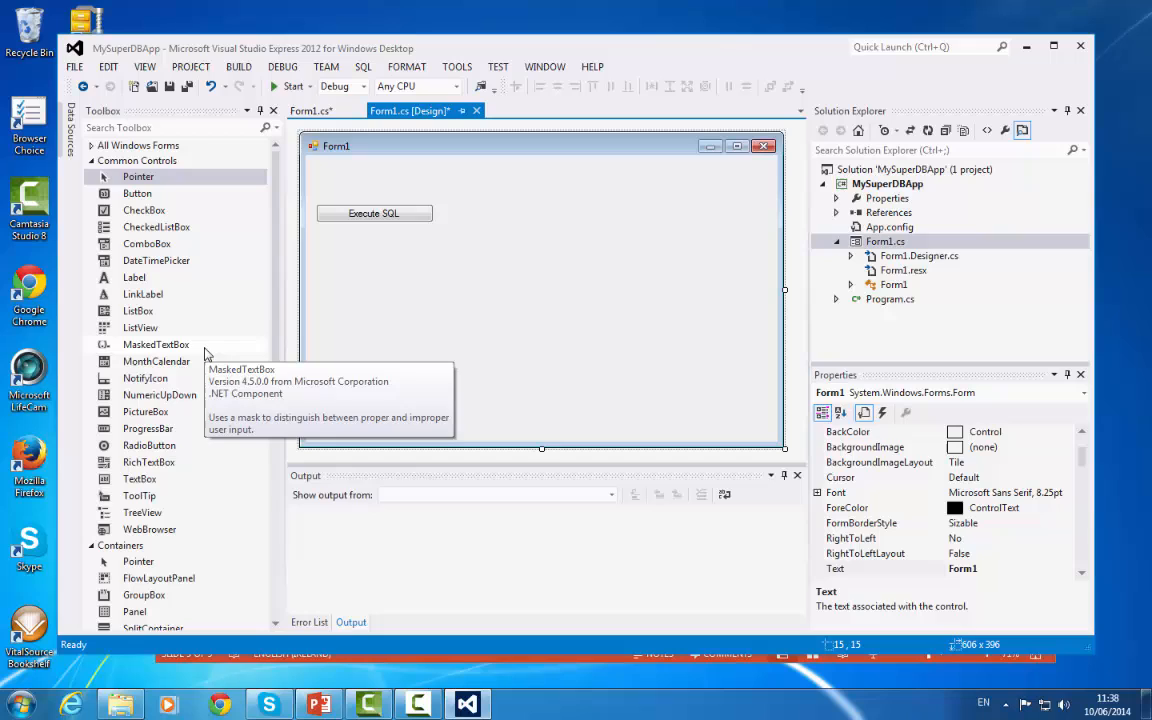
mouse_move(140, 328)
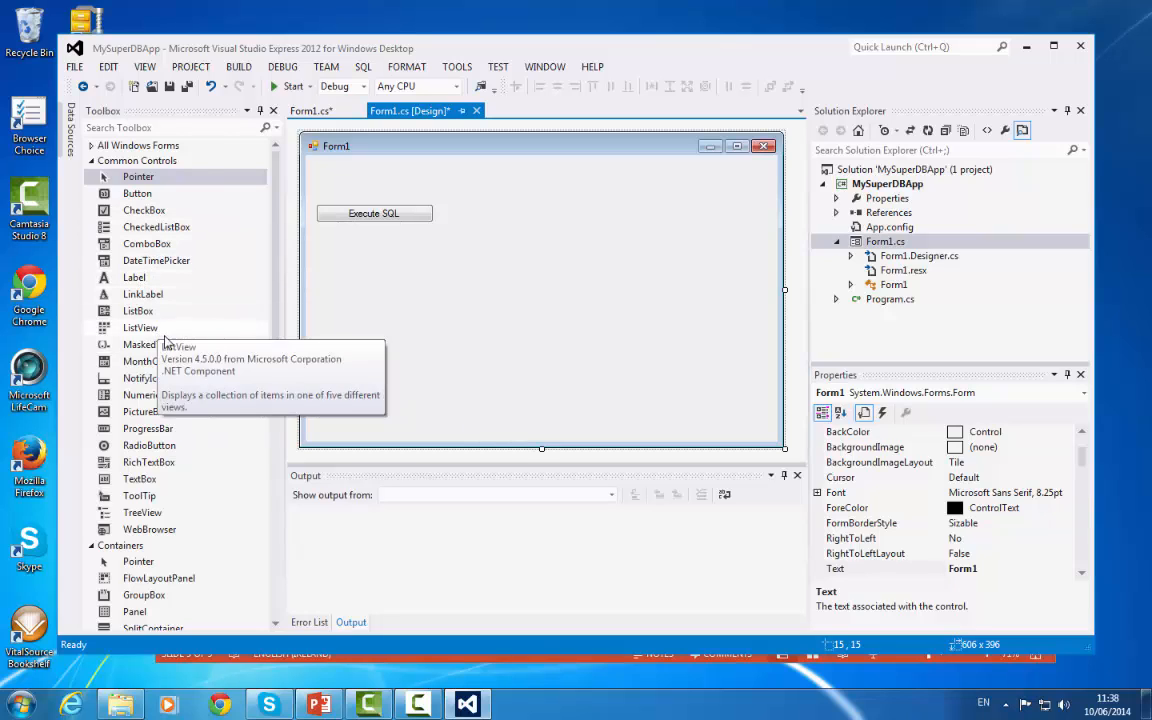
mouse_move(220, 352)
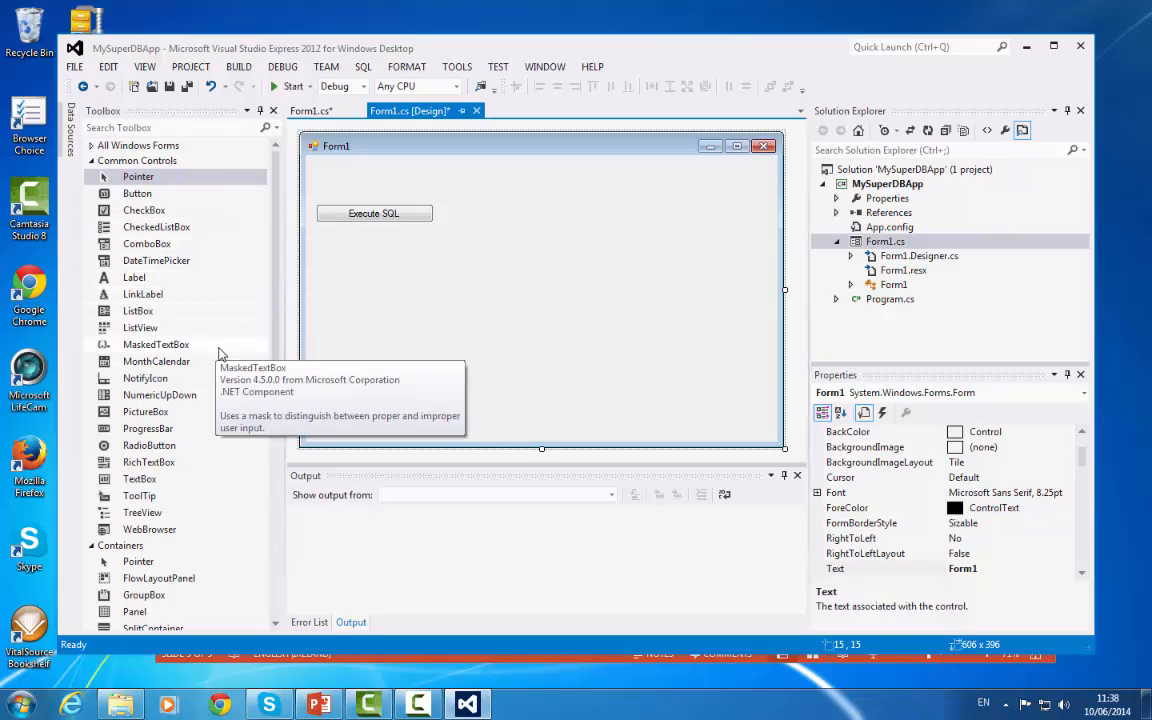
mouse_move(150, 528)
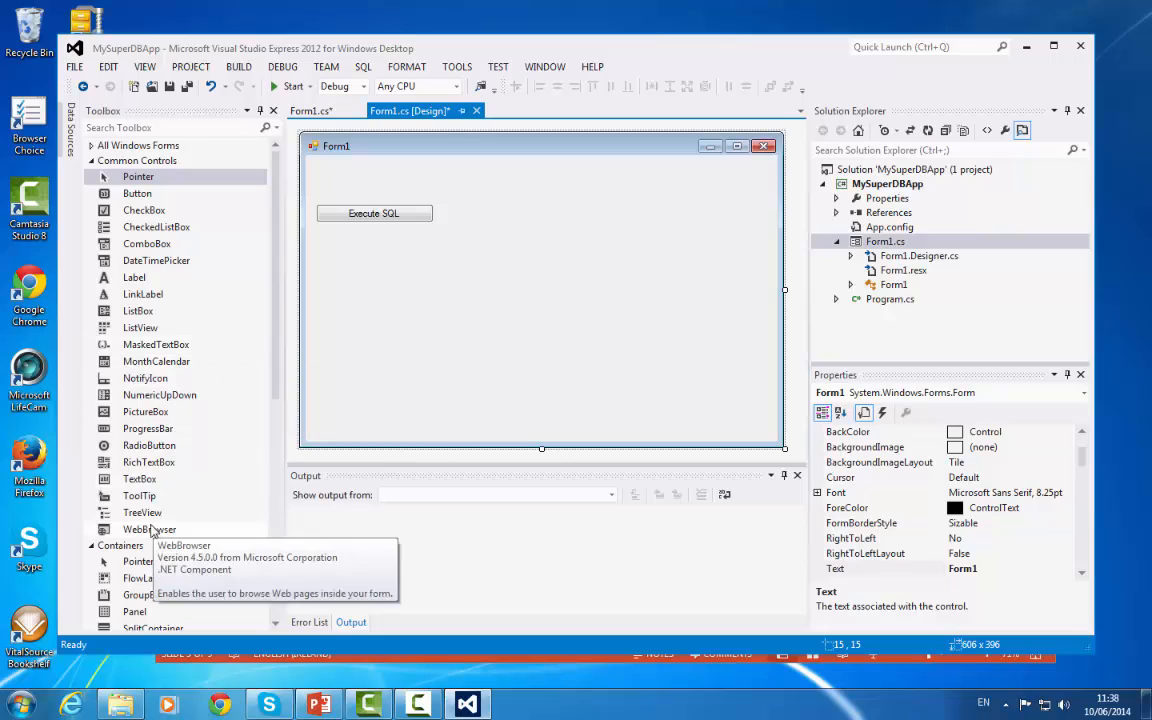
mouse_move(140, 478)
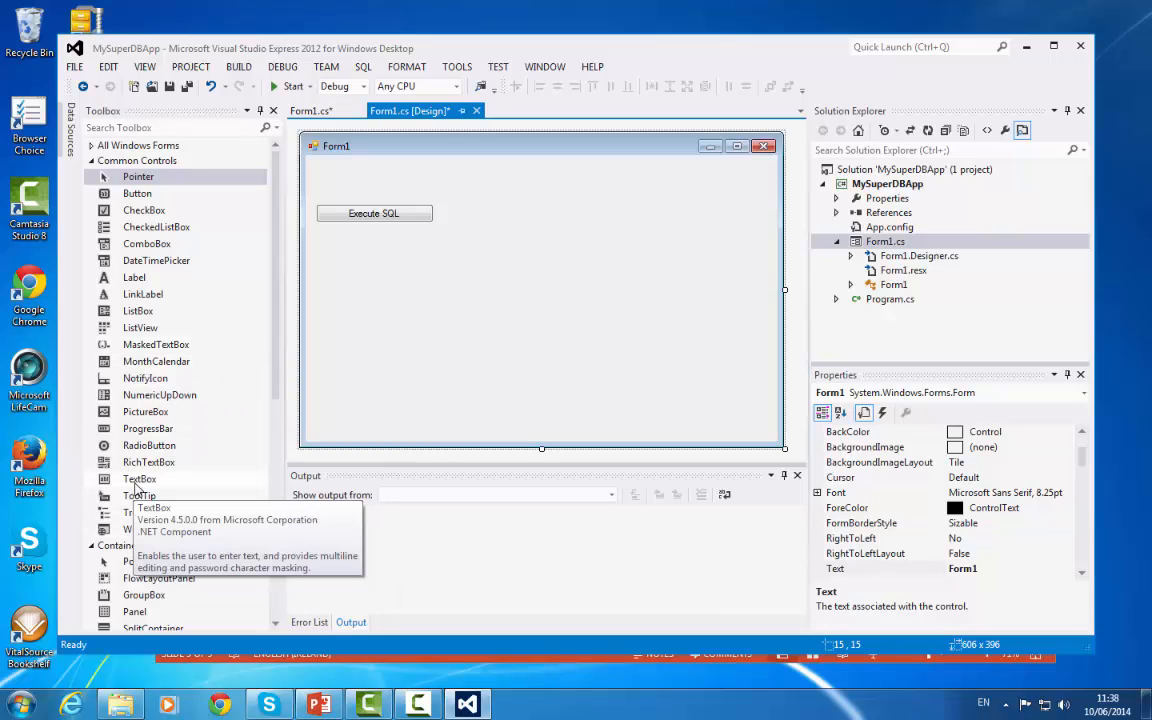
mouse_move(148, 462)
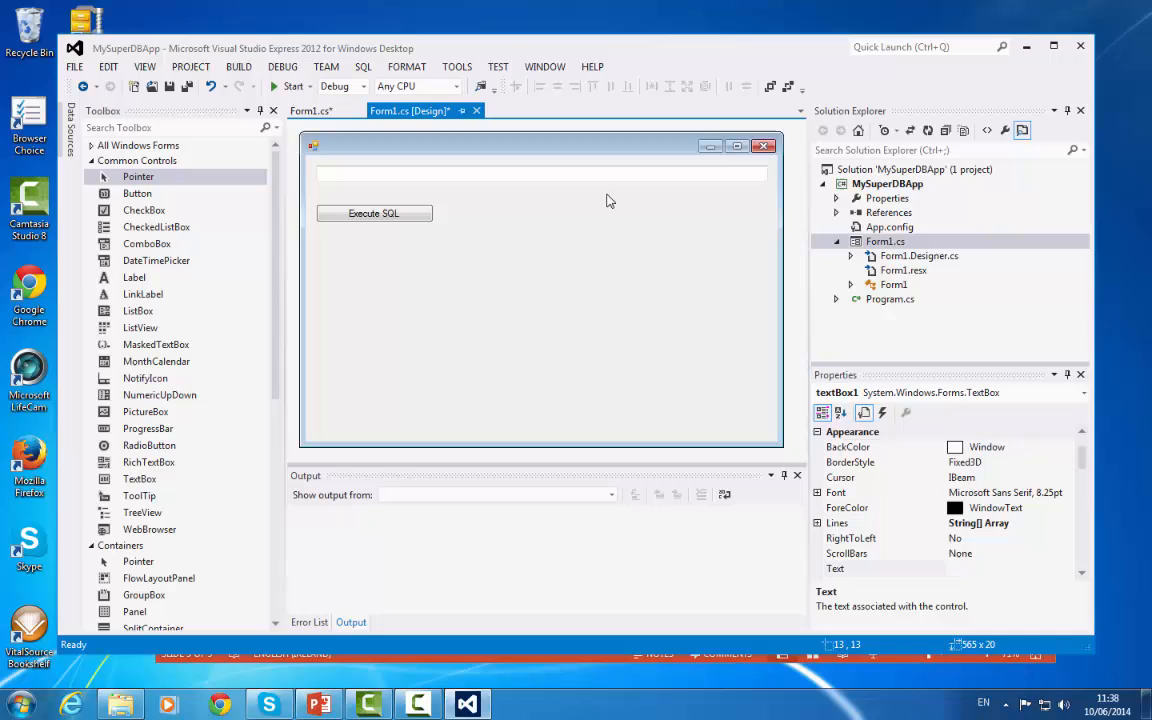
Drop a DataGridView onto Form1 and enlarge it to fill the area below the button
click(372, 204)
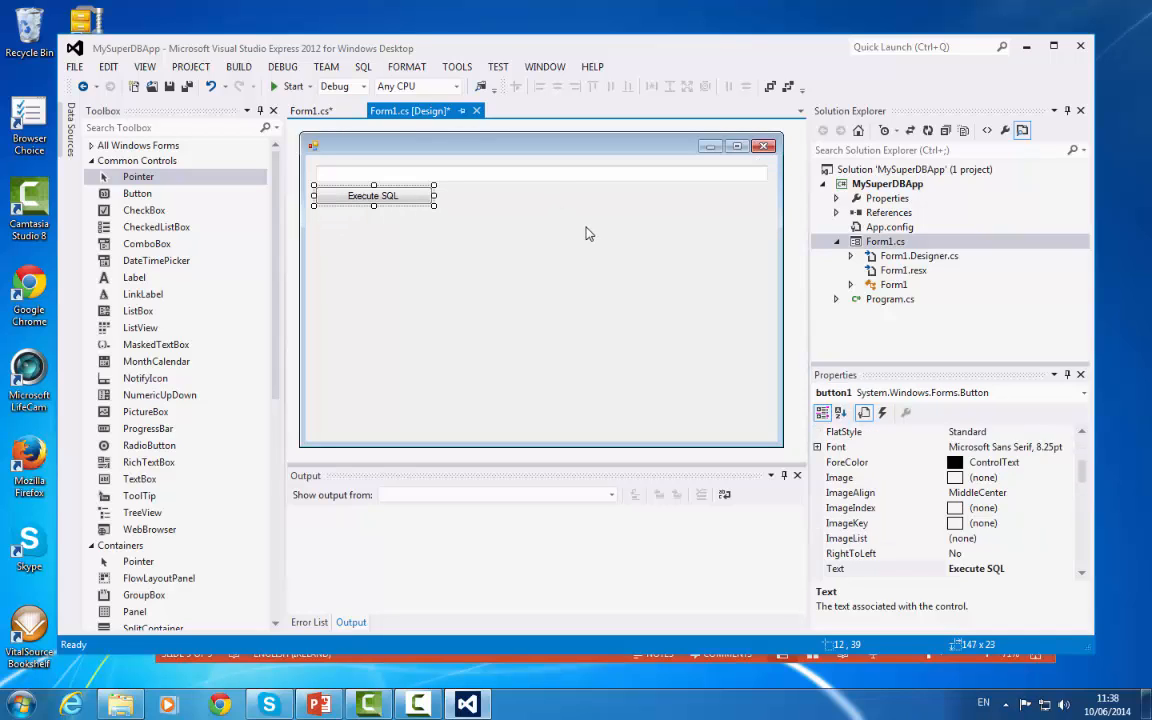
scroll(down, 3)
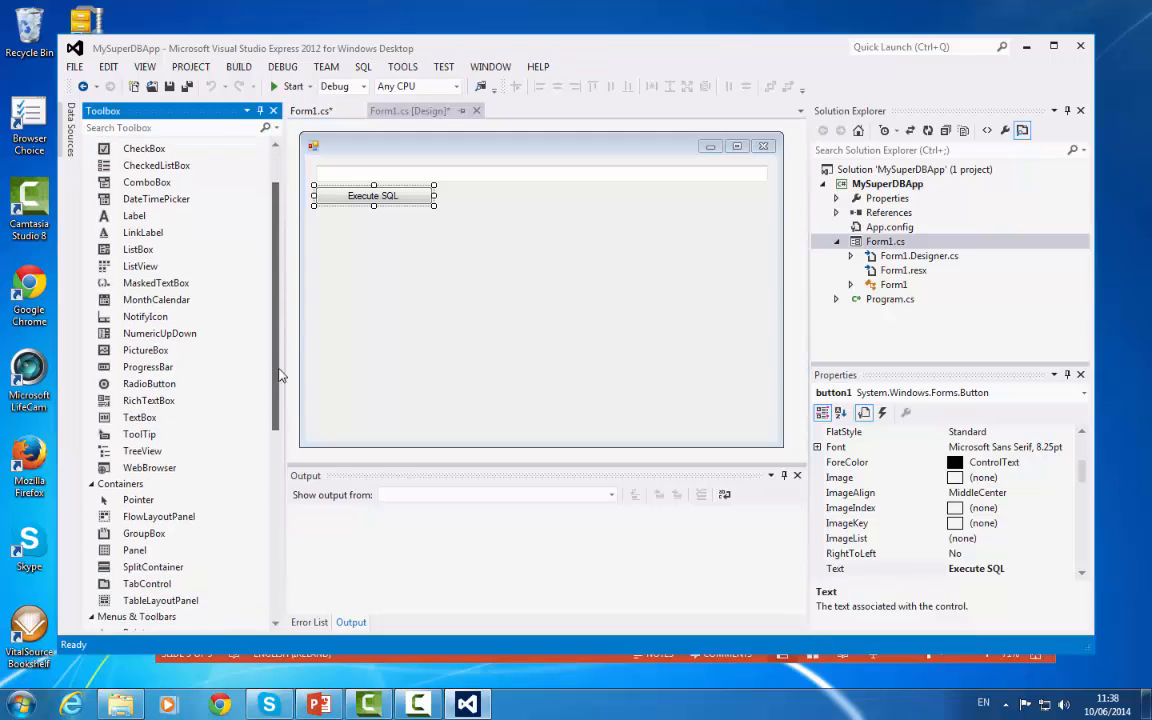
scroll(down, 3)
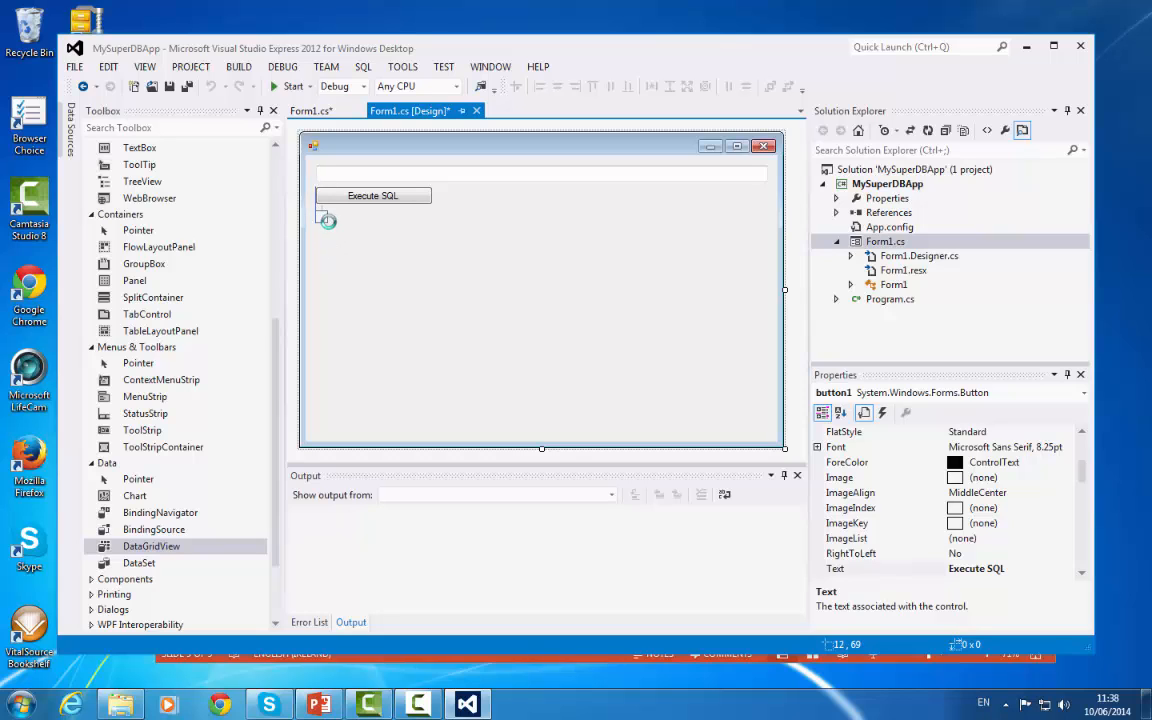
drag(312, 208, 508, 332)
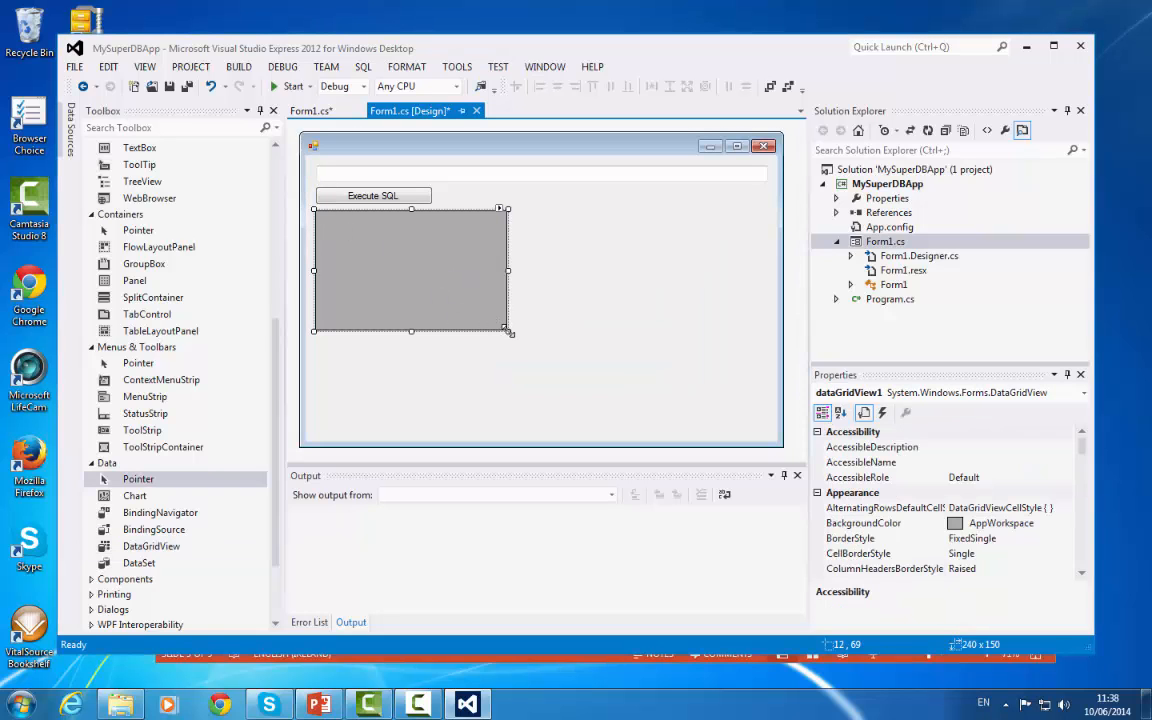
drag(508, 330, 762, 428)
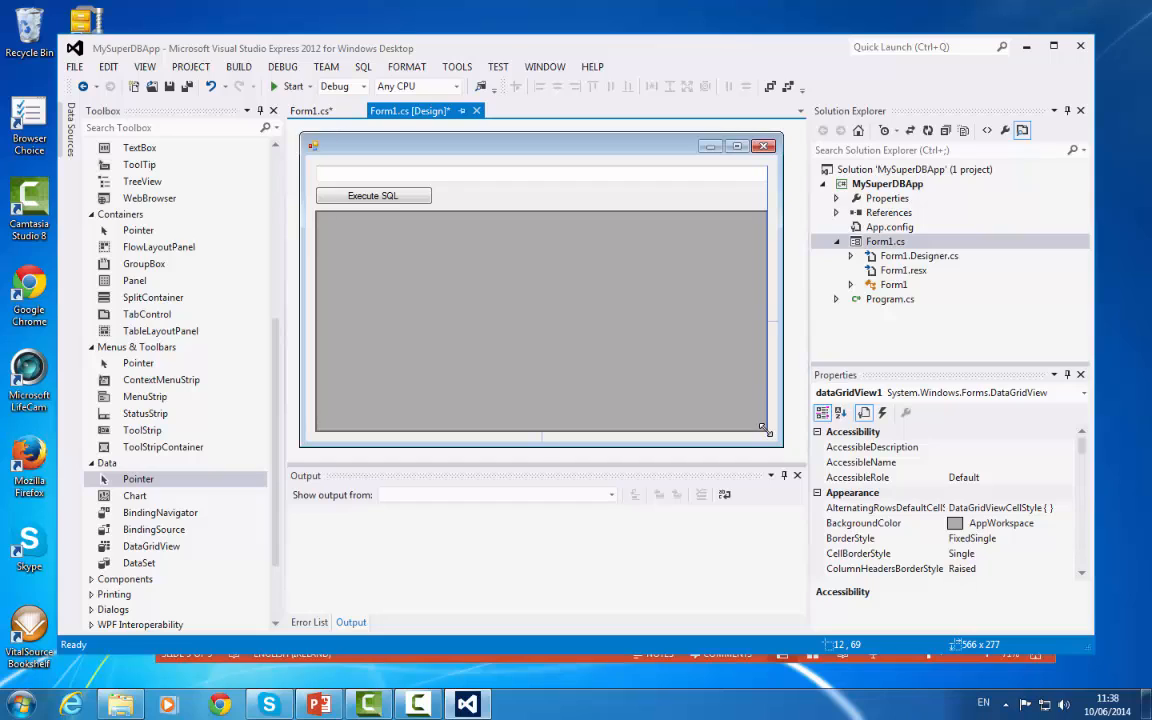
click(540, 320)
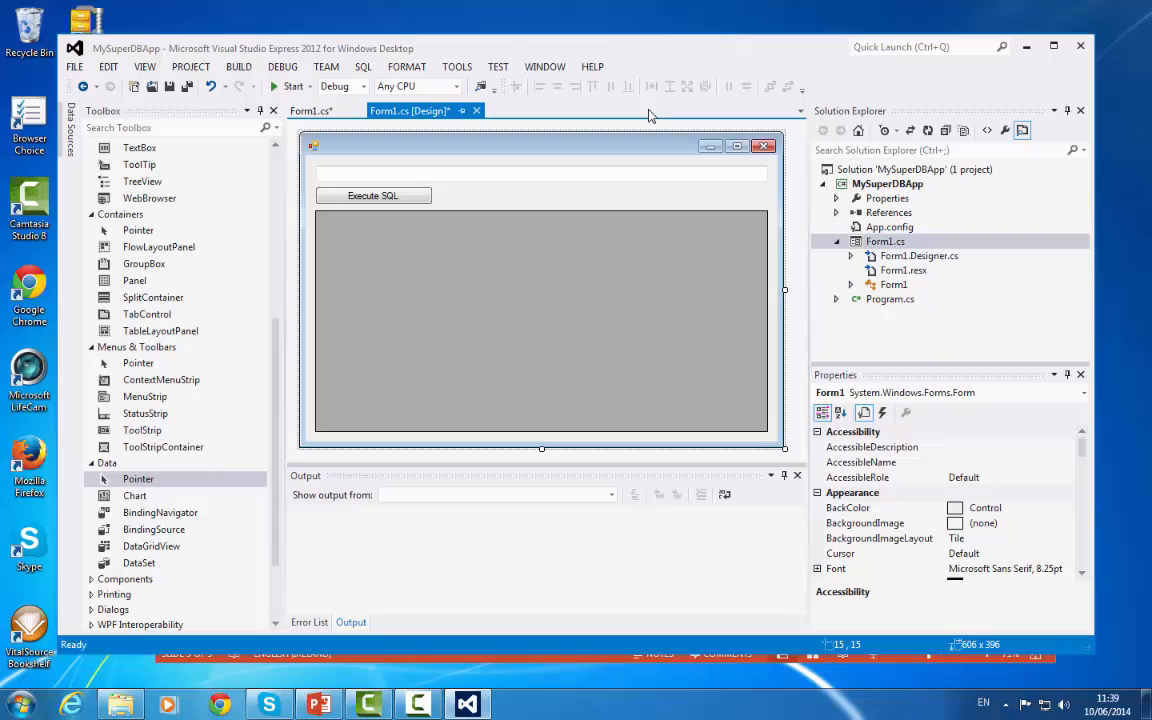
mouse_move(408, 212)
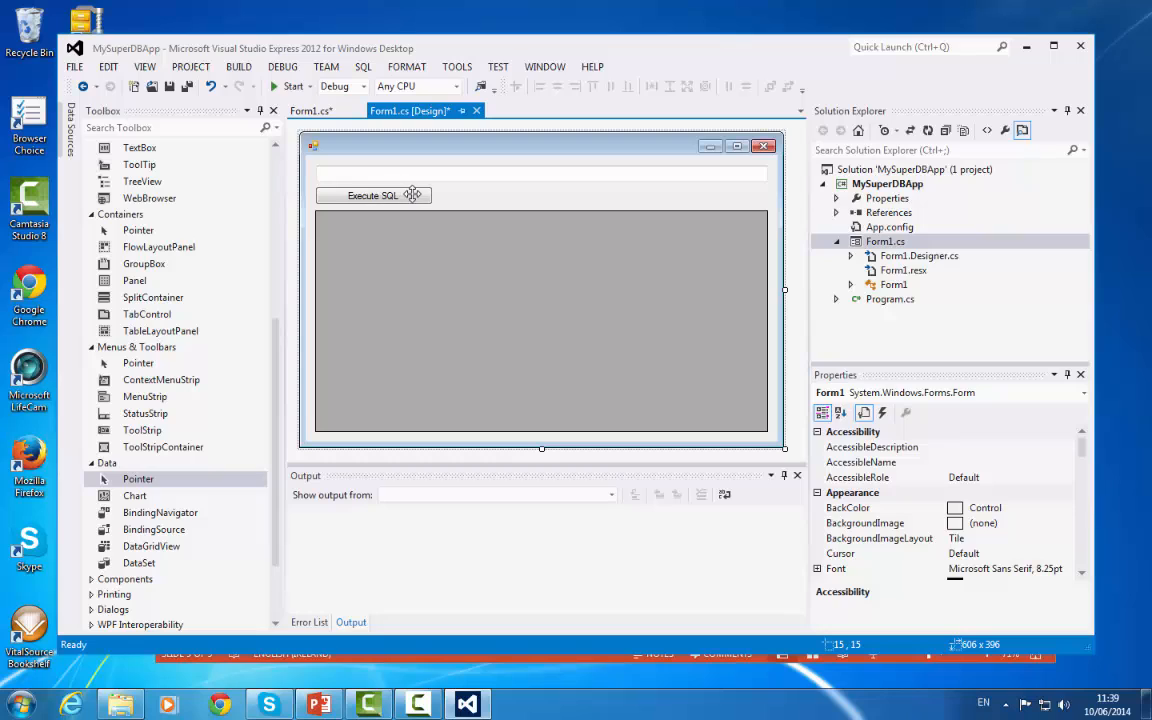
mouse_move(376, 198)
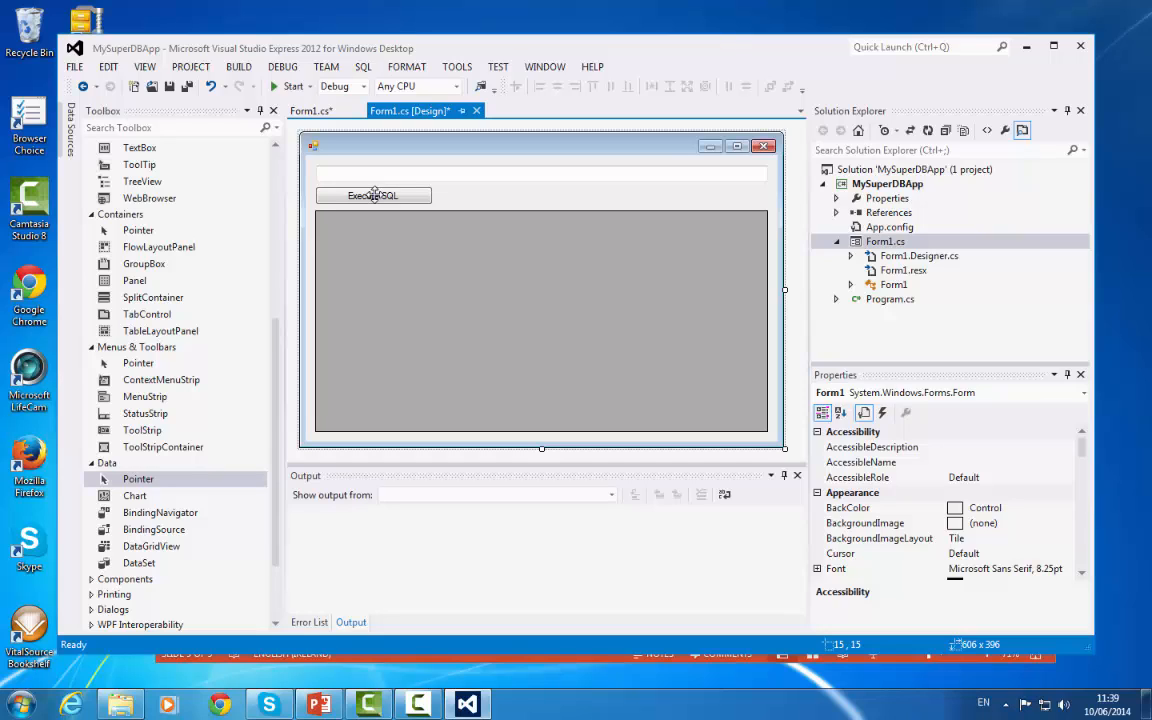
Open Form1.cs at the Execute SQL button's button1_Click handler and place the cursor inside it
click(372, 196)
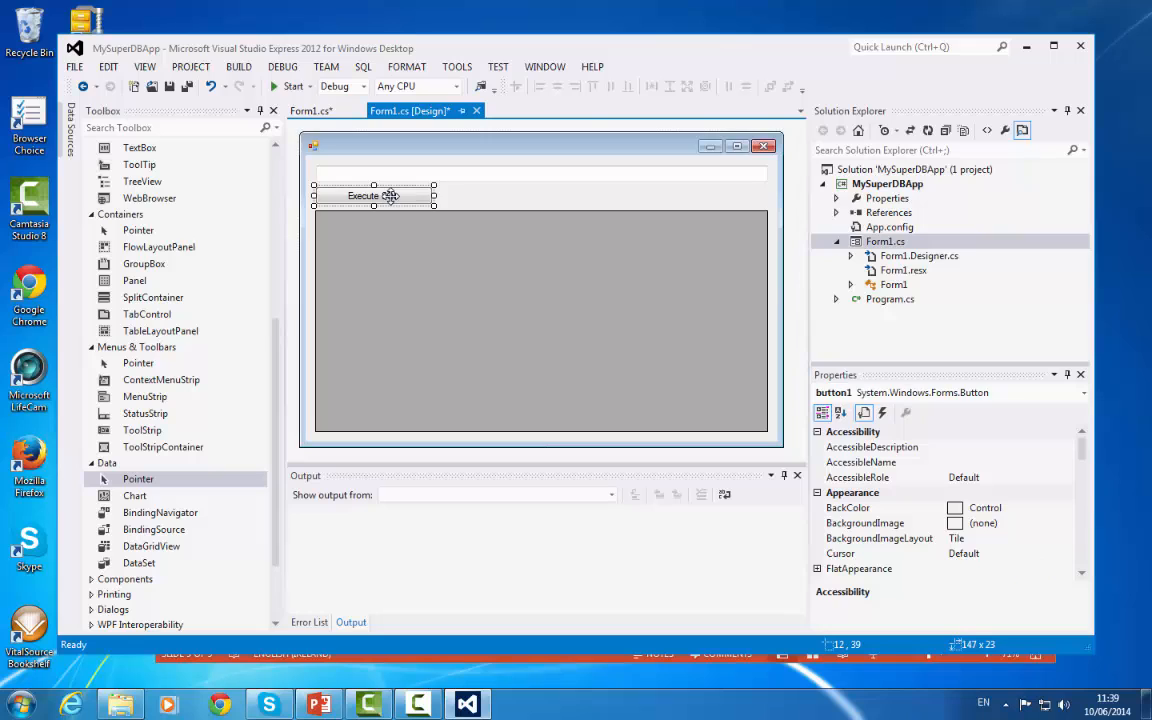
double_click(364, 196)
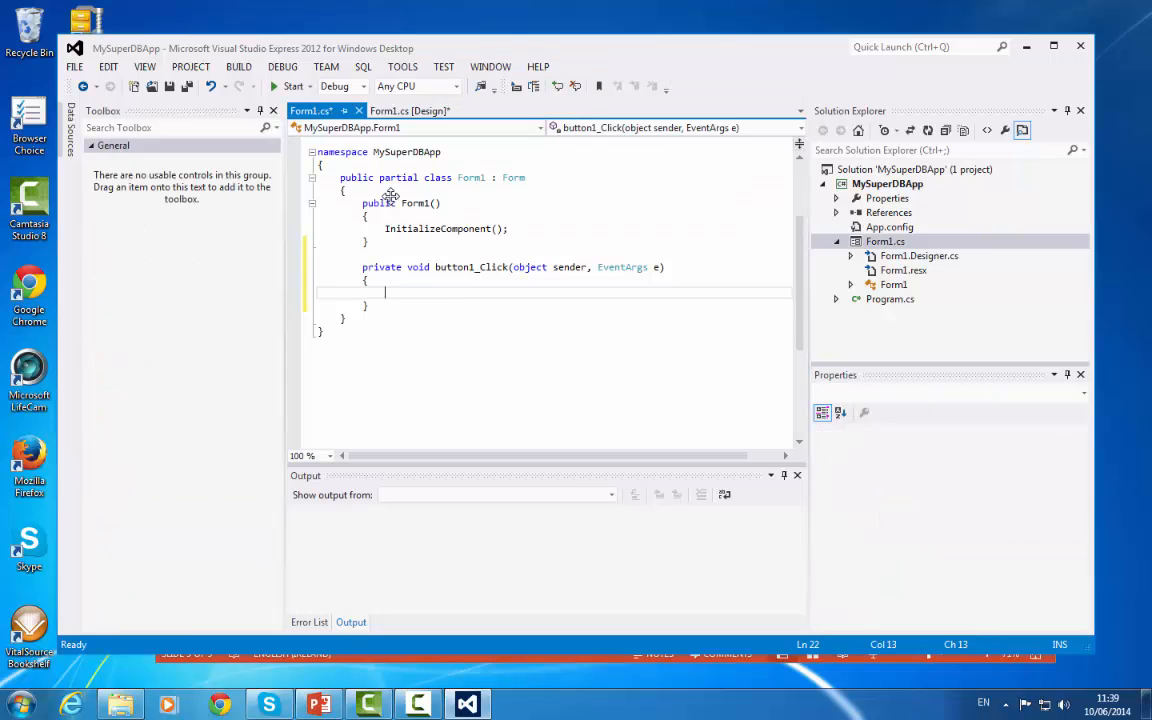
click(362, 268)
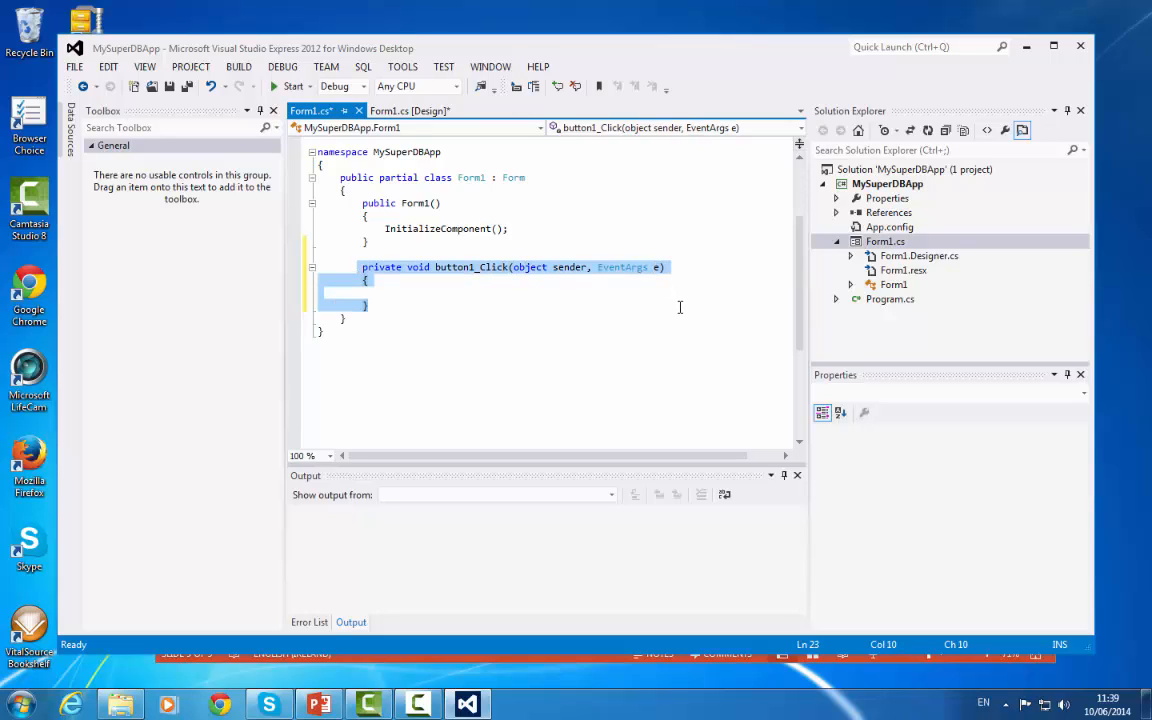
mouse_move(500, 288)
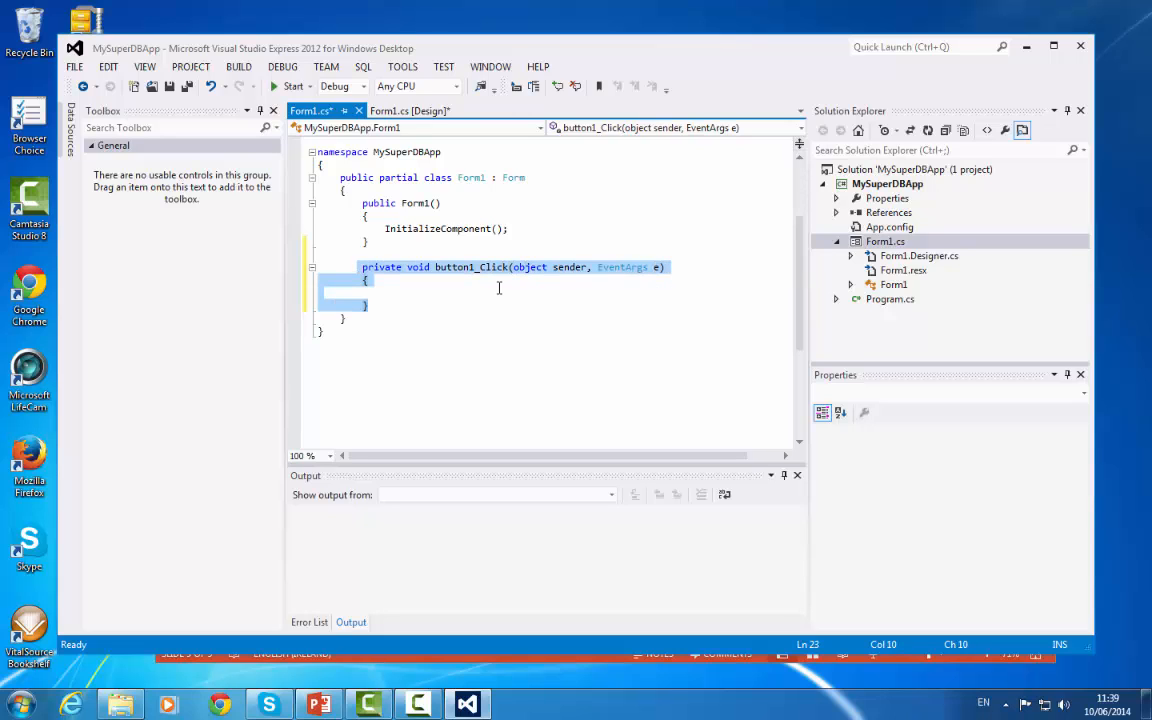
mouse_move(492, 276)
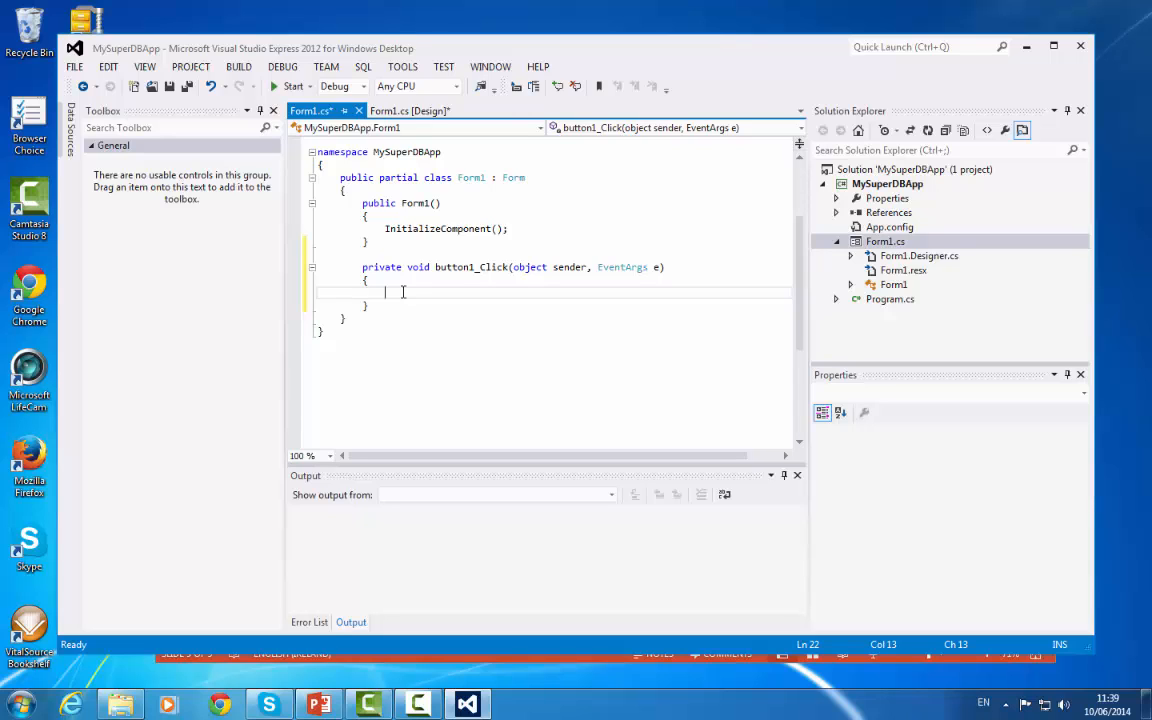
Write the comment '//if a user has text in the textbox SQL, execute follow' in the handler
text(i)
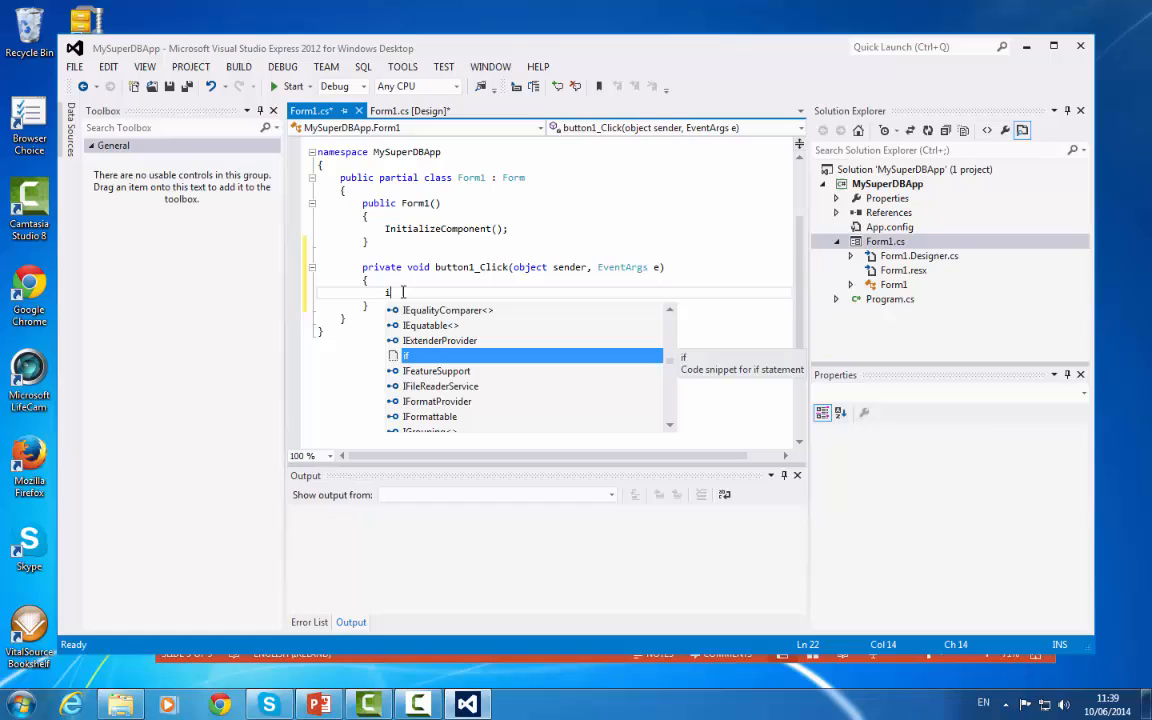
text(//if)
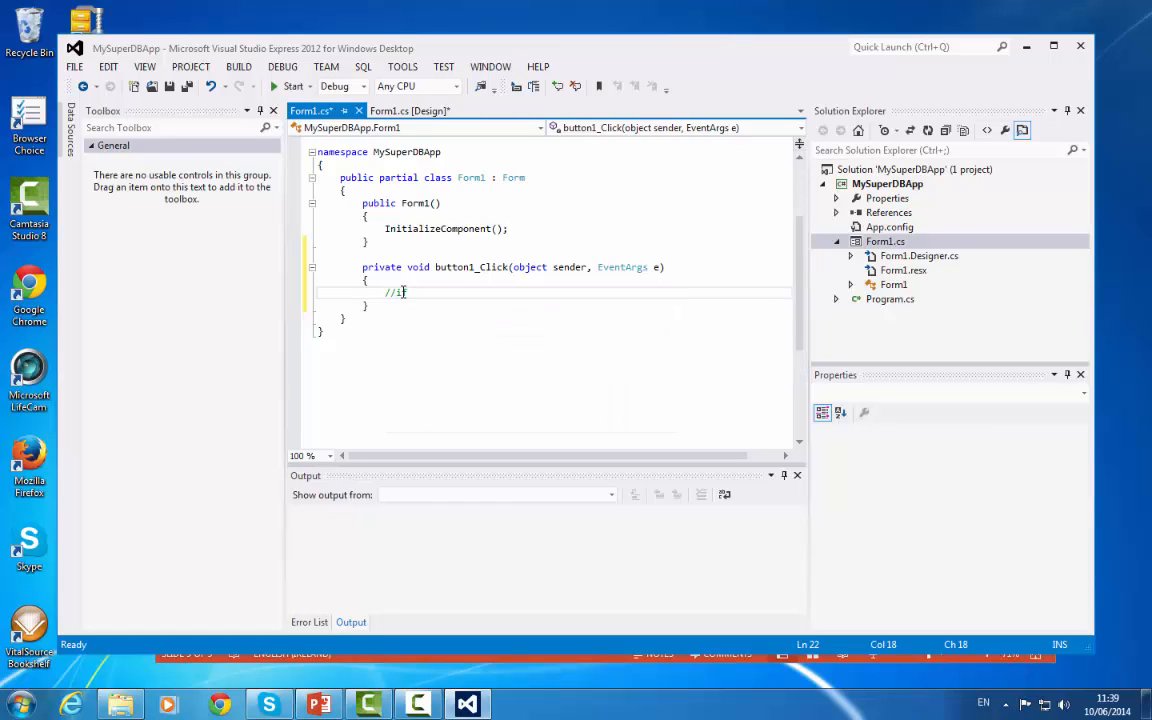
text(a user)
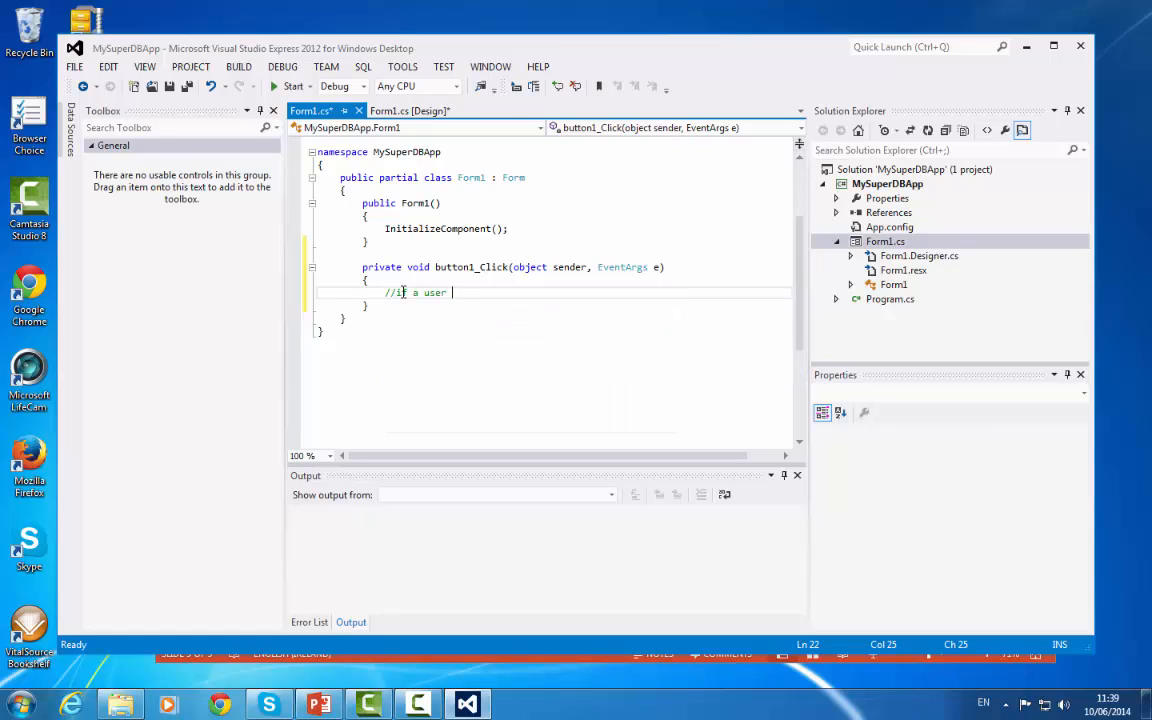
text(has text)
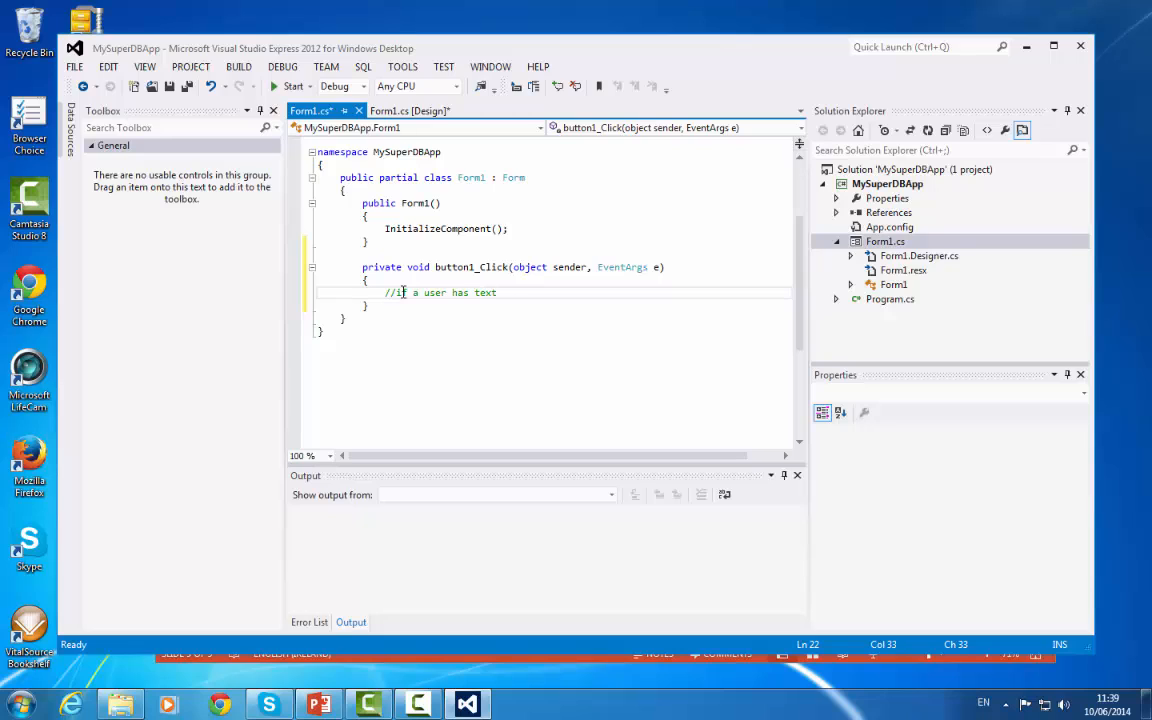
text(in the tes)
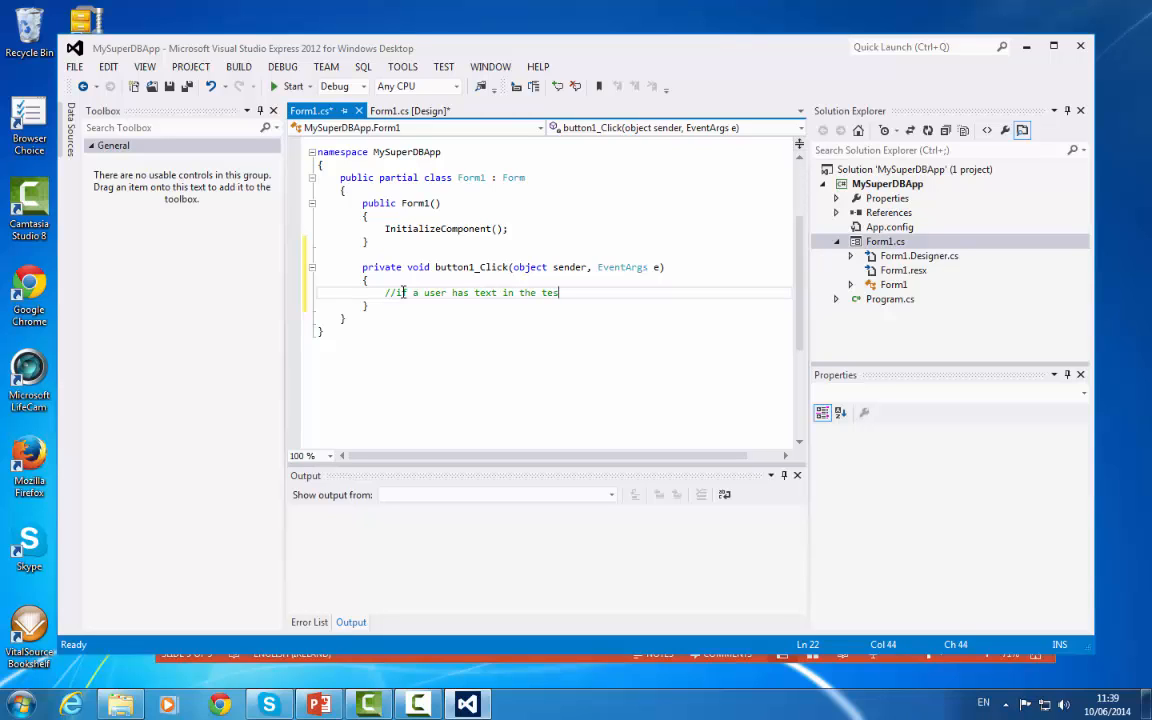
text(tbox)
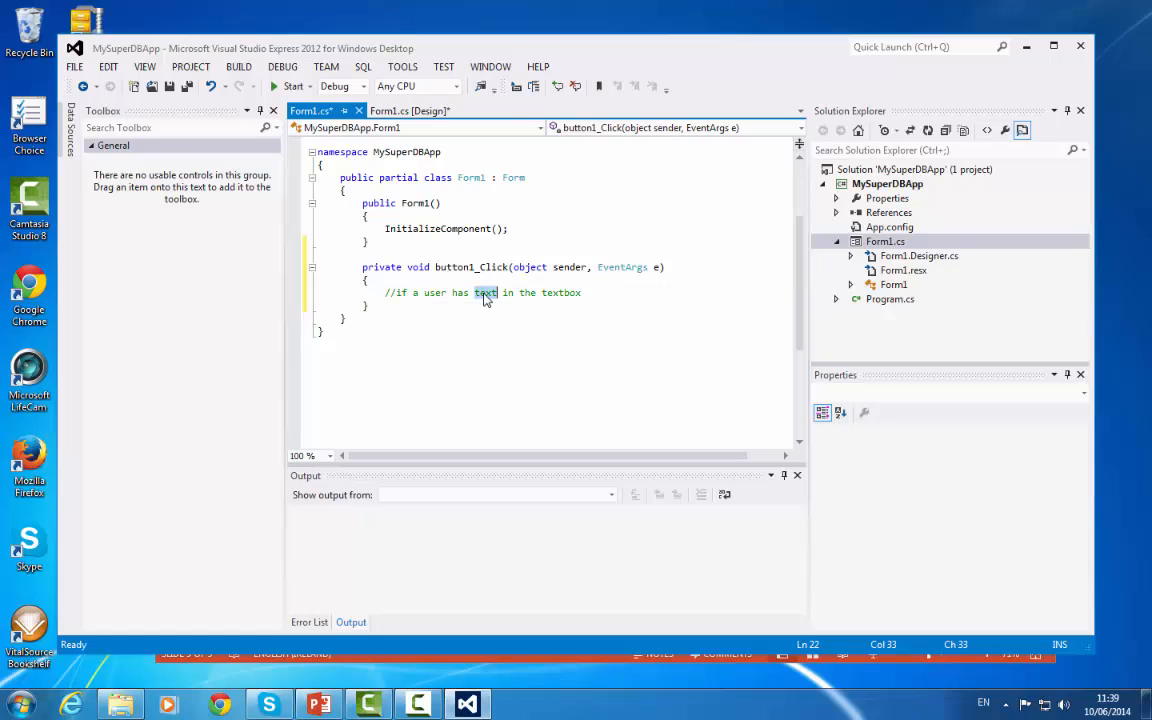
text(SQL)
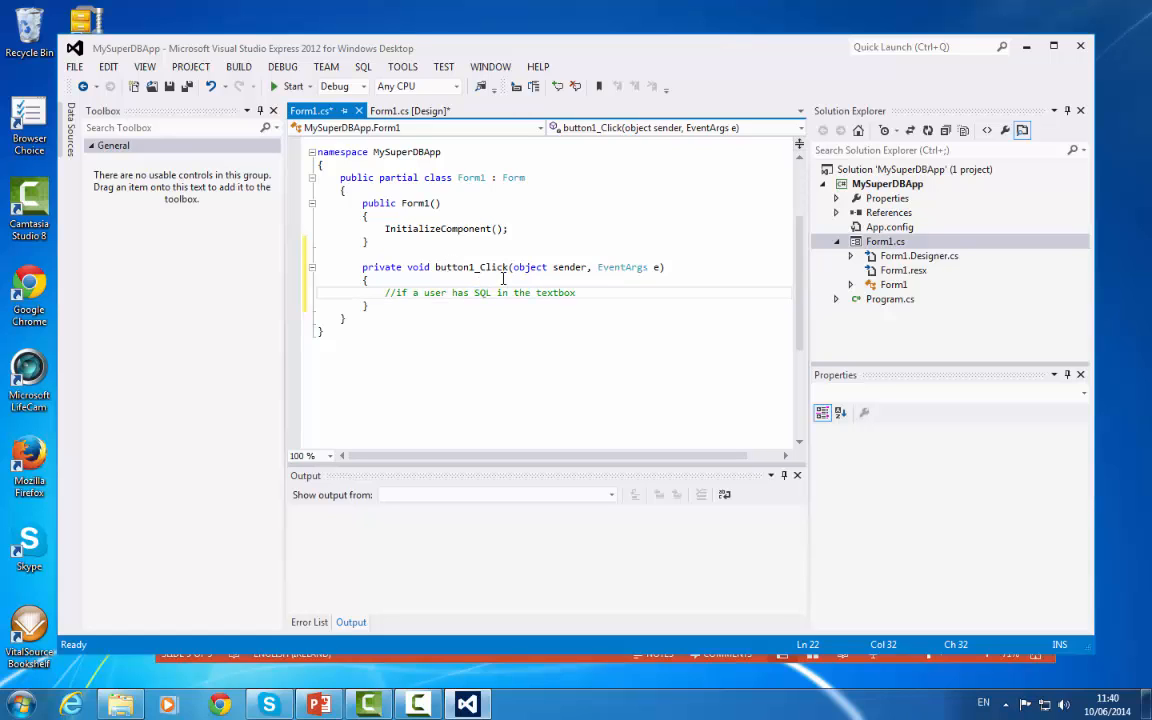
text(,)
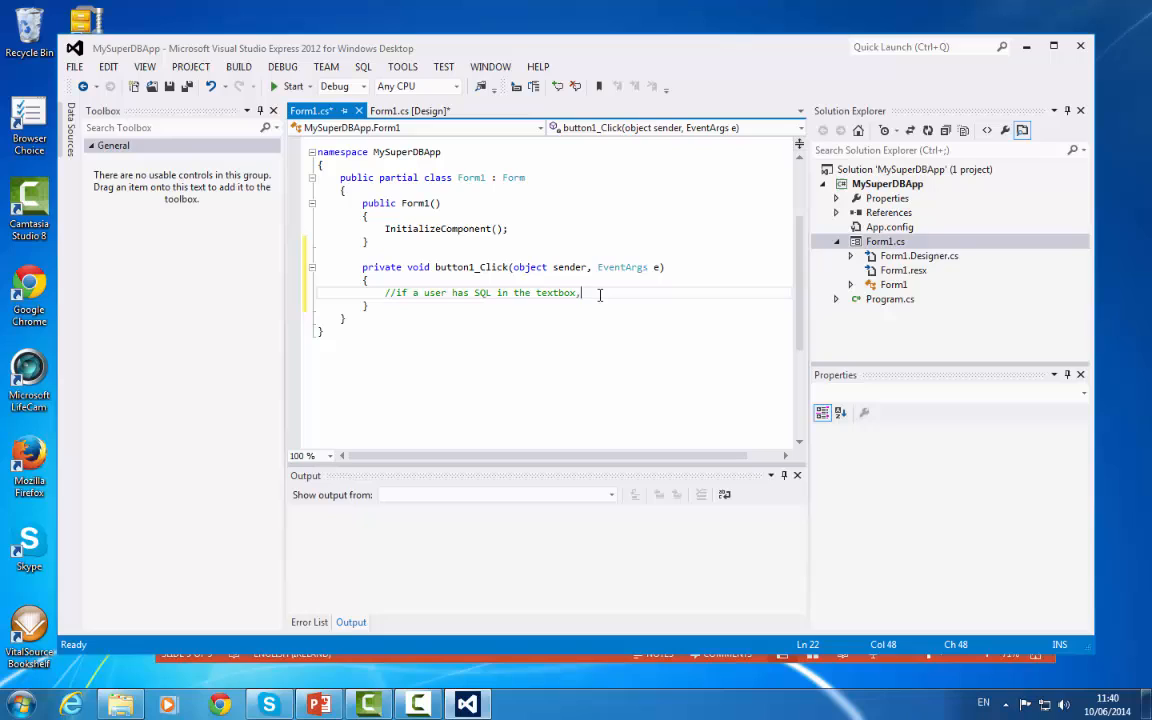
text(execu)
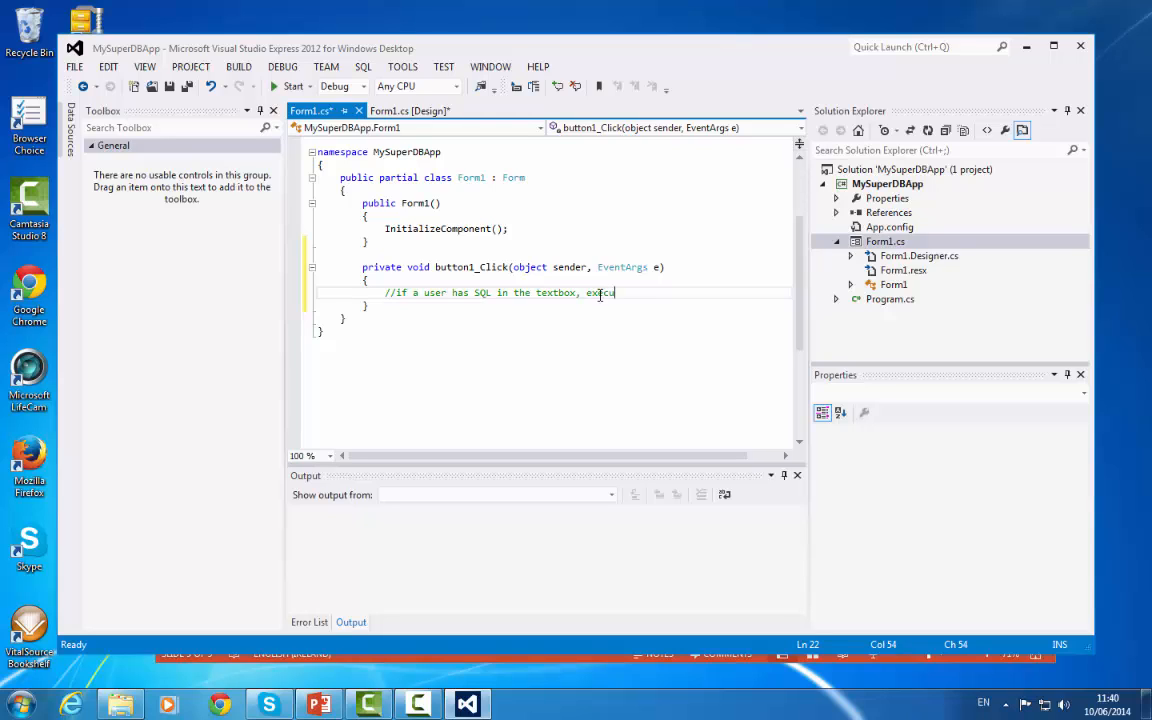
text(te following method)
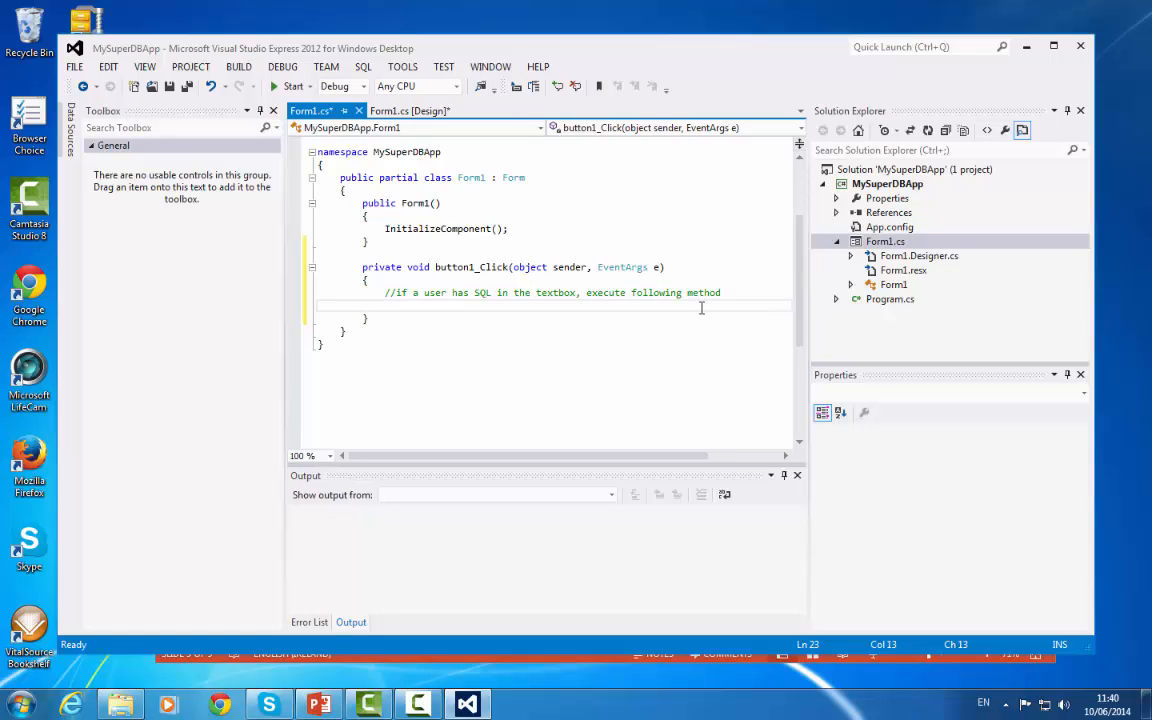
Begin the if statement on textBox1 using IntelliSense
text(if)
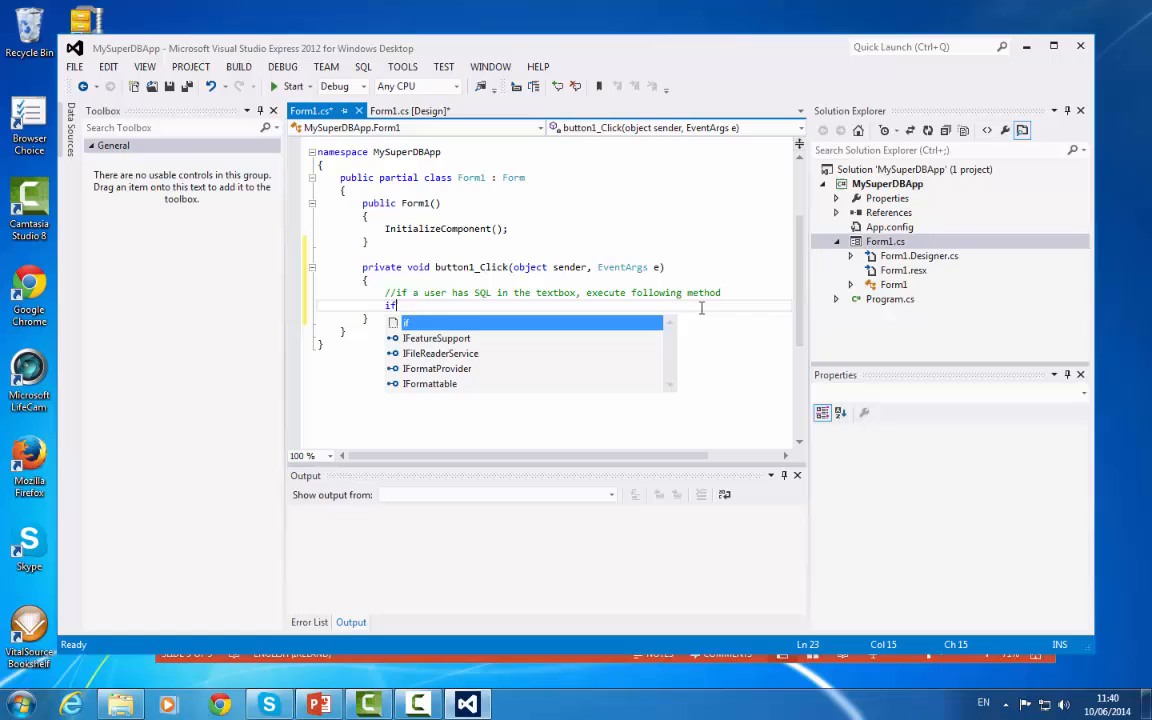
text(te)
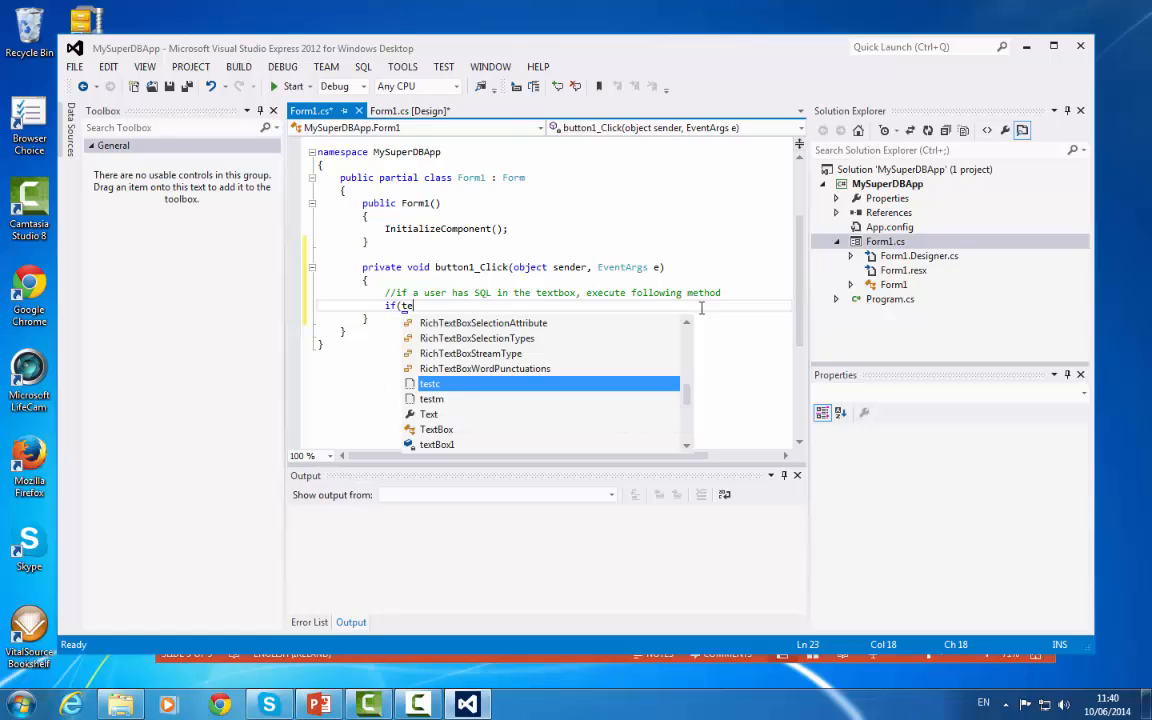
text(xtBox1)
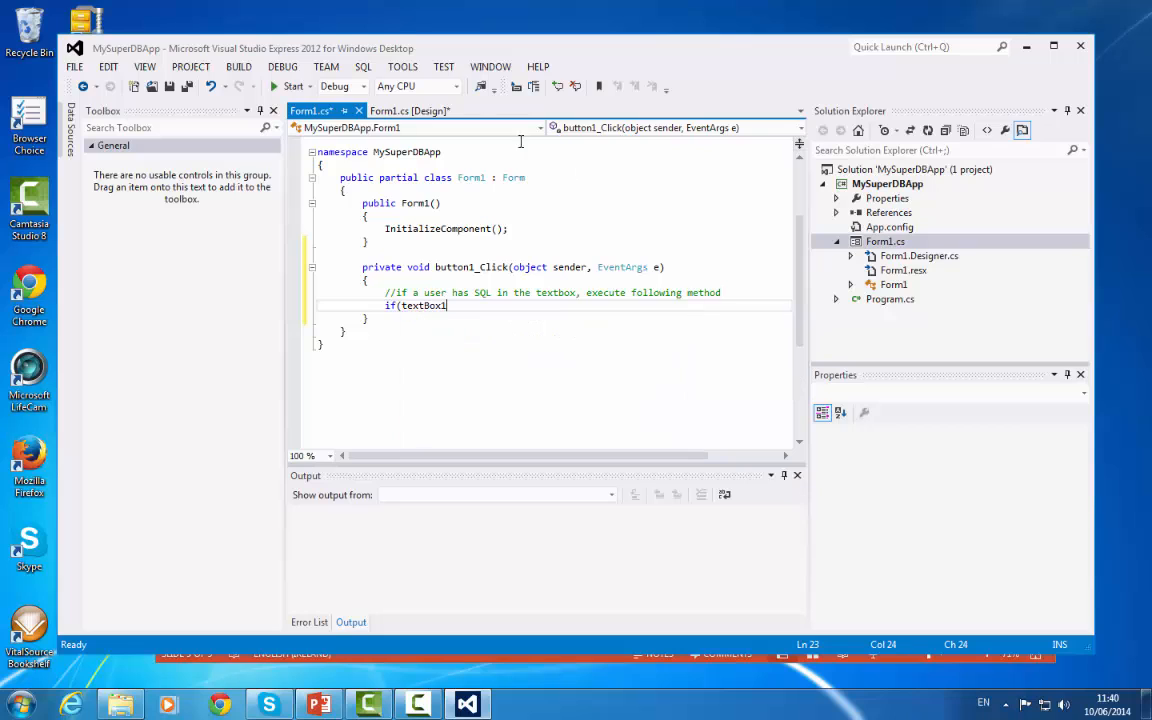
click(410, 110)
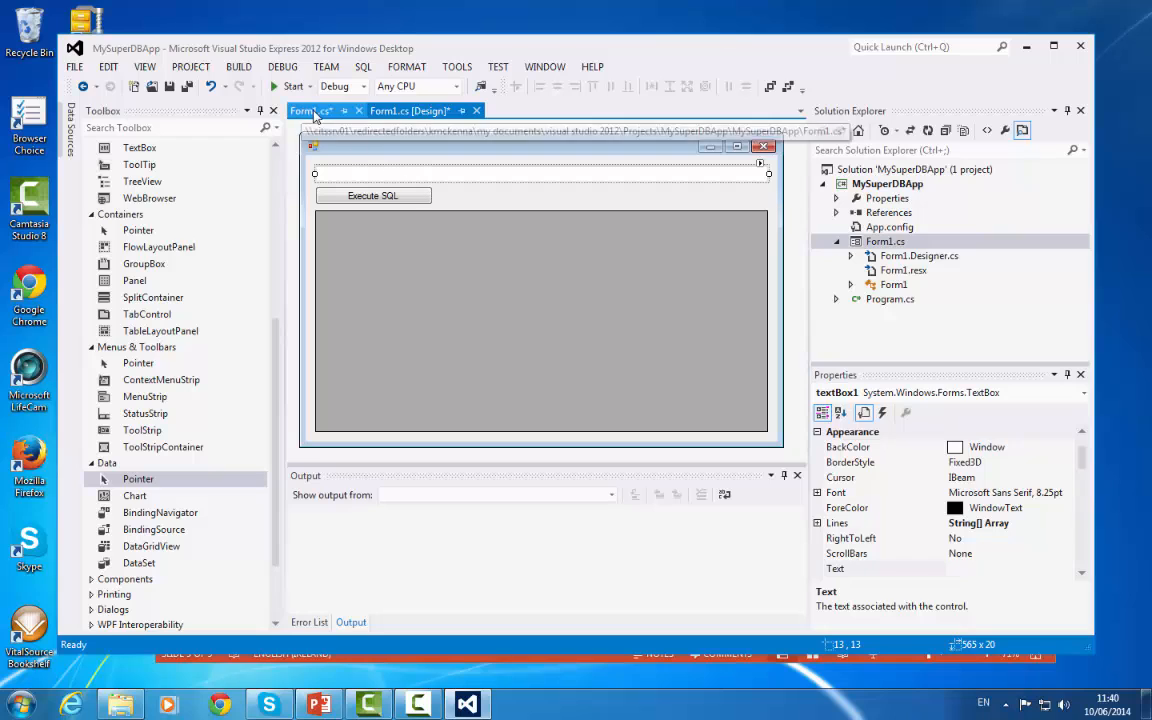
click(310, 110)
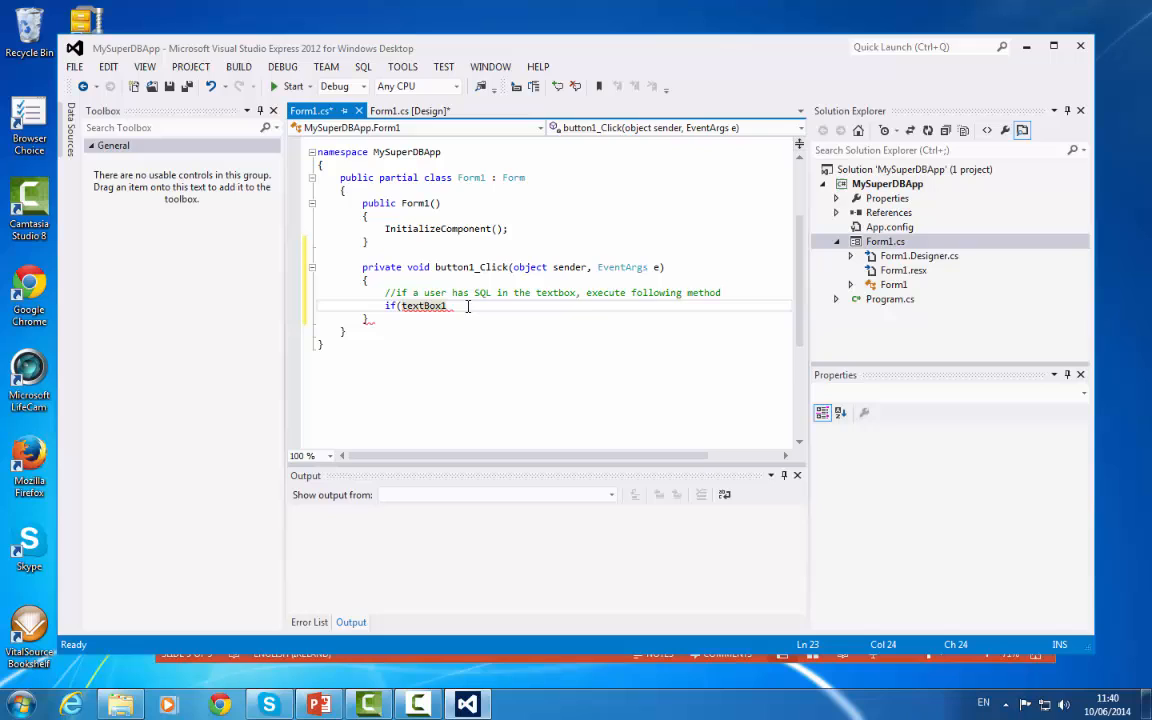
Finish the condition textBox1.TextLength > 0 and call SelectData(textBox1.Text) inside it
text(.T)
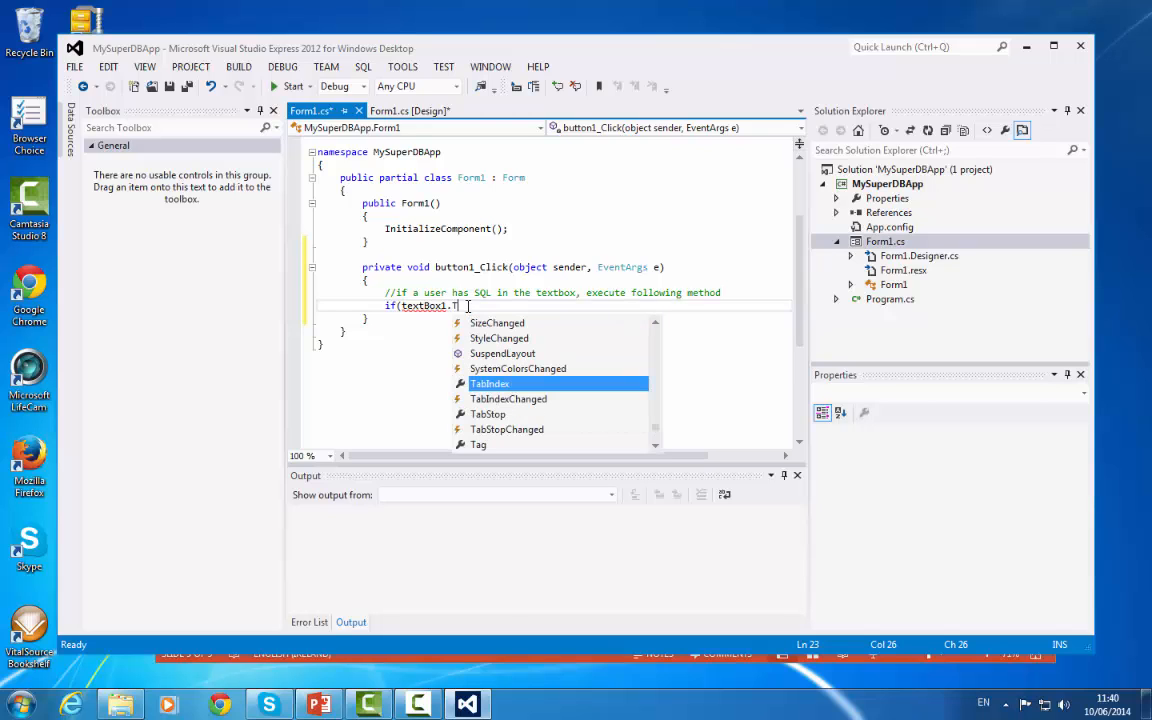
text(extLength)
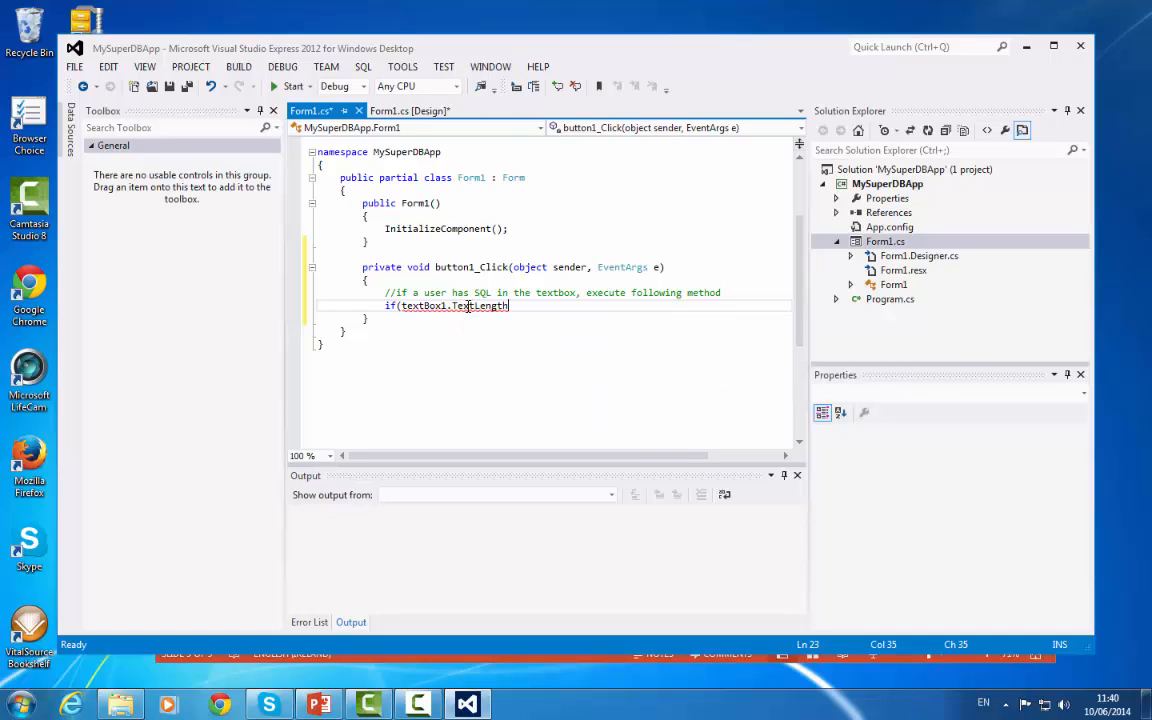
text(> 0))
text(Select)
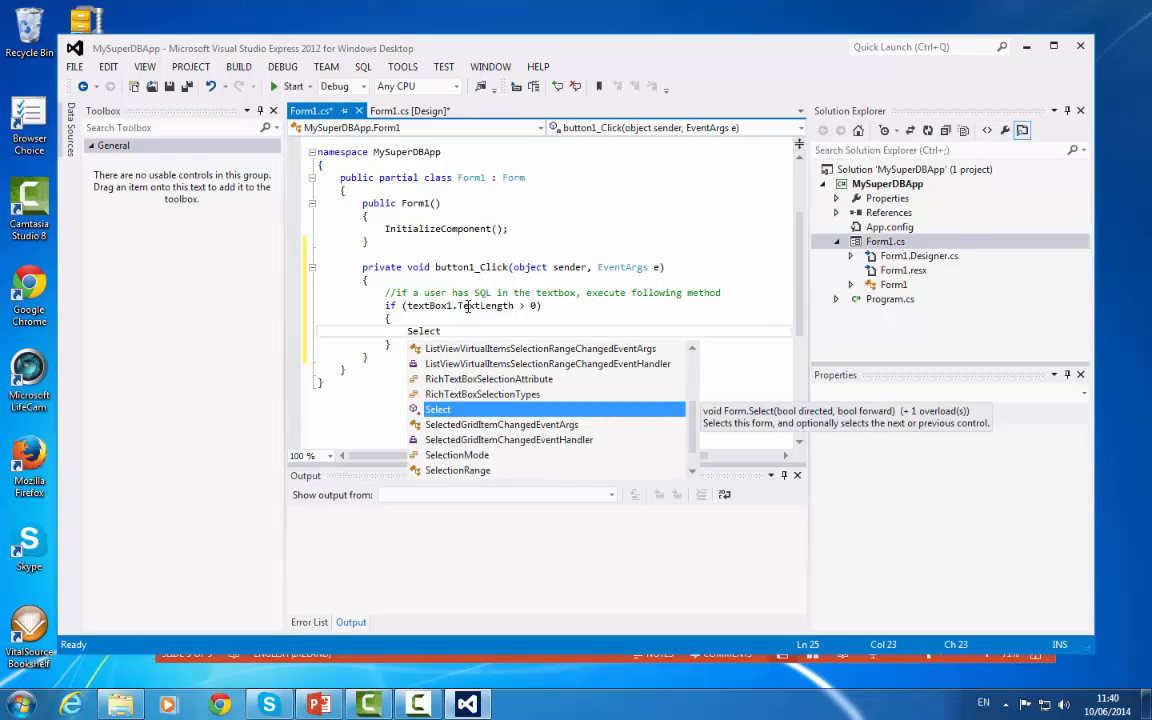
text(Data)
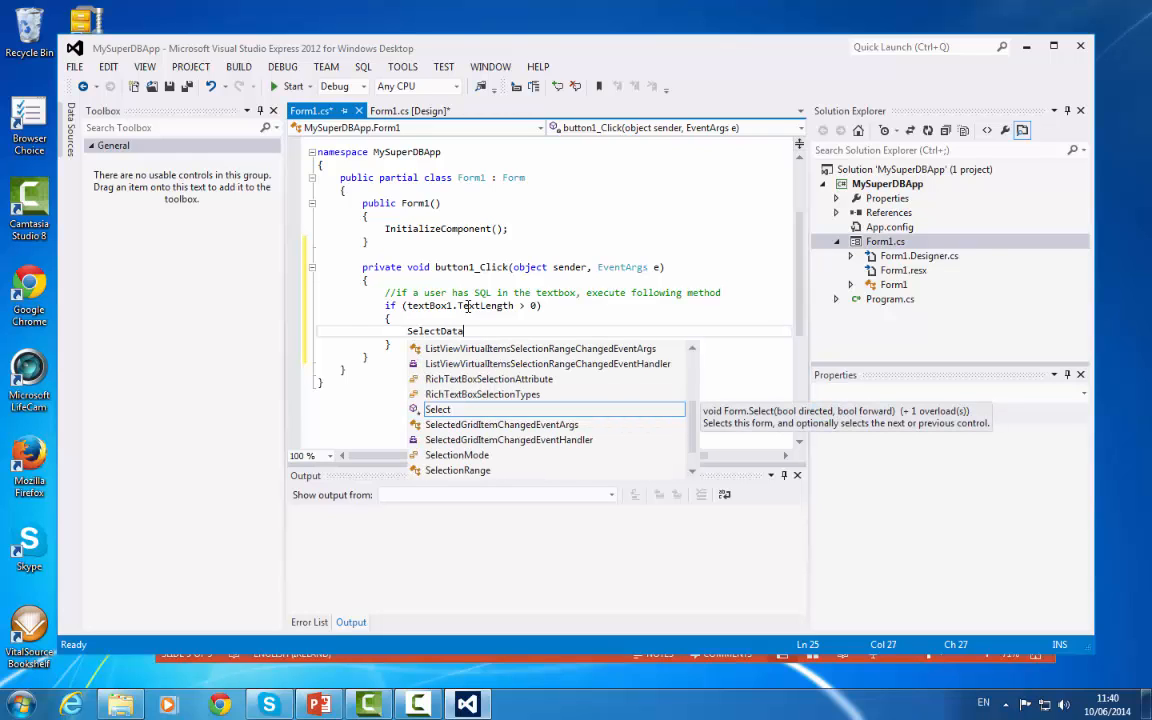
text(()
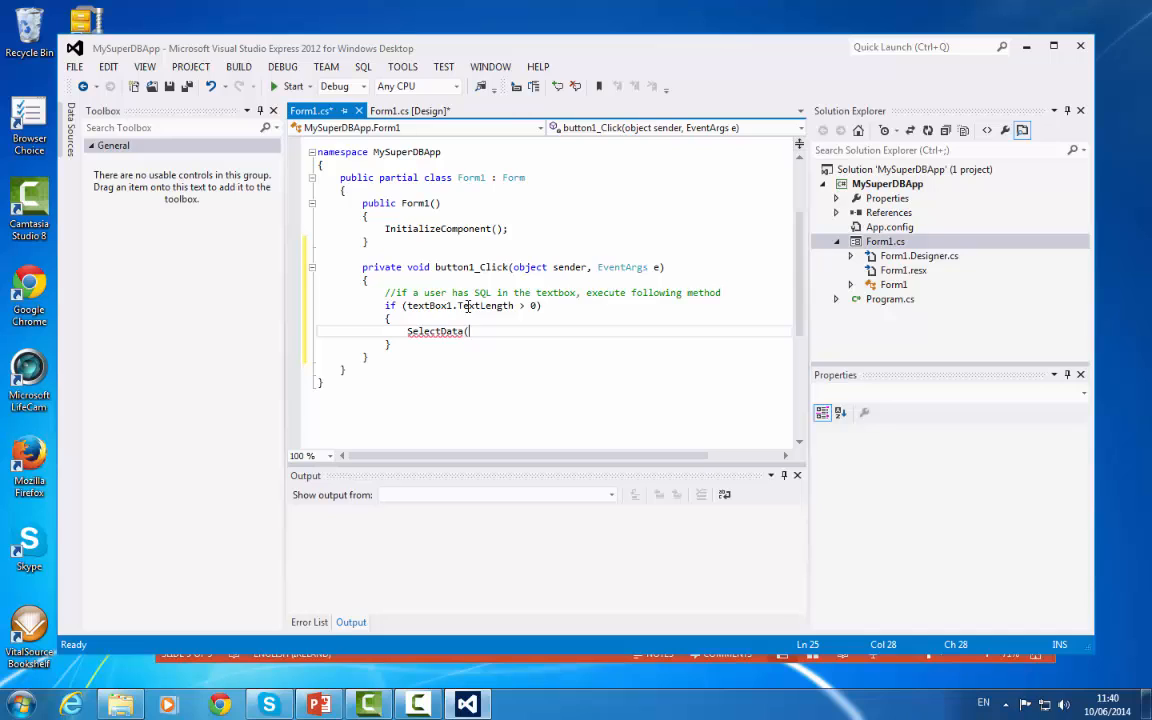
text(text)
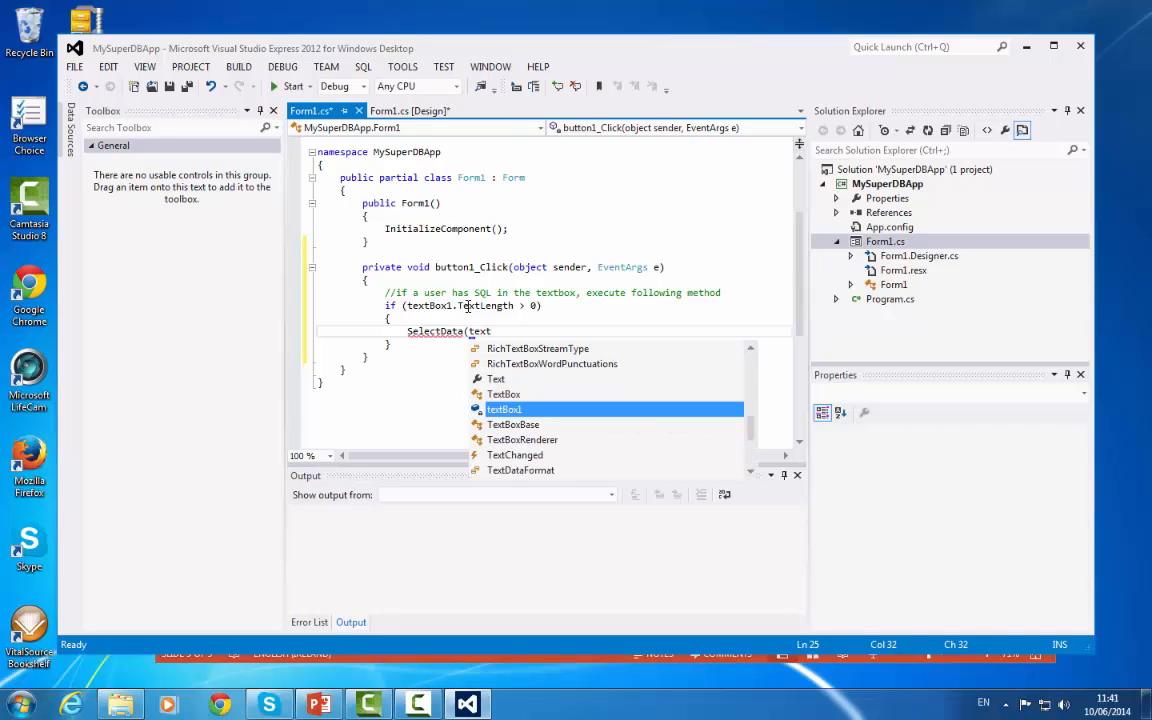
text(Box1.Text);)
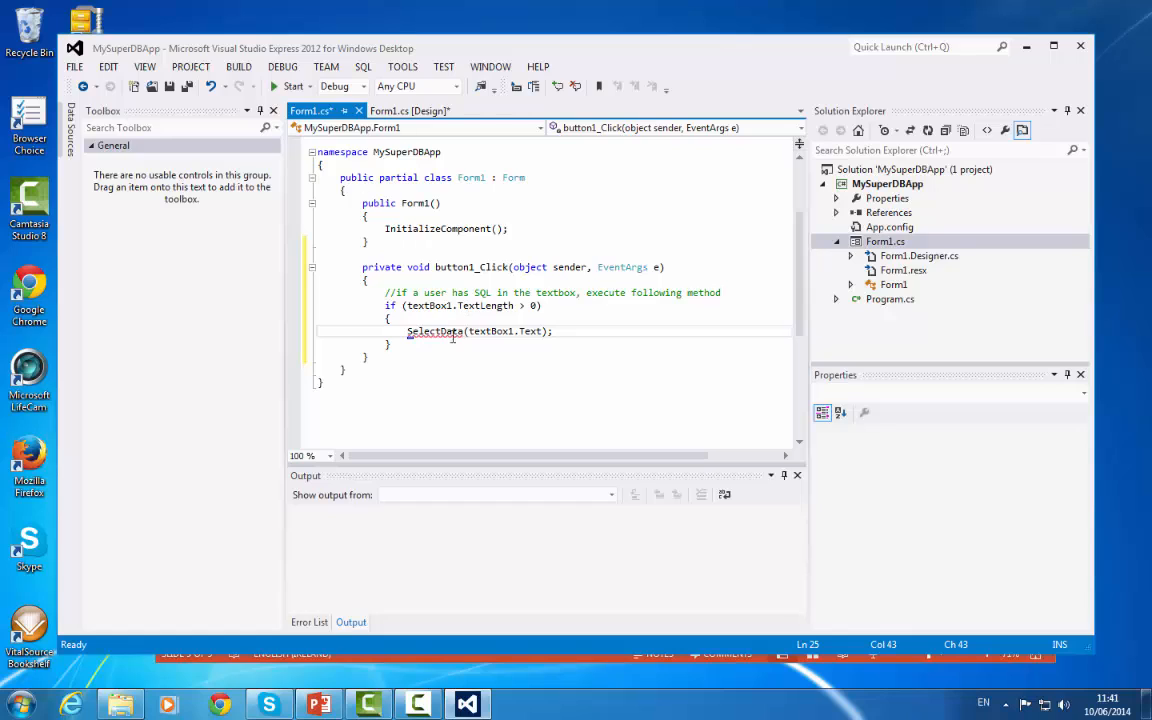
Declare a private void SelectData(string selectCommandText) method below the click handler
click(382, 356)
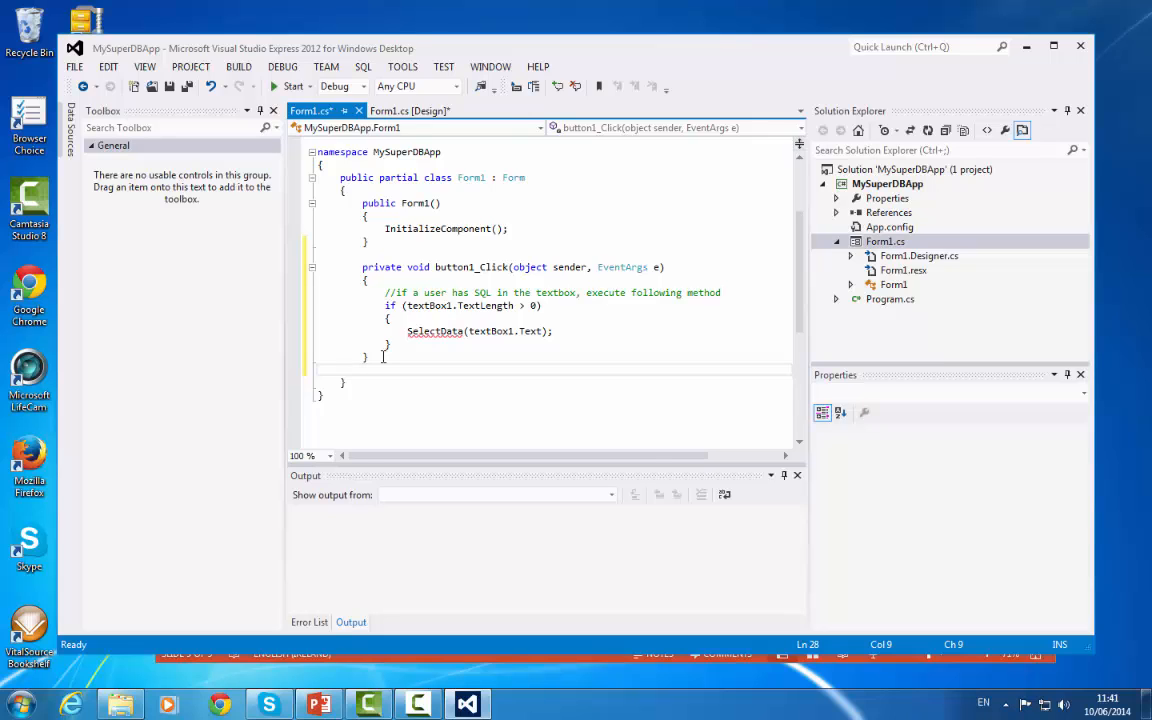
text(private)
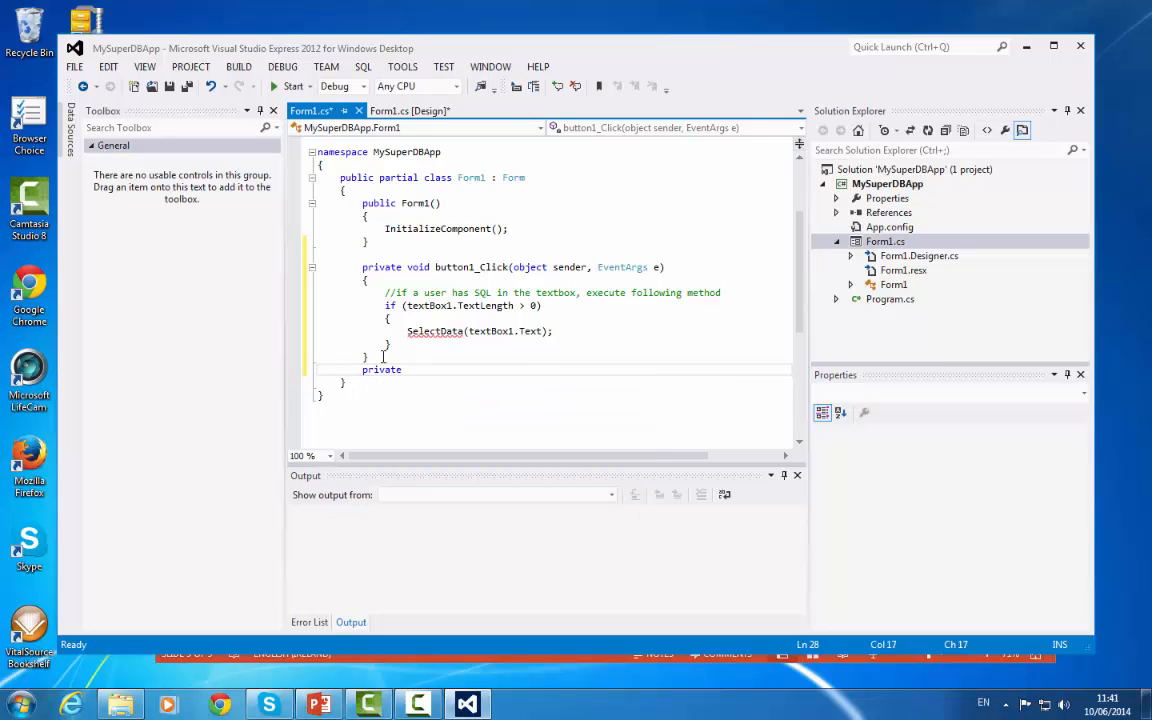
text(voi)
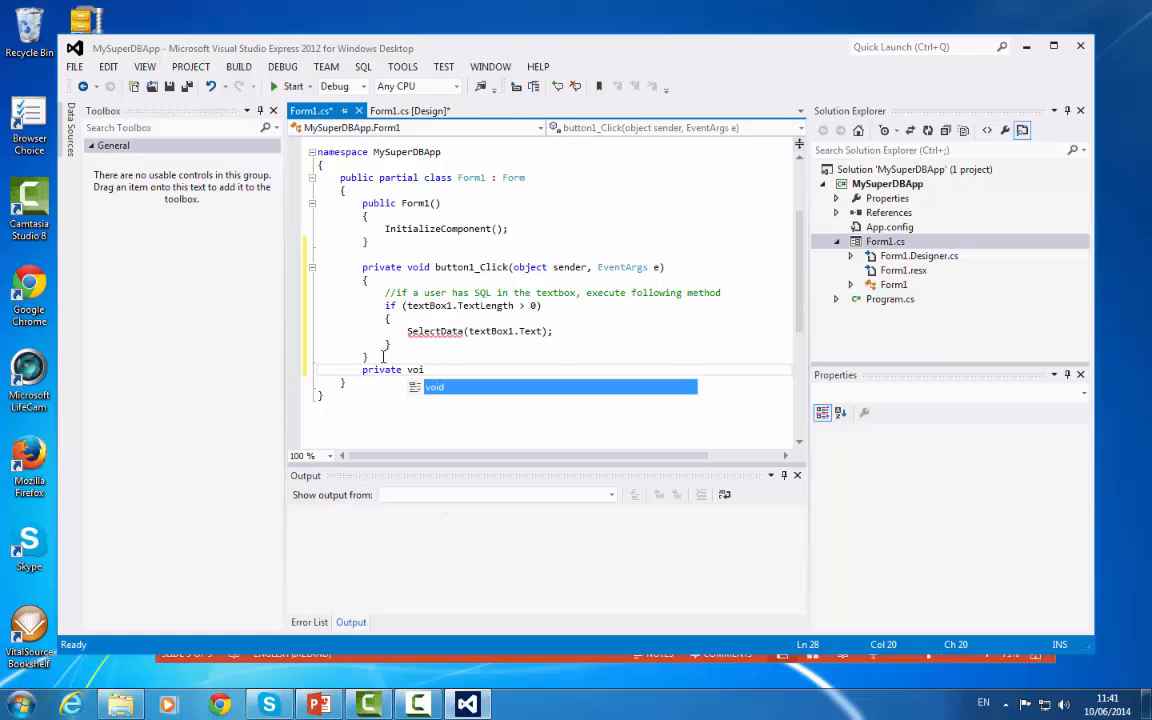
text(d)
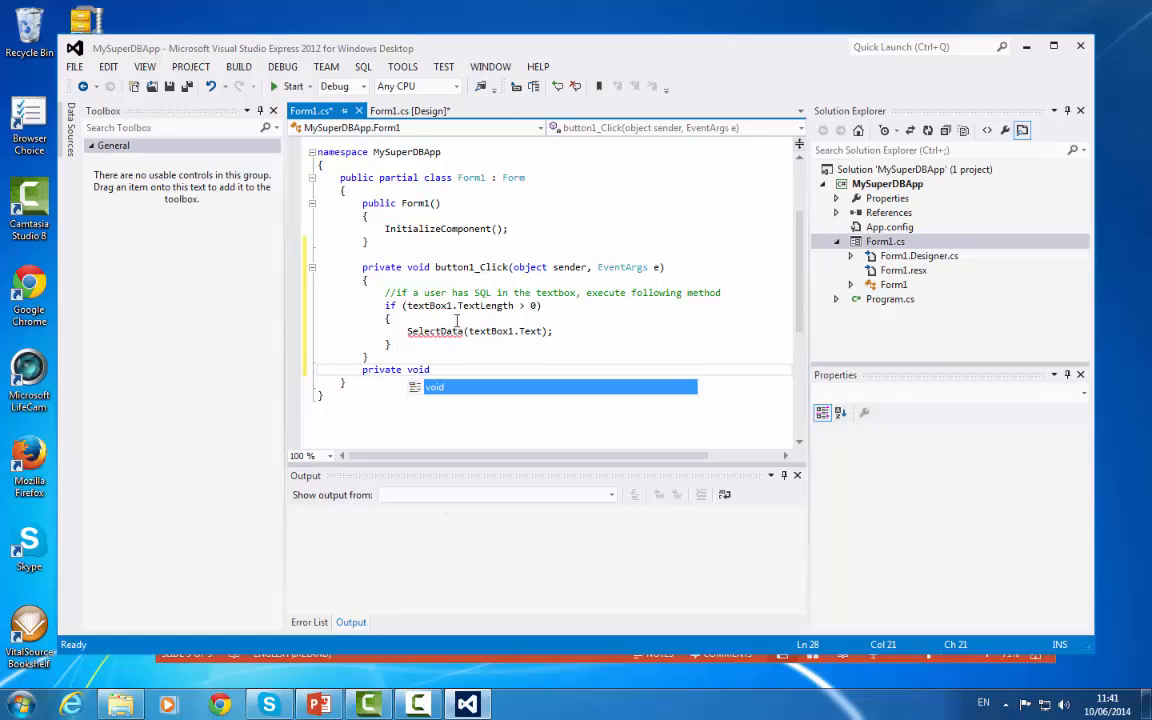
mouse_move(470, 368)
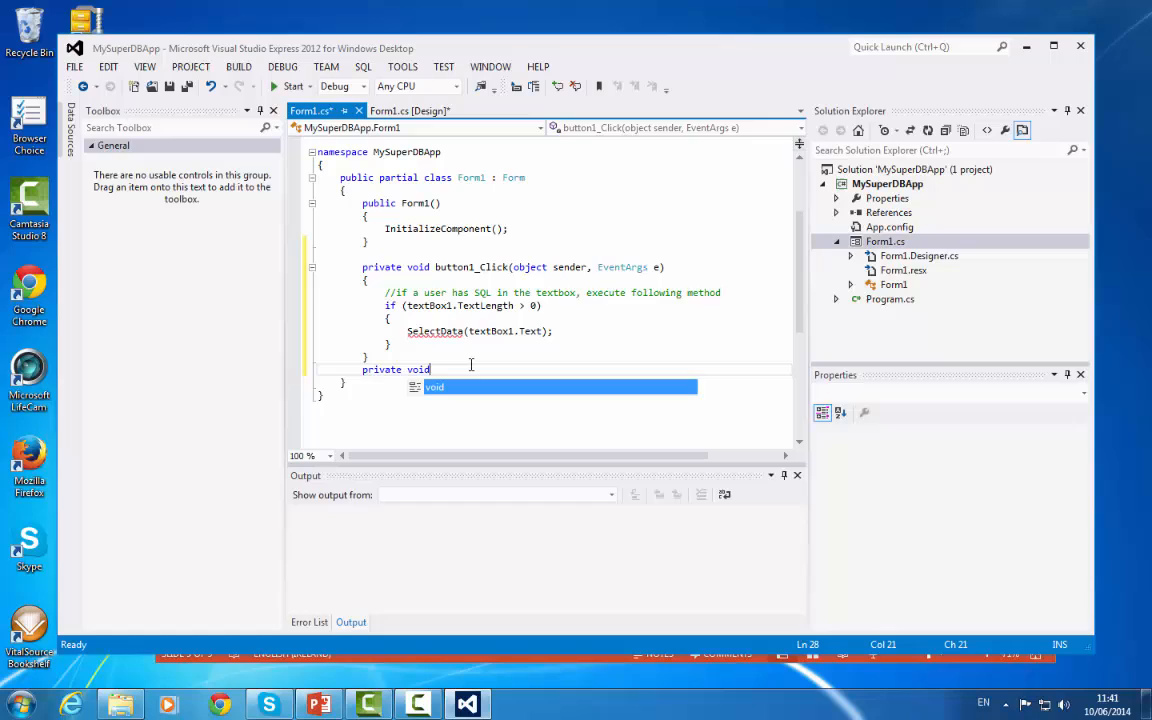
text(Select)
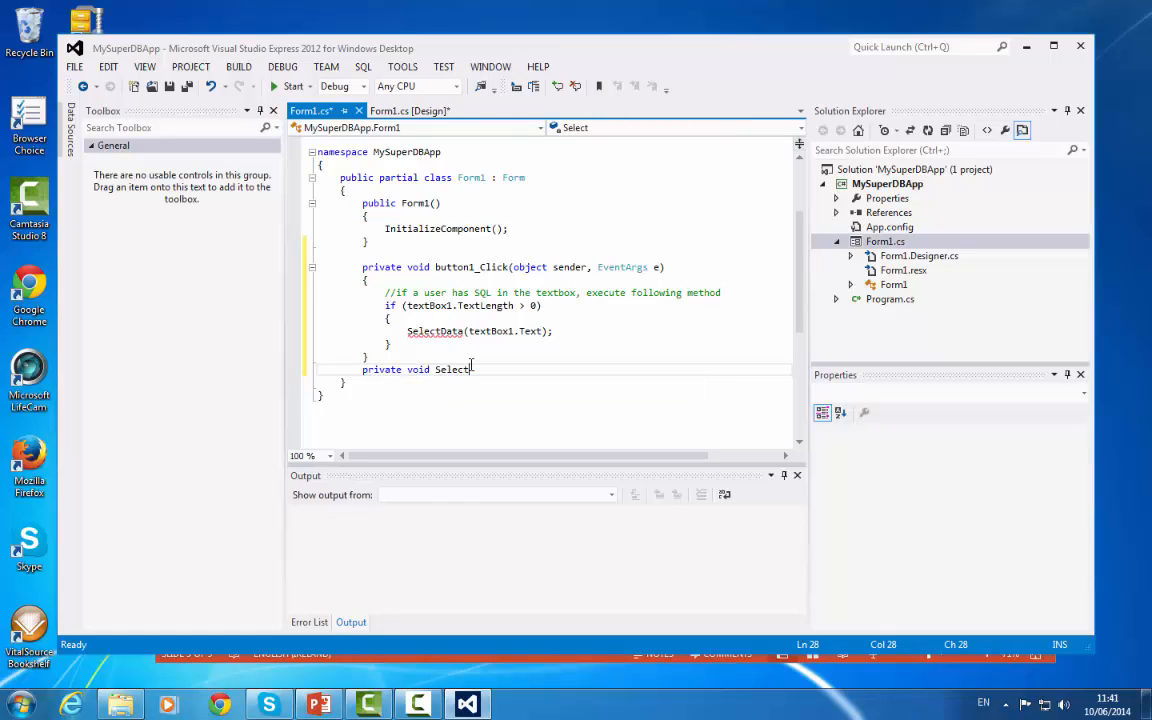
text(Data)
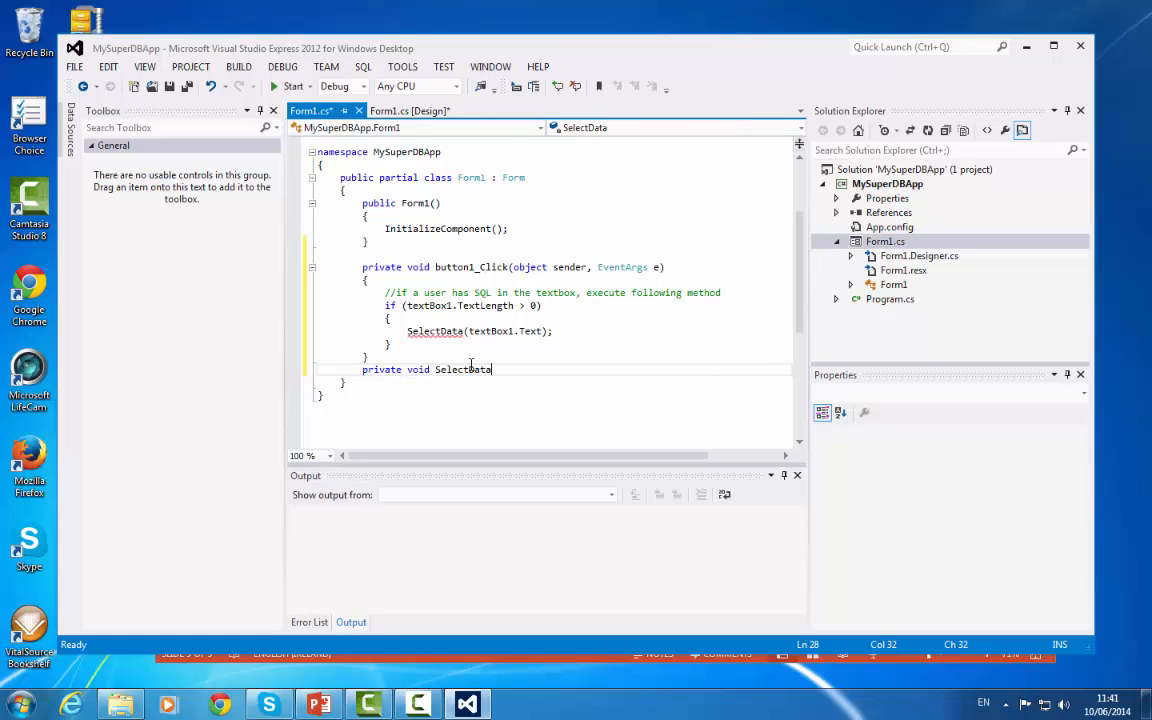
text((string)
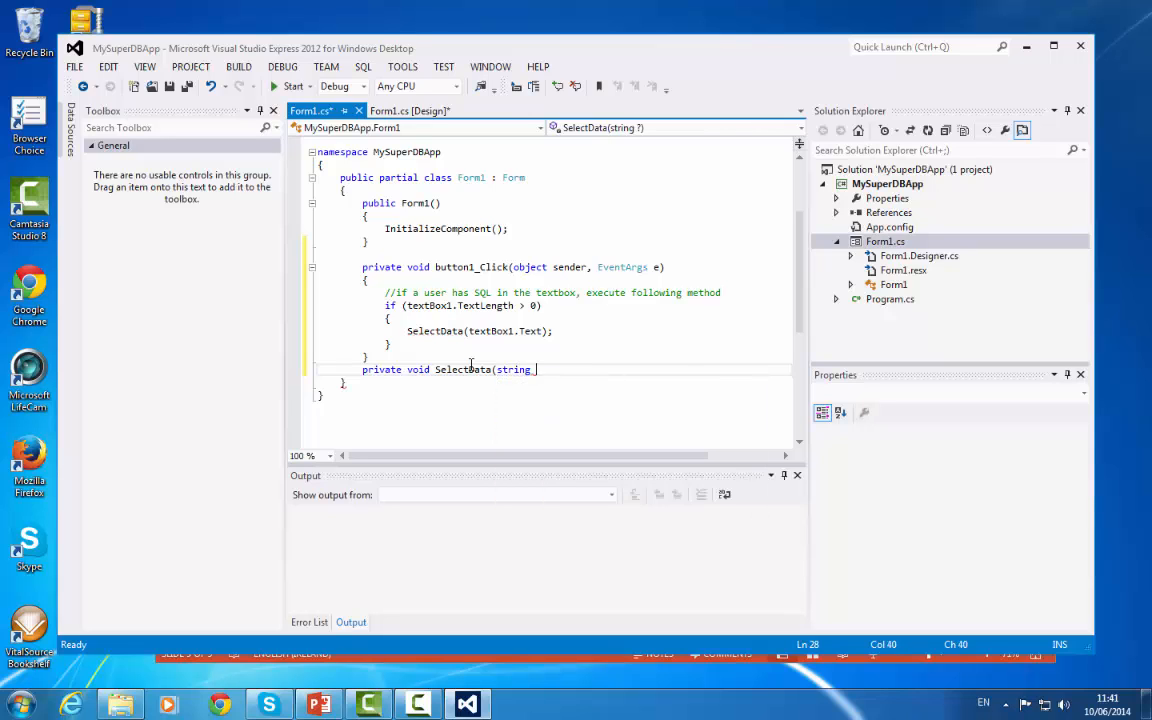
text(selectC)
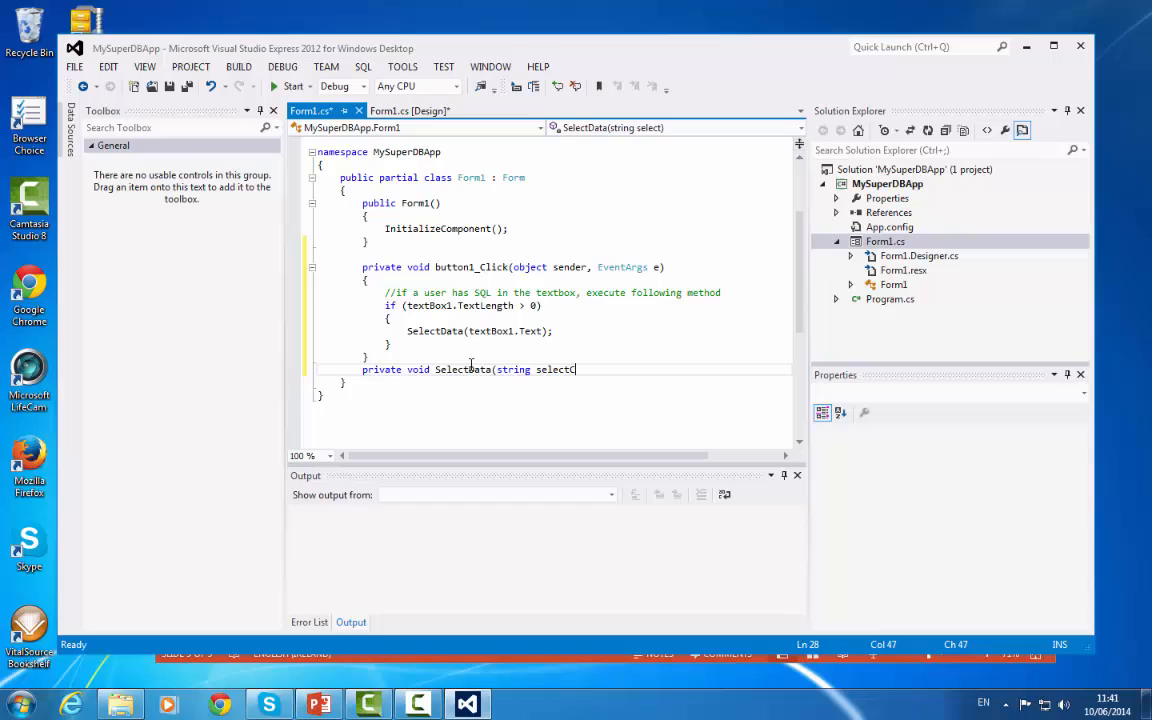
text(ommandT)
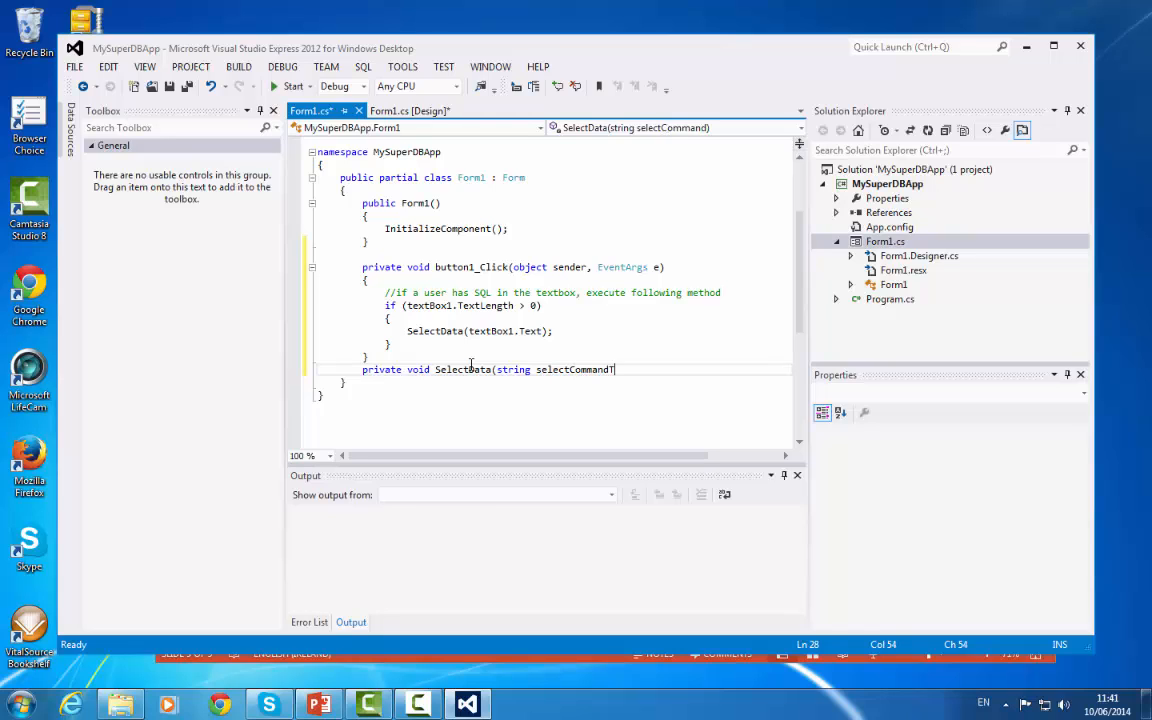
text(ext)
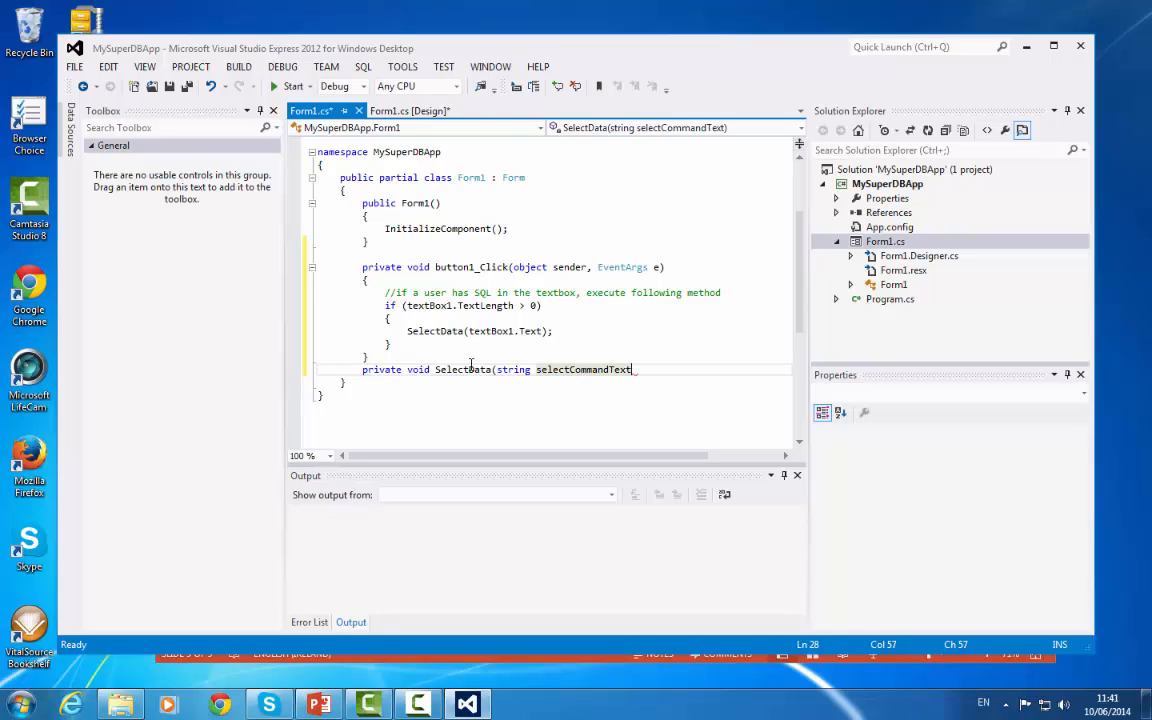
key(enter)
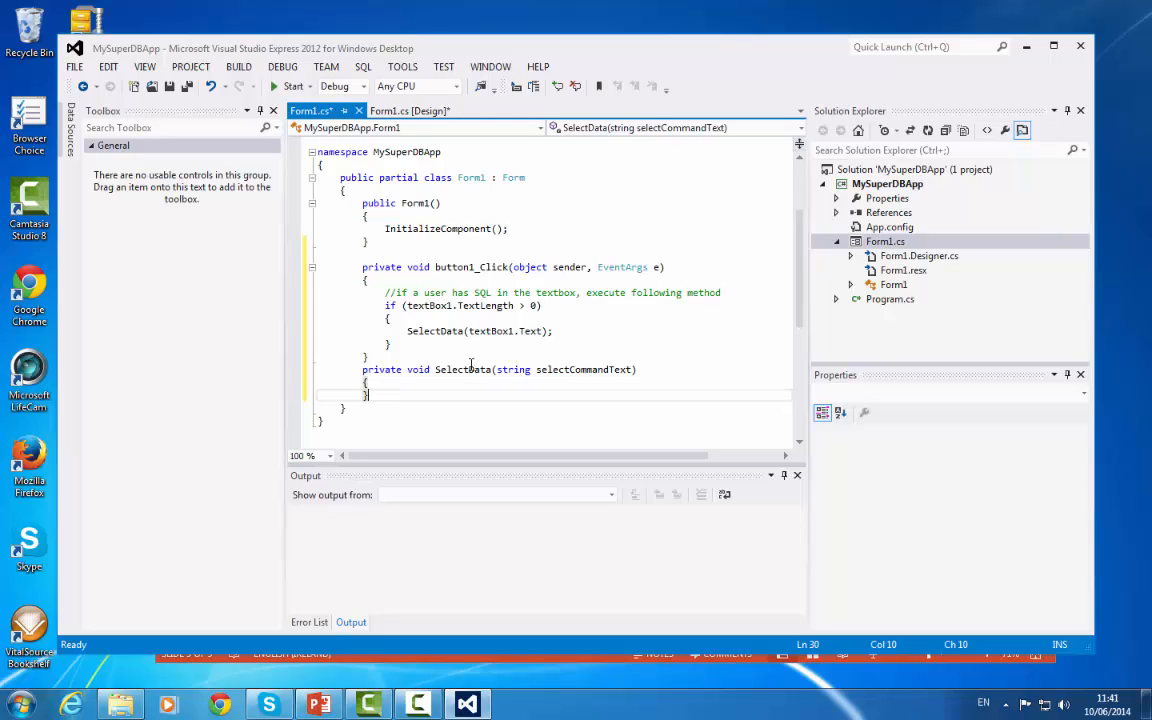
Add an empty try block followed by catch (Exception ex) inside SelectData
scroll(up, 3)
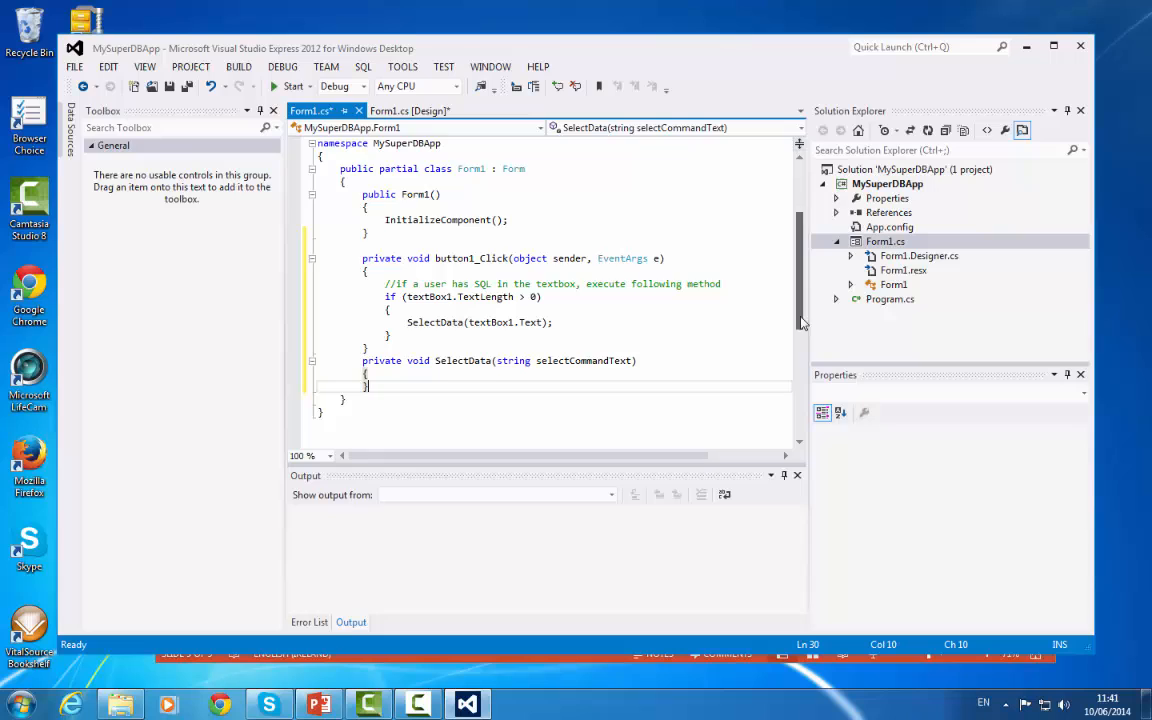
scroll(up, 3)
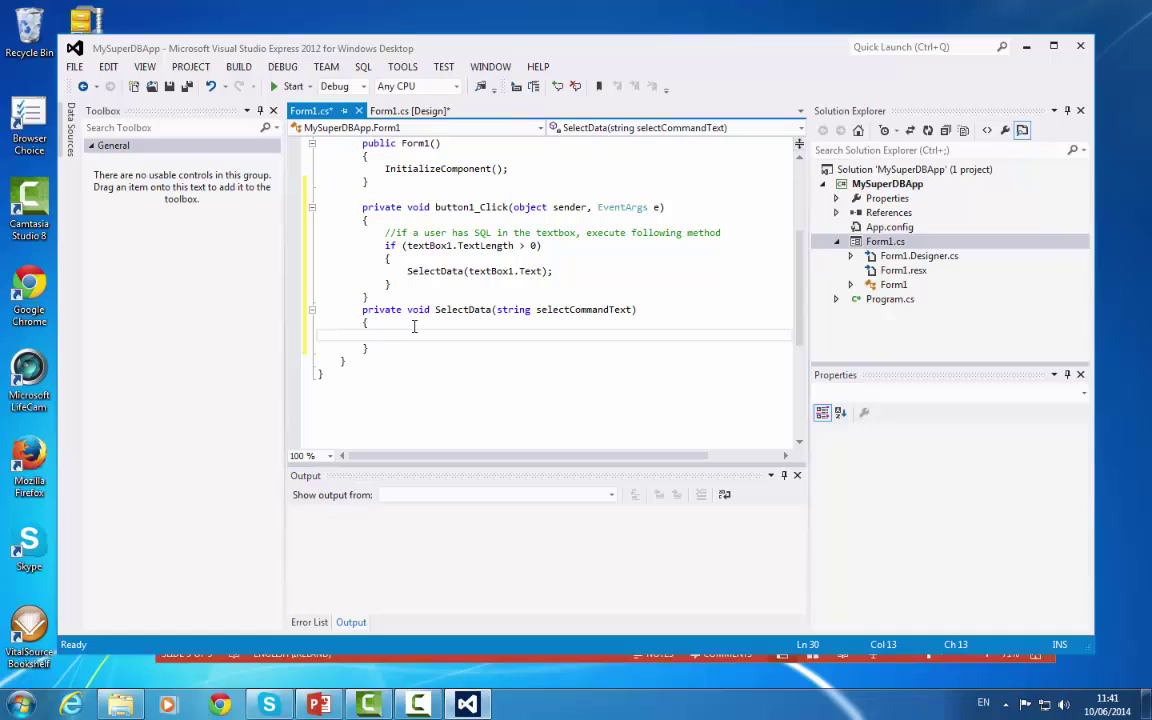
text(try)
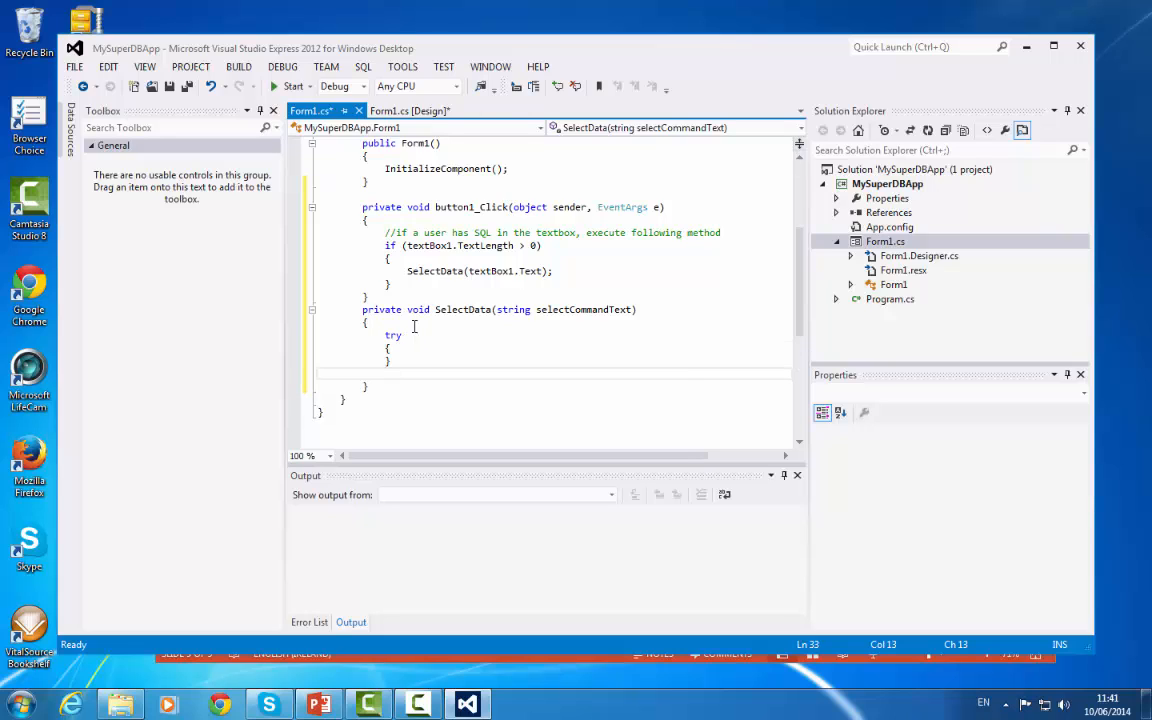
text(catch)
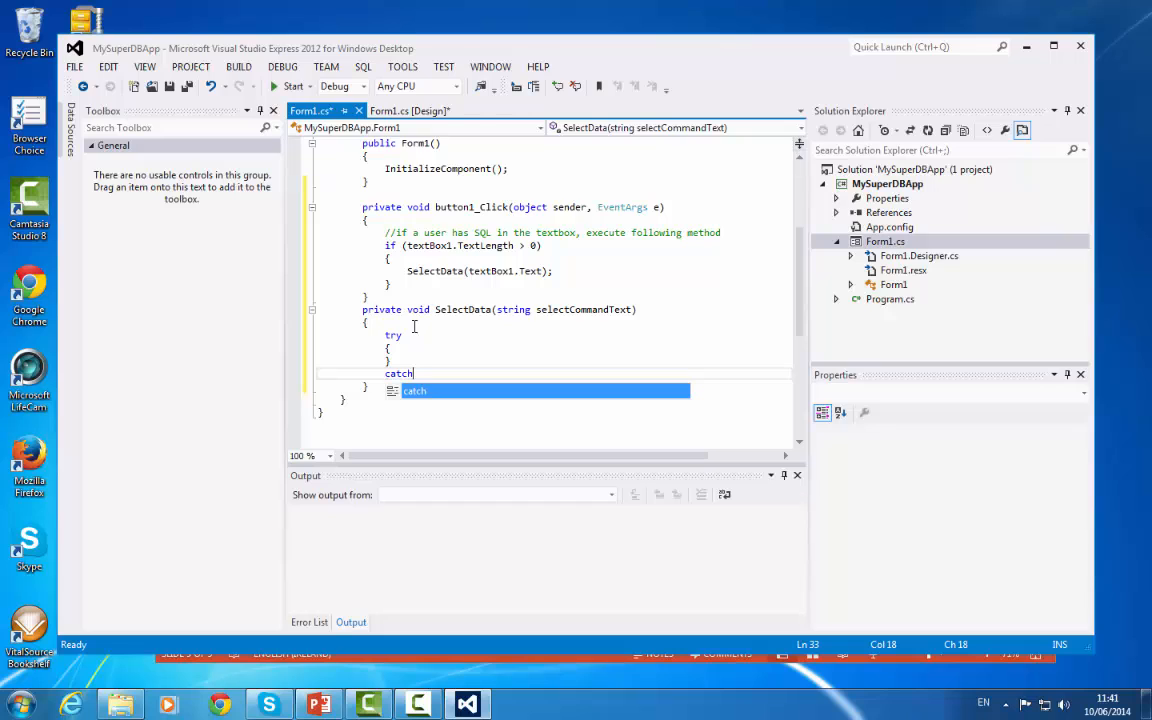
text((Ex)
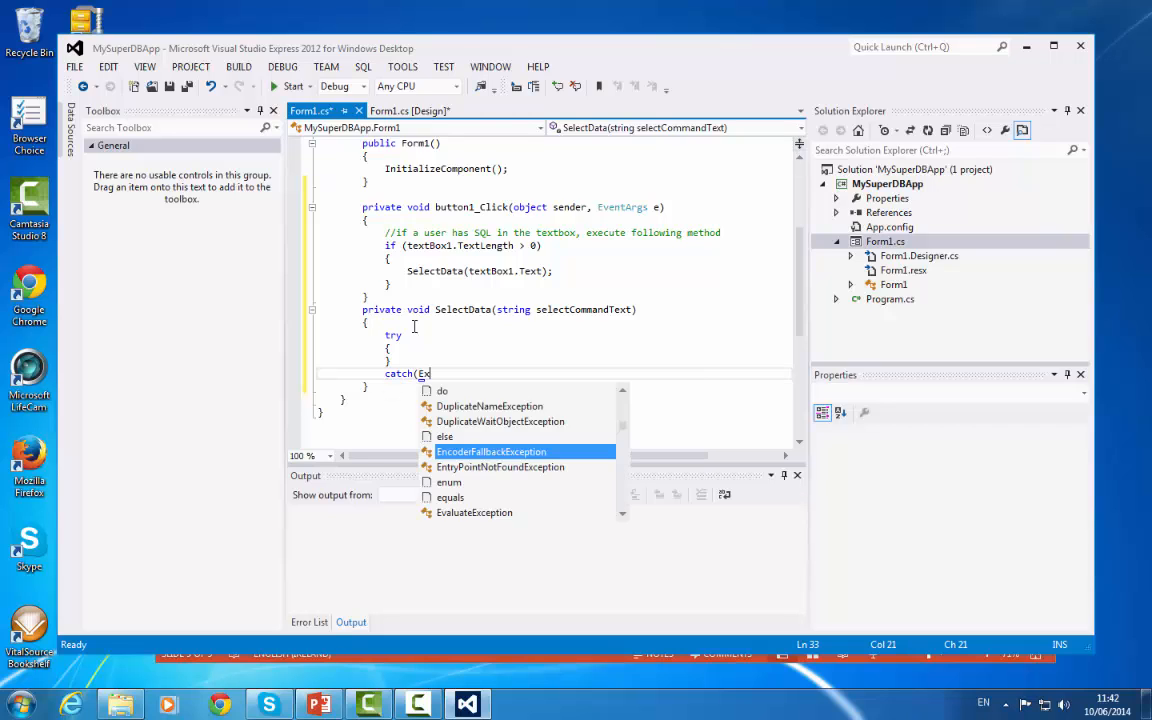
text(ce)
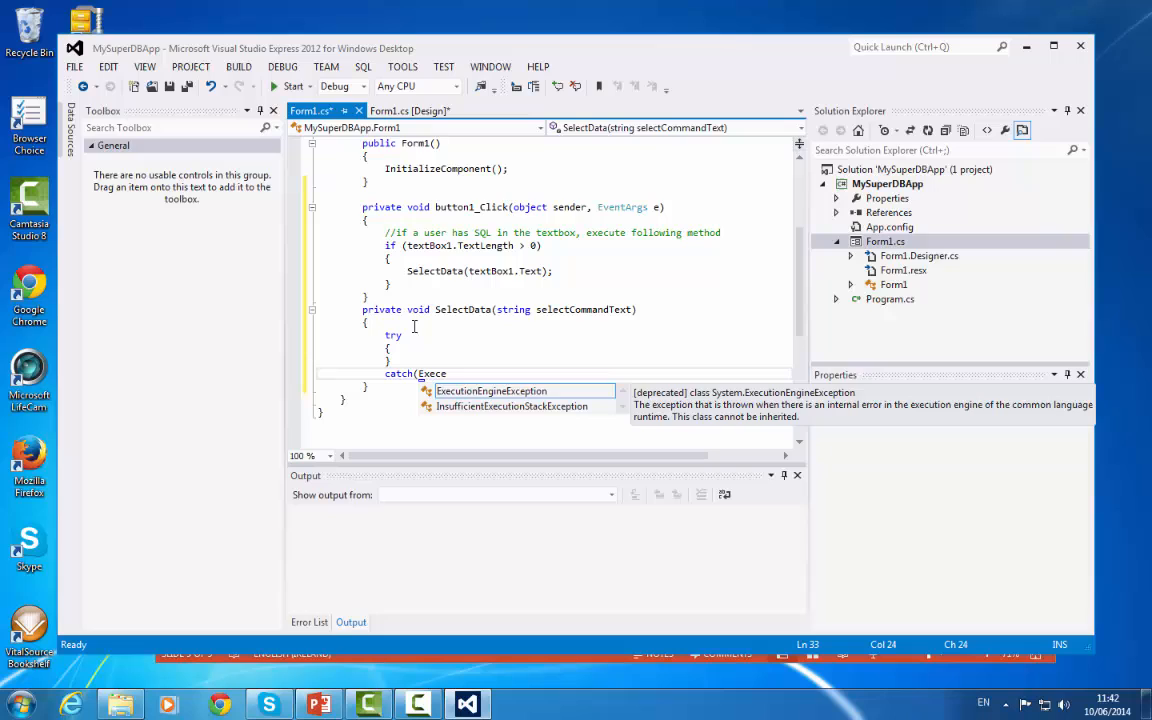
key(Backspace)
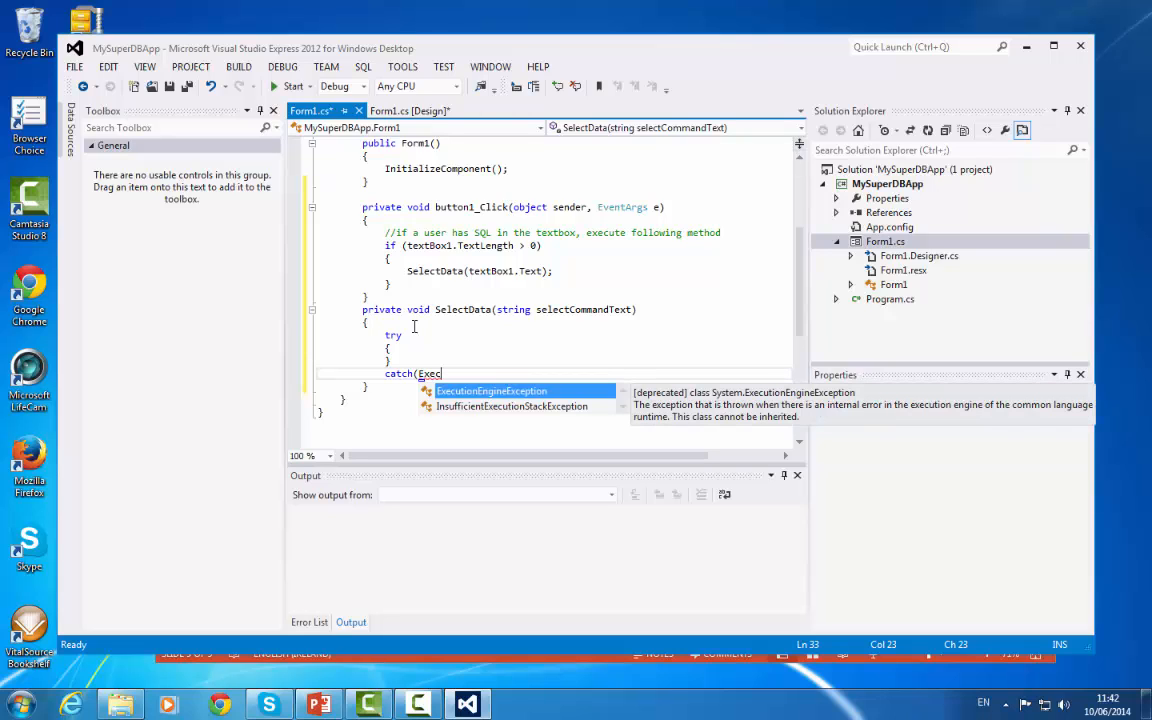
text(eption ex))
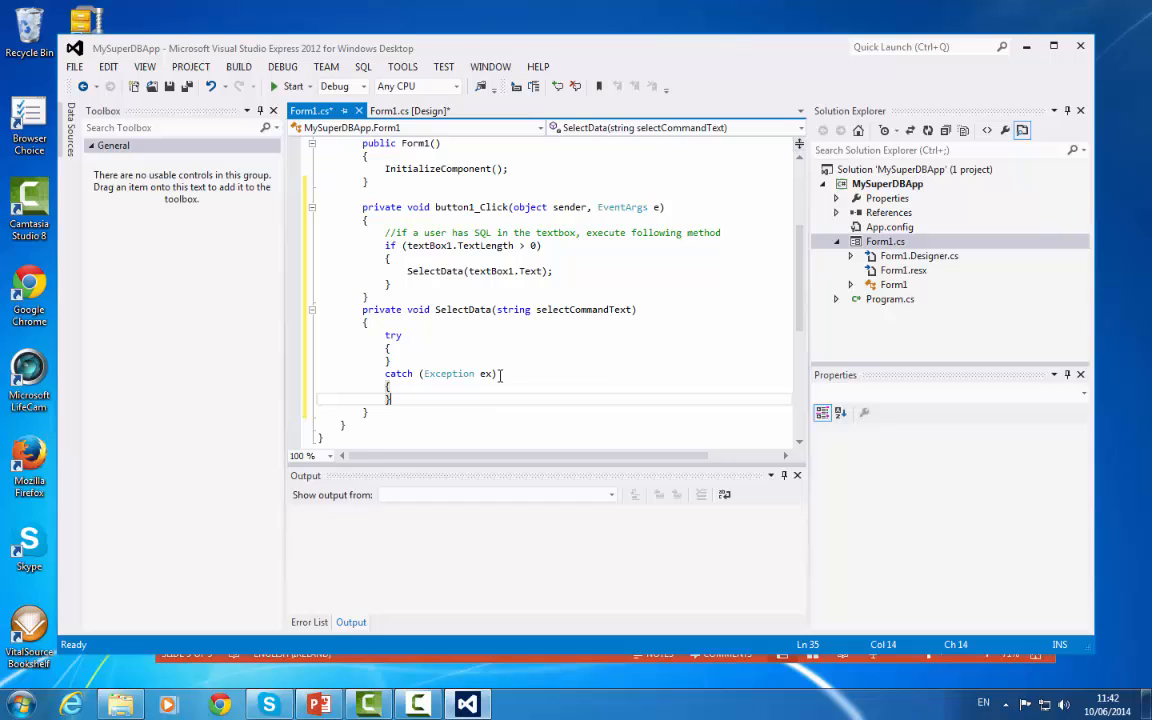
Make the catch body show the error with MessageBox.Show(ex.Message);
click(480, 388)
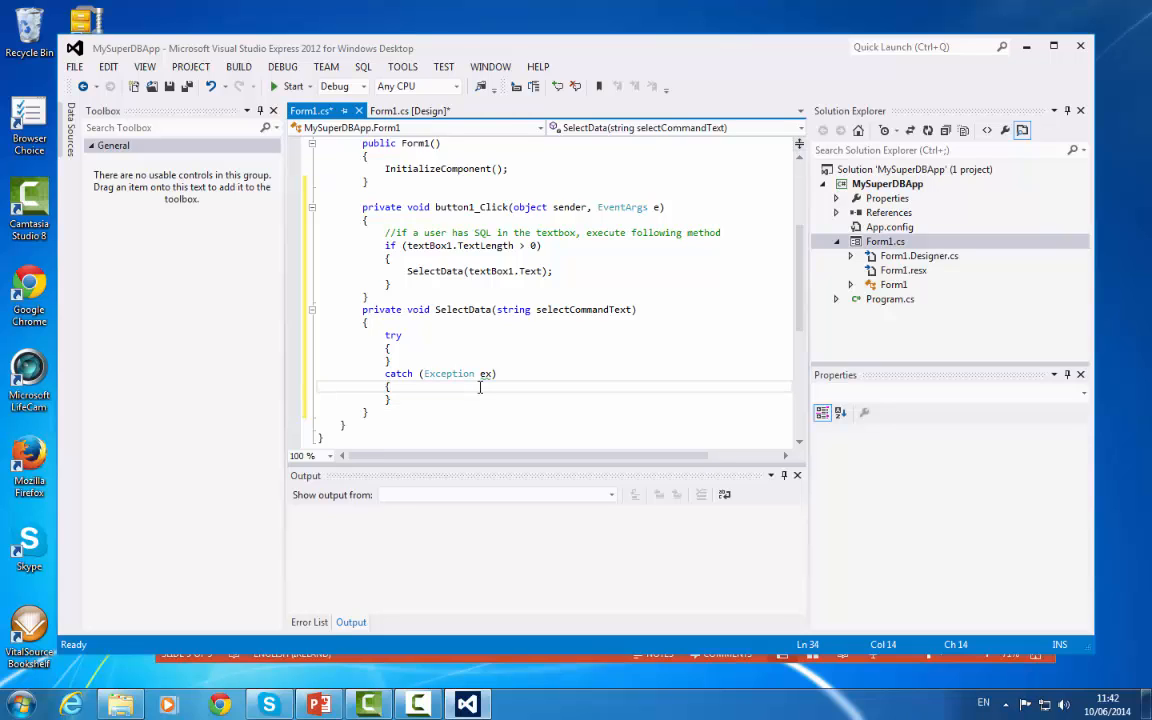
text(Mess)
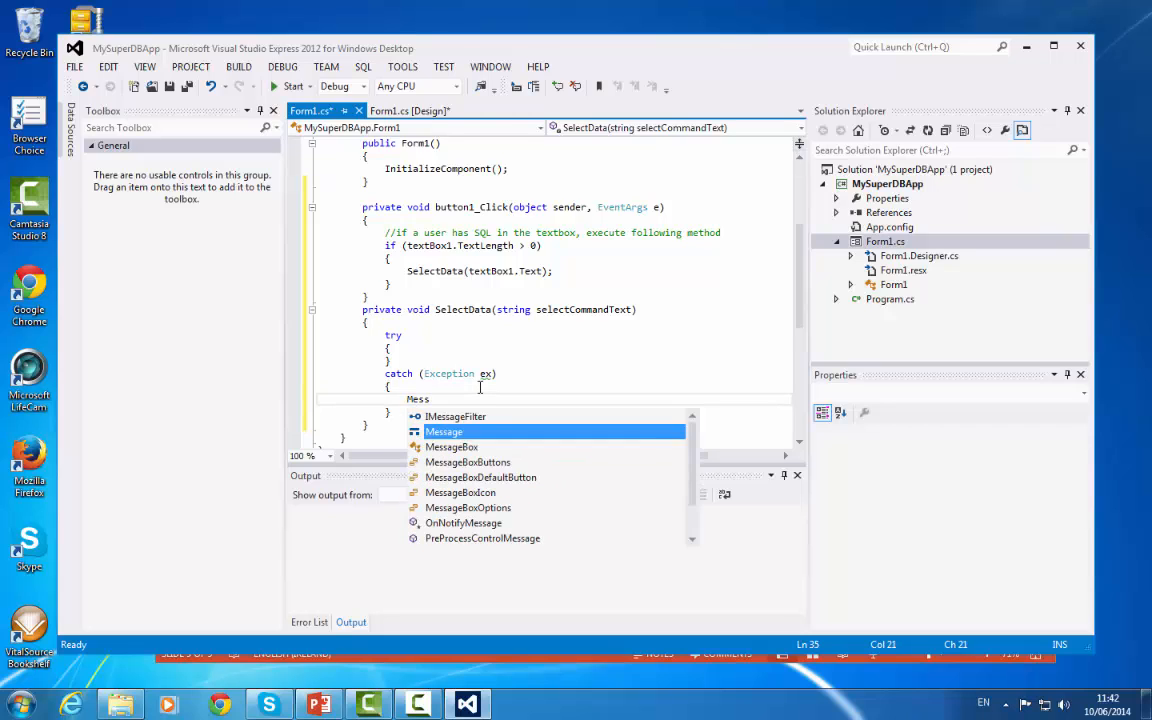
text(geBox)
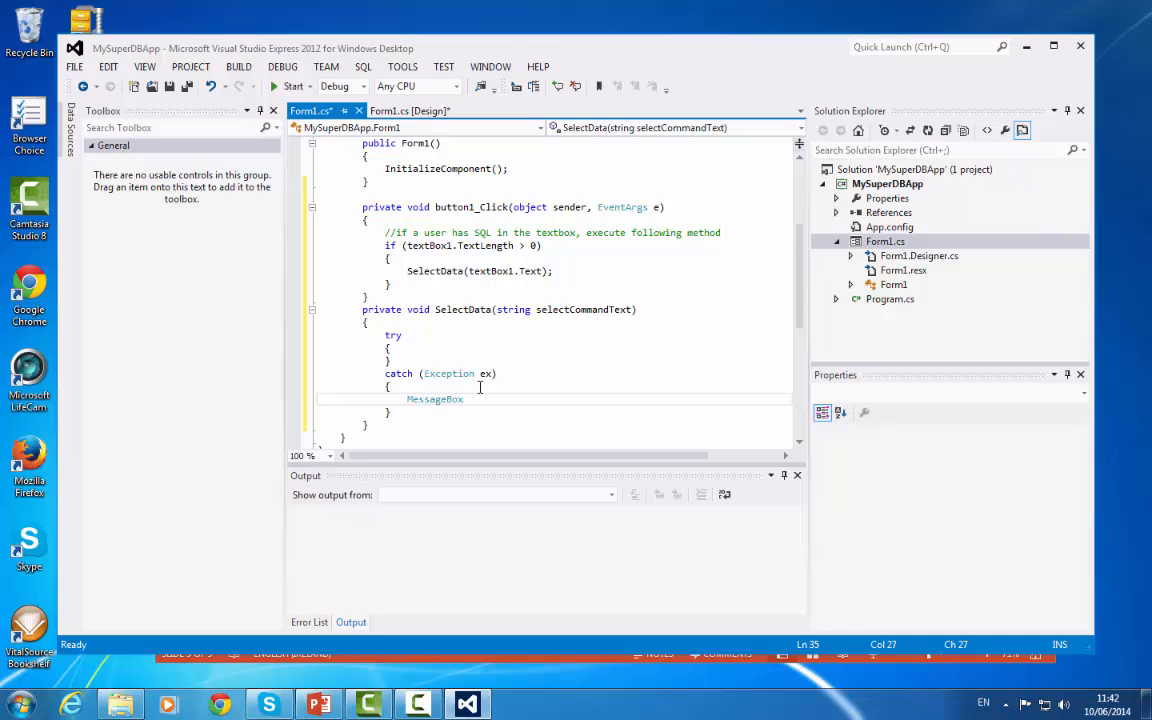
text(.Show)
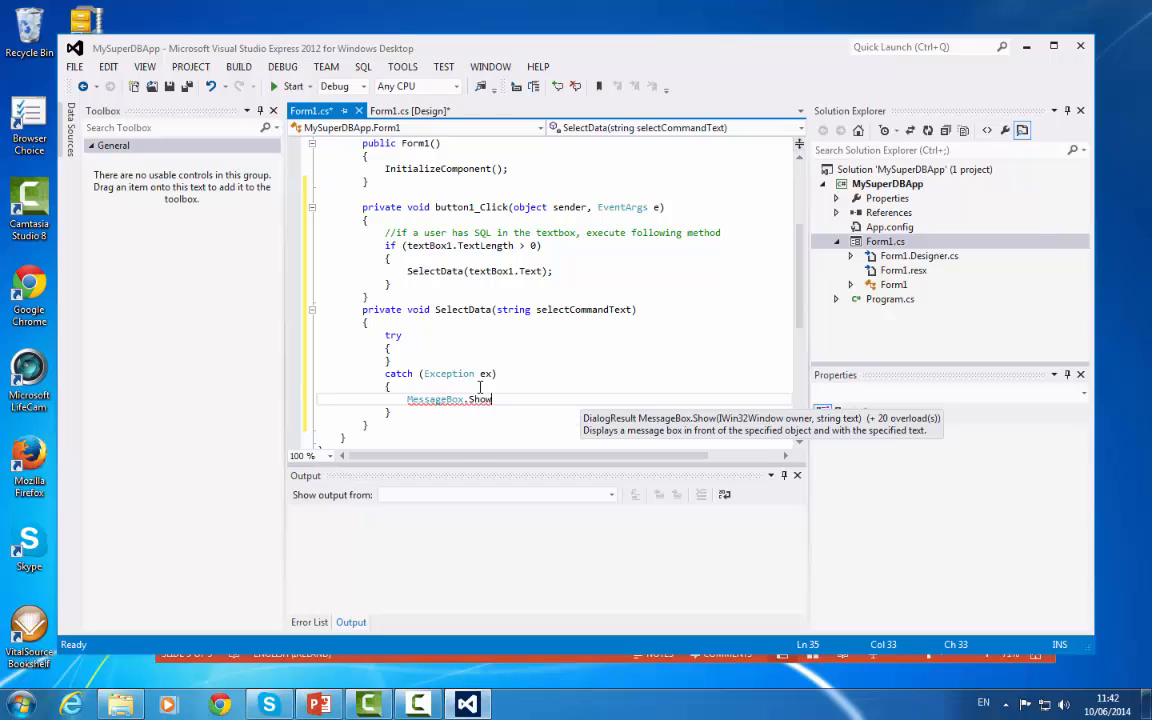
text((ex.Message)
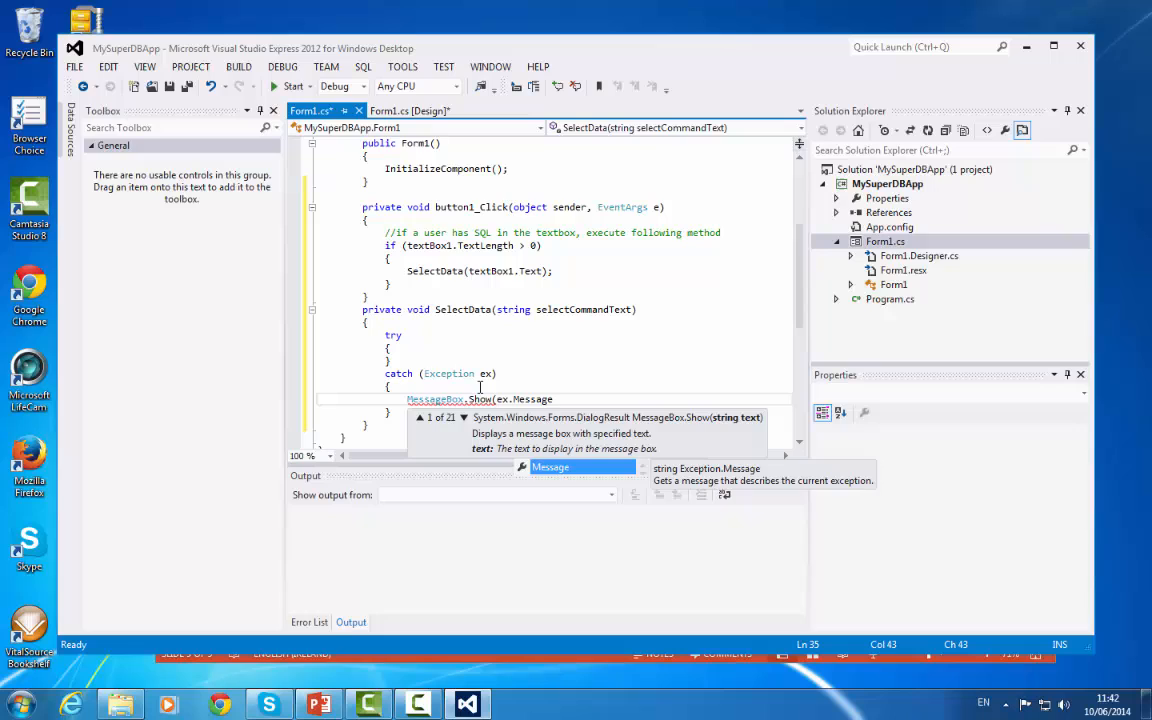
text();)
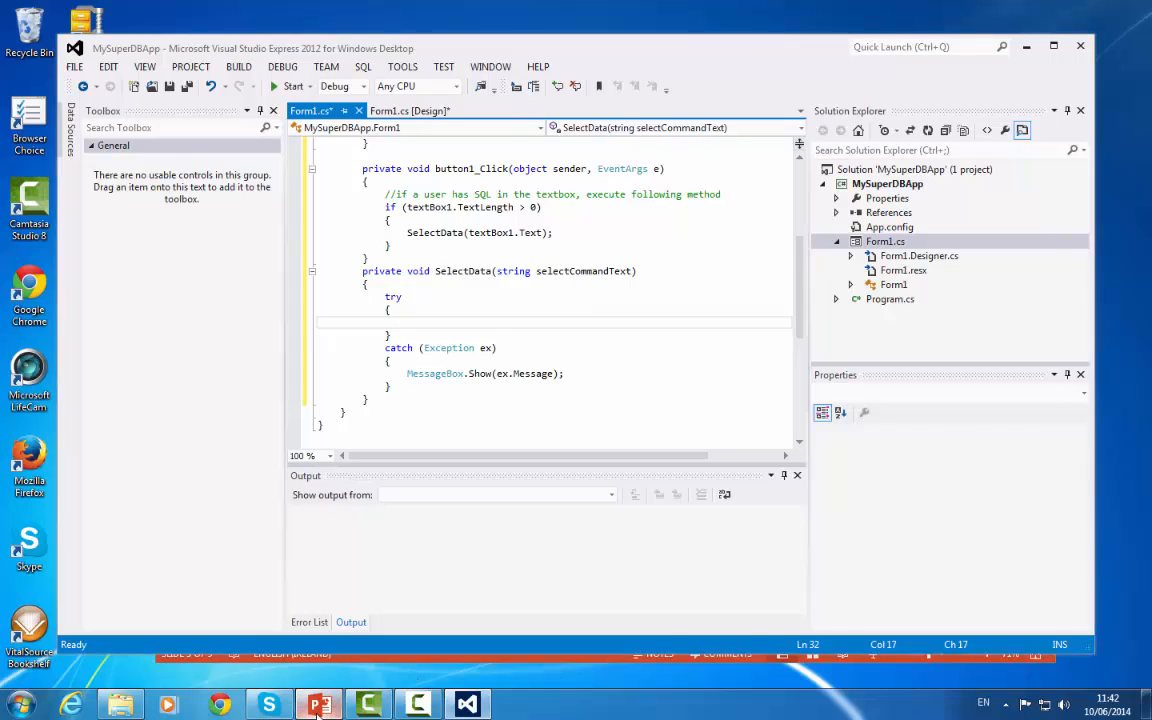
Copy the Connect via Windows Form slide's sample code into the SelectData try block
click(318, 704)
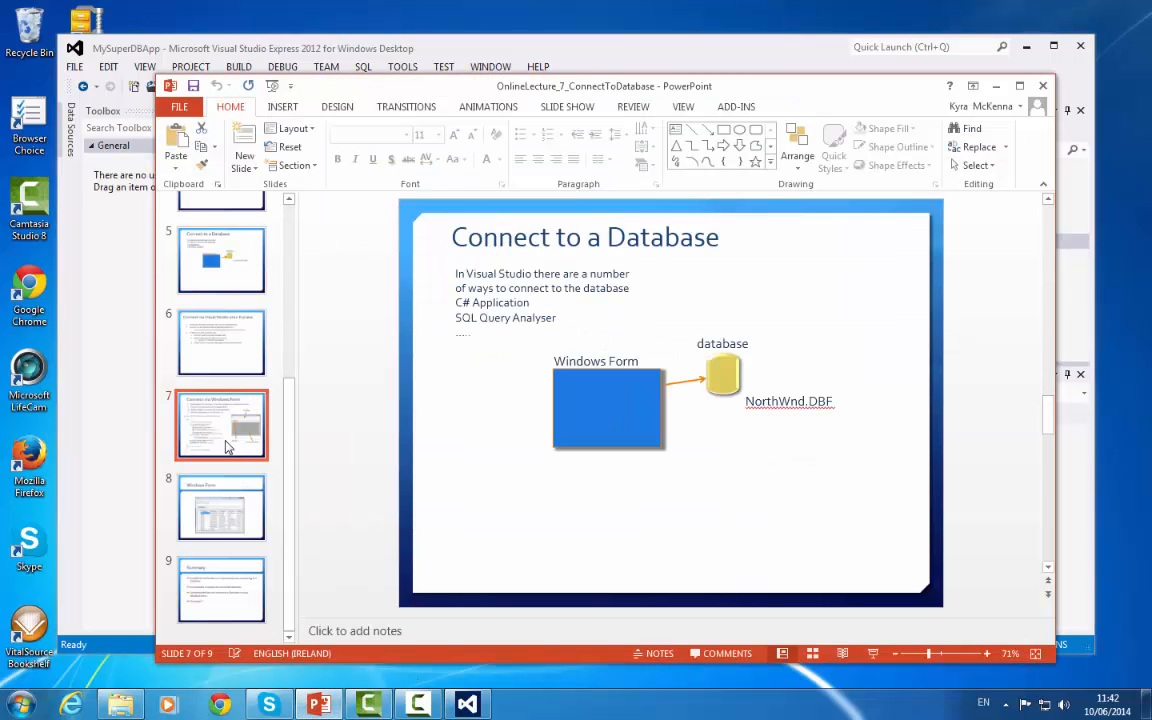
click(220, 424)
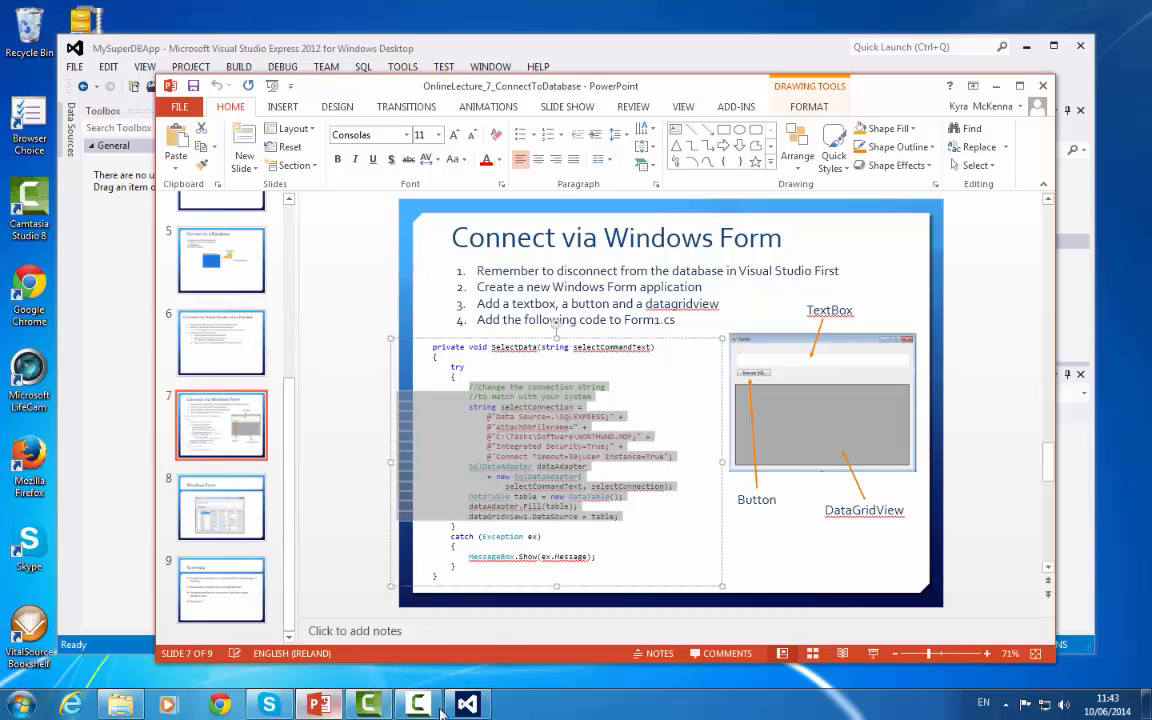
click(466, 704)
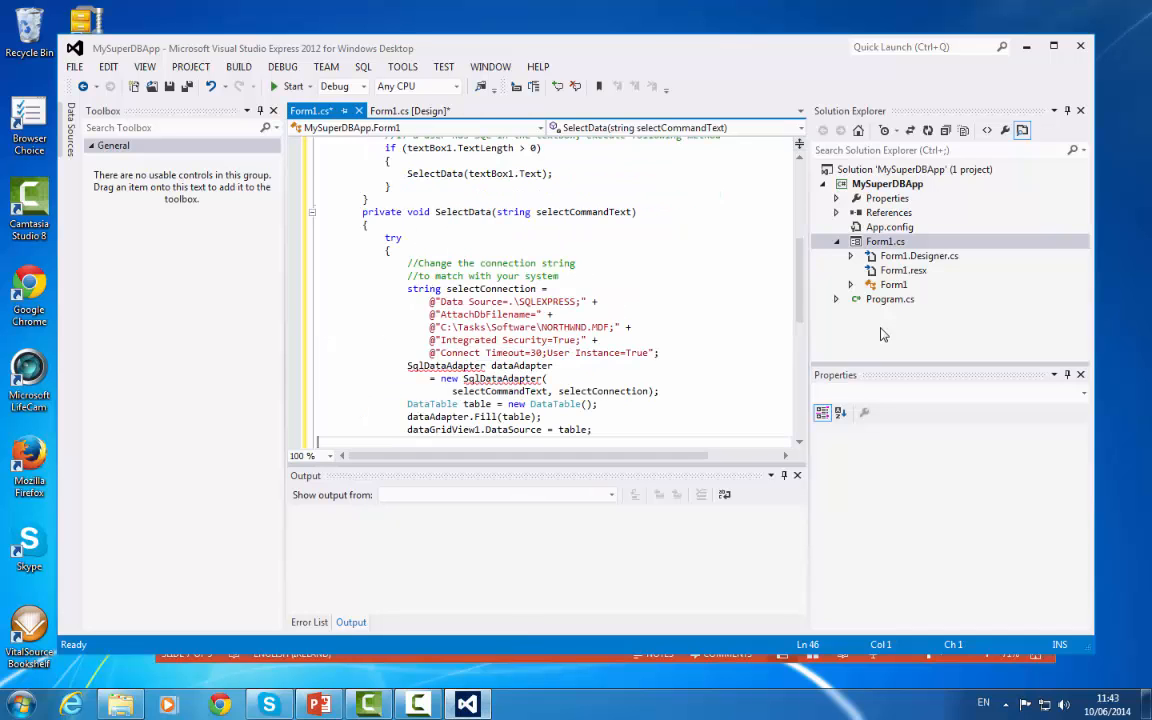
Inspect the NORTHWND.MDF path in the connection string, then open the Windows Start menu
scroll(down, 3)
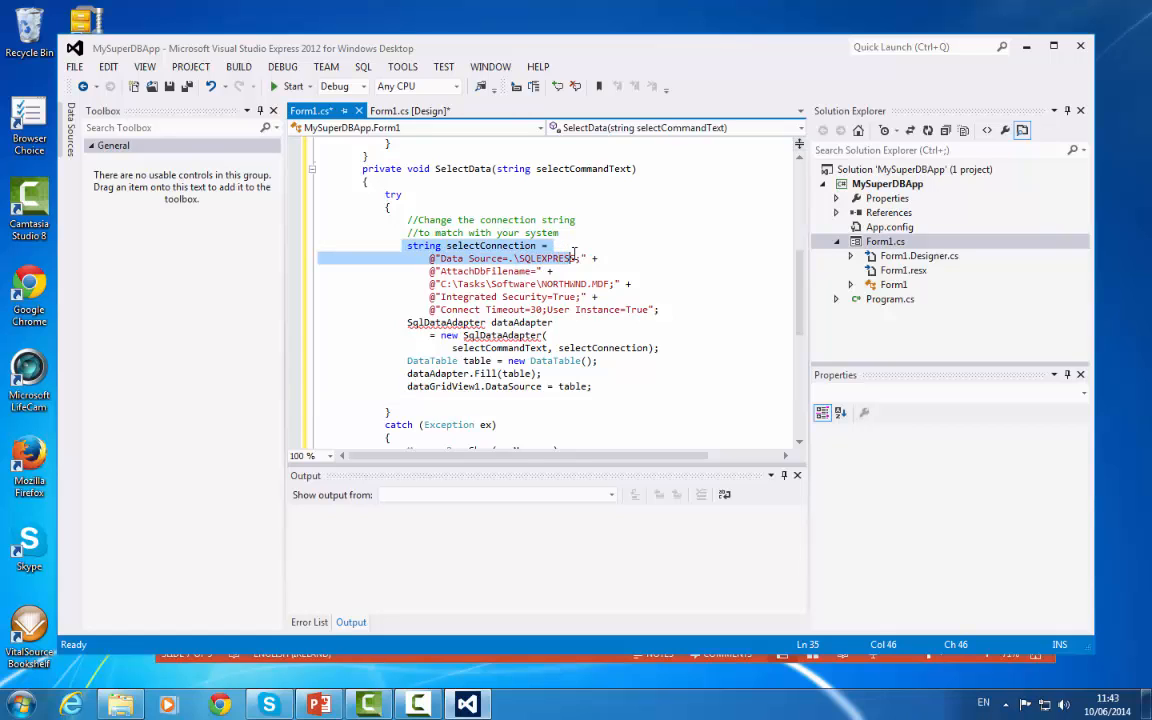
click(624, 272)
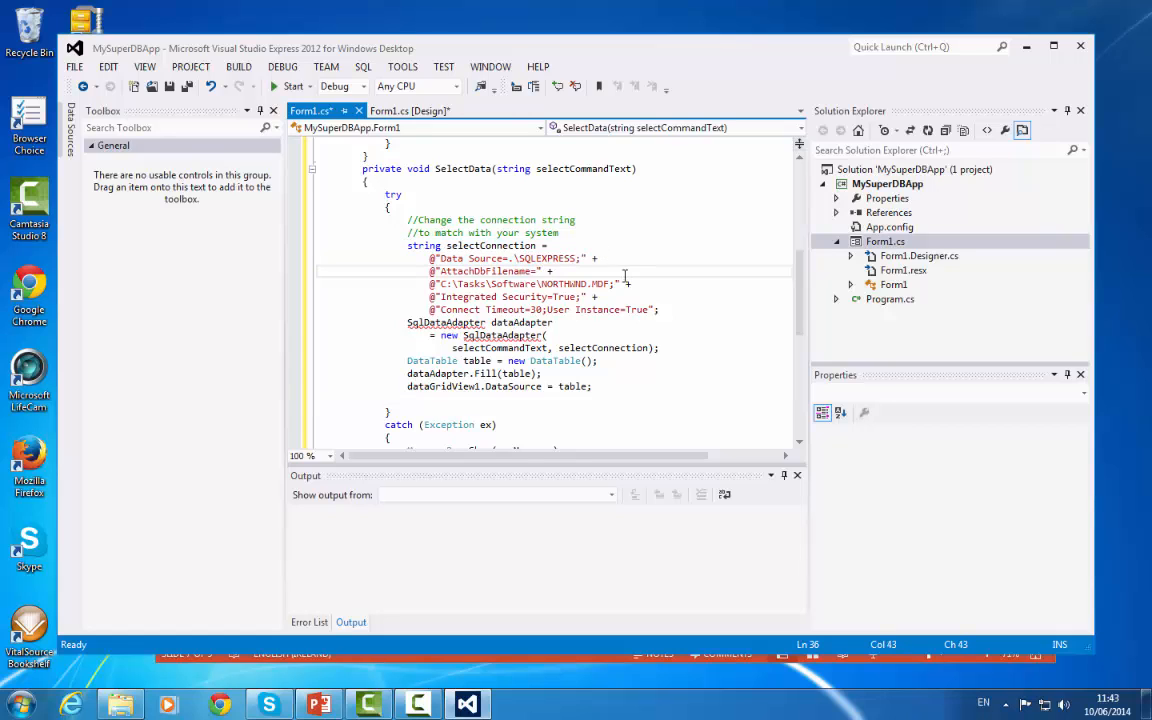
mouse_move(496, 258)
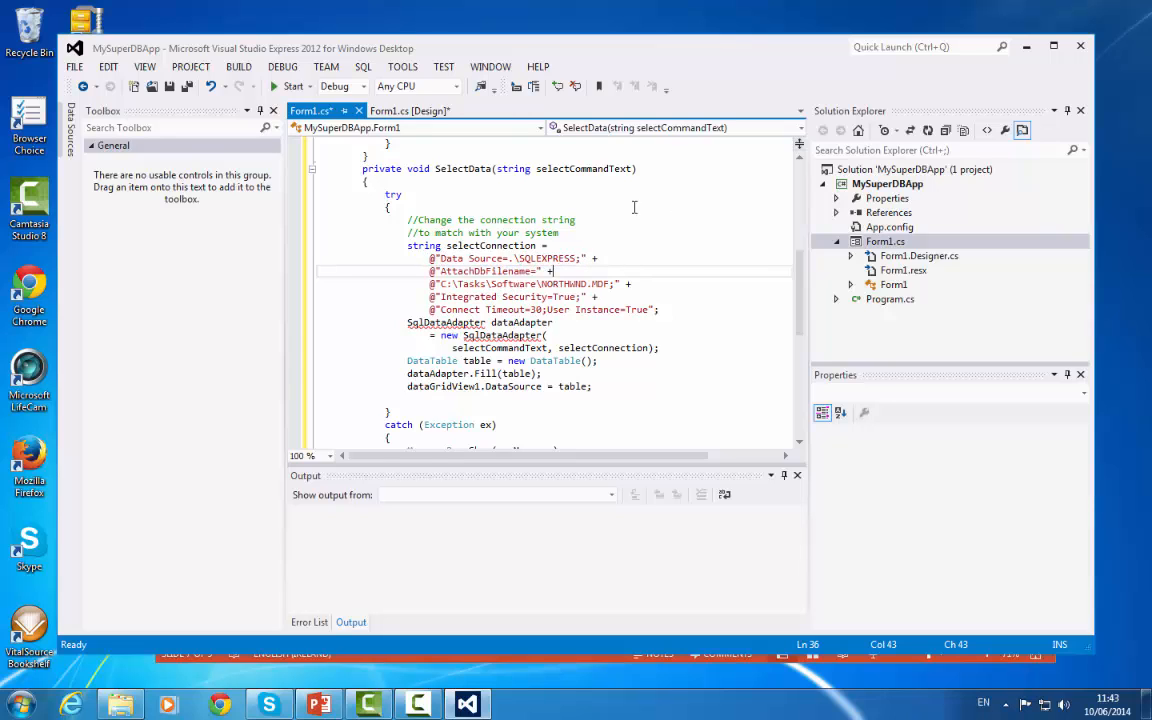
mouse_move(508, 292)
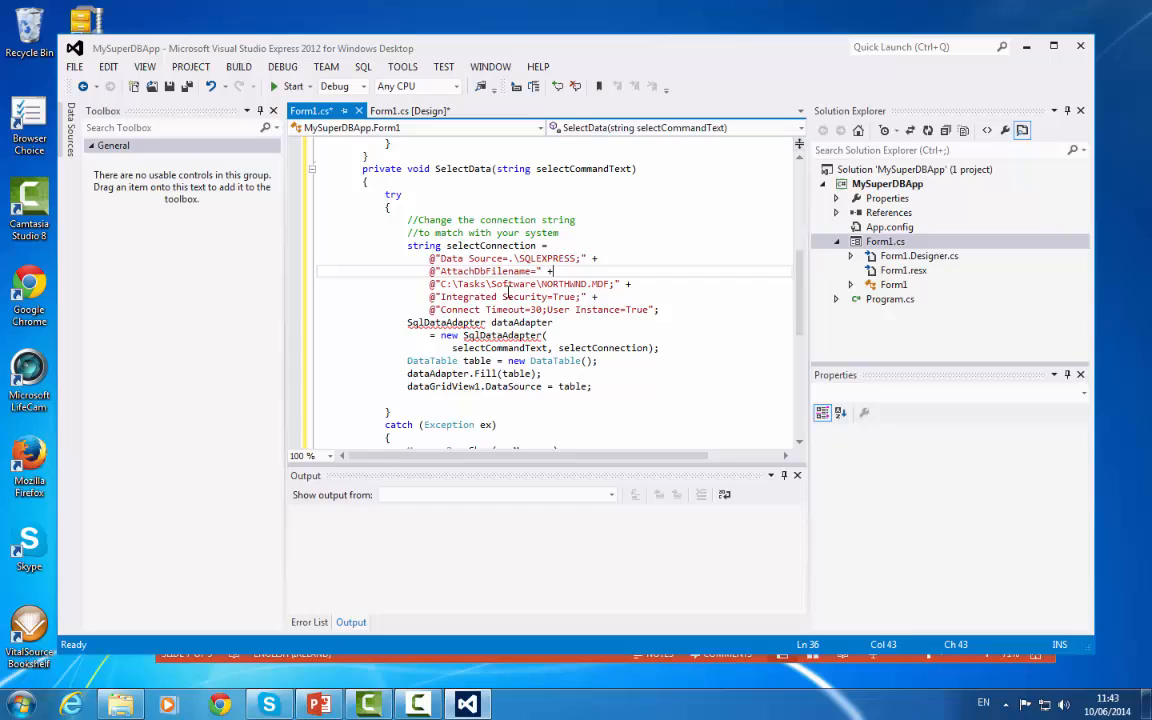
mouse_move(490, 296)
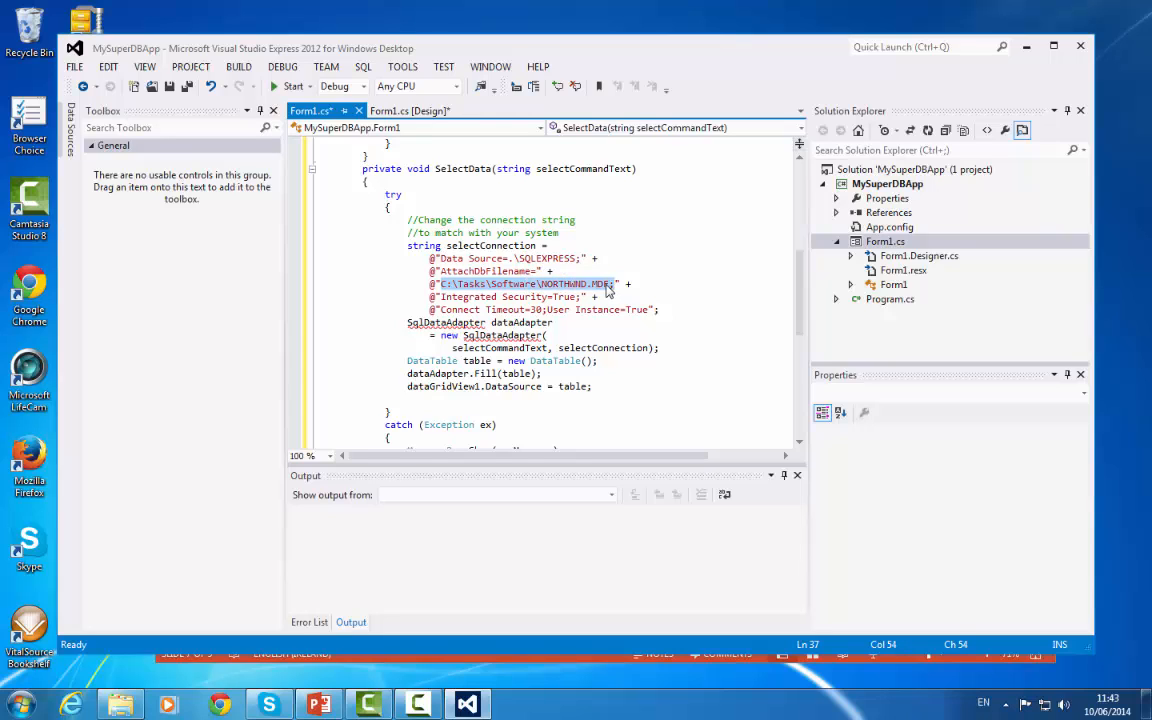
click(604, 284)
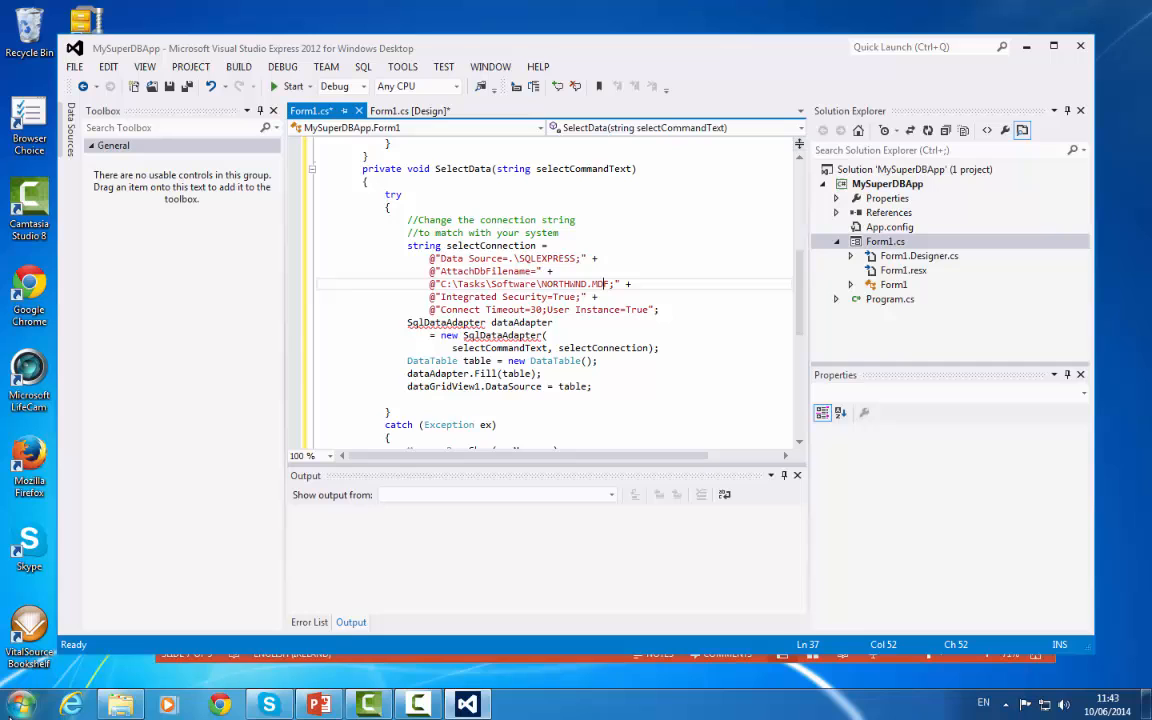
click(16, 704)
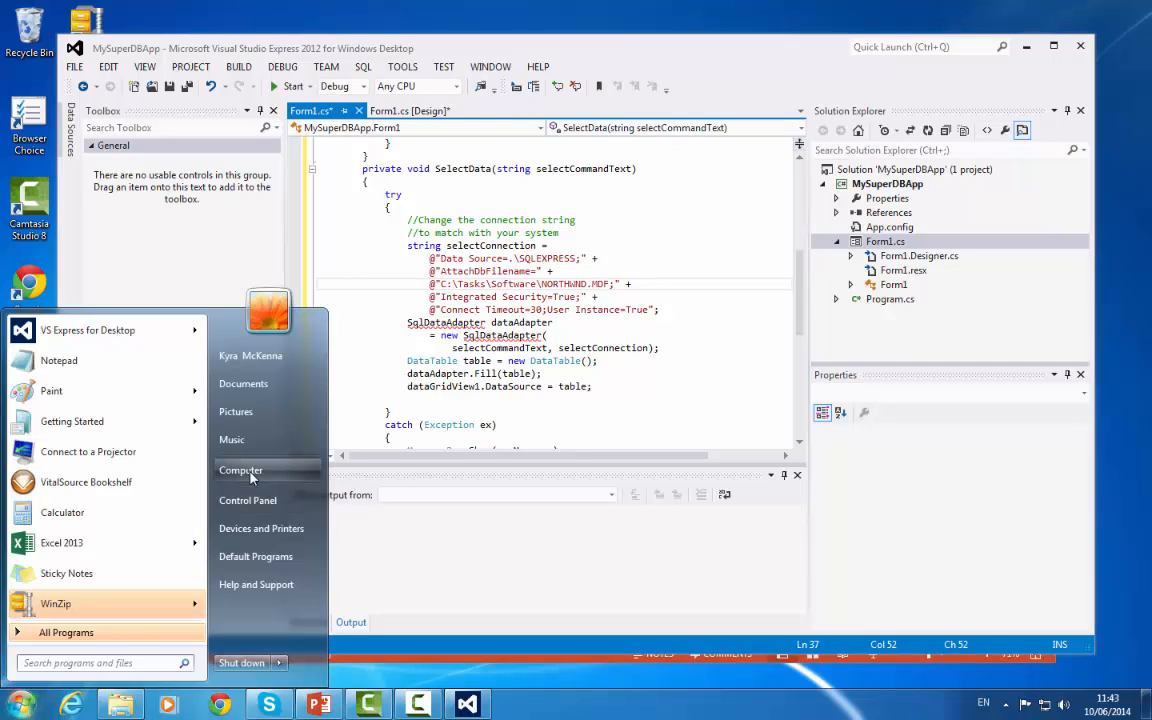
Browse in Windows Explorer to C:\Tasks\Software to confirm the database file's location
click(240, 470)
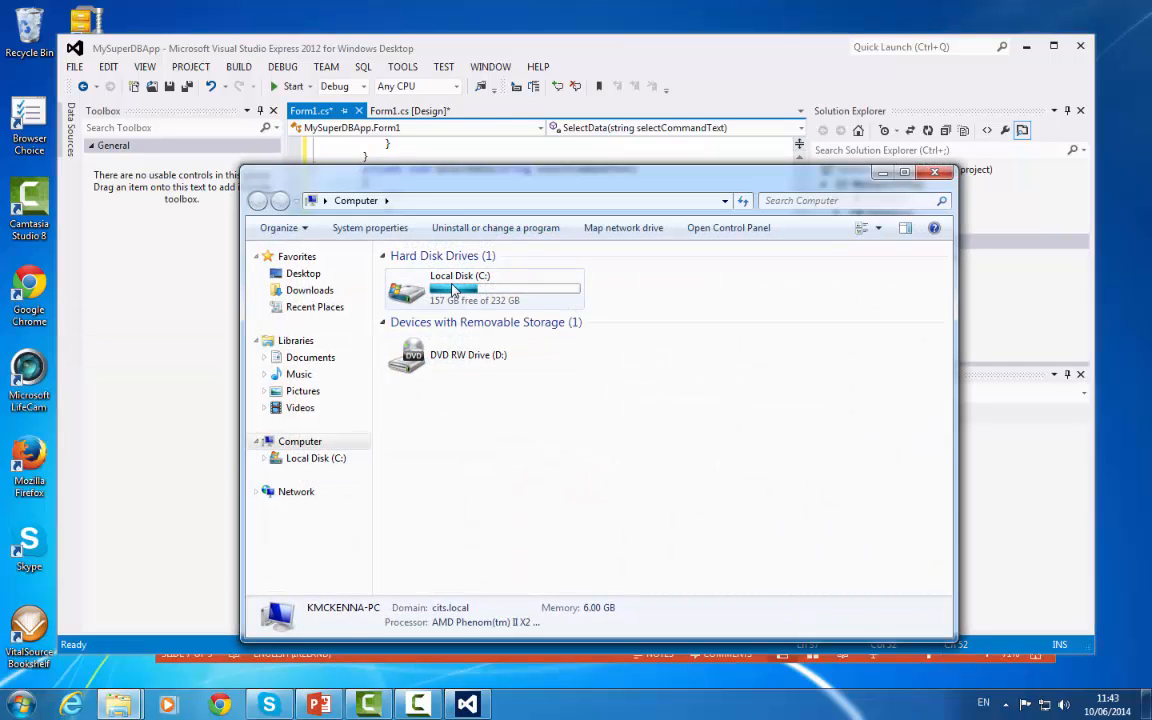
double_click(460, 290)
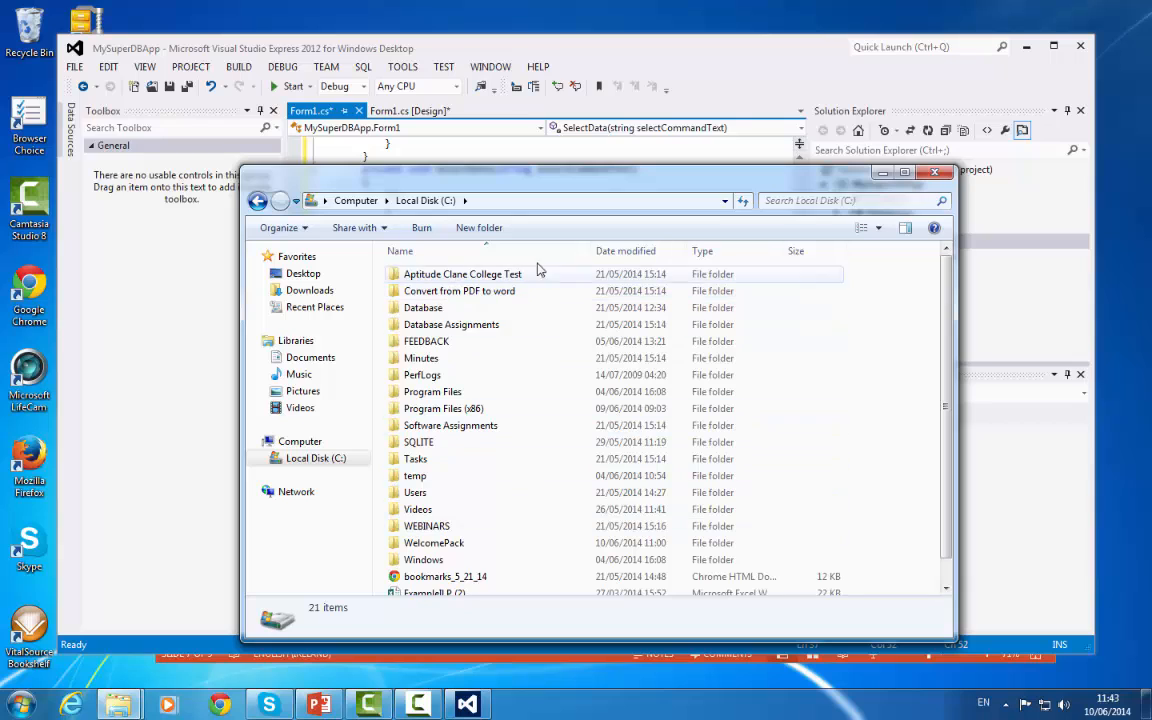
click(416, 458)
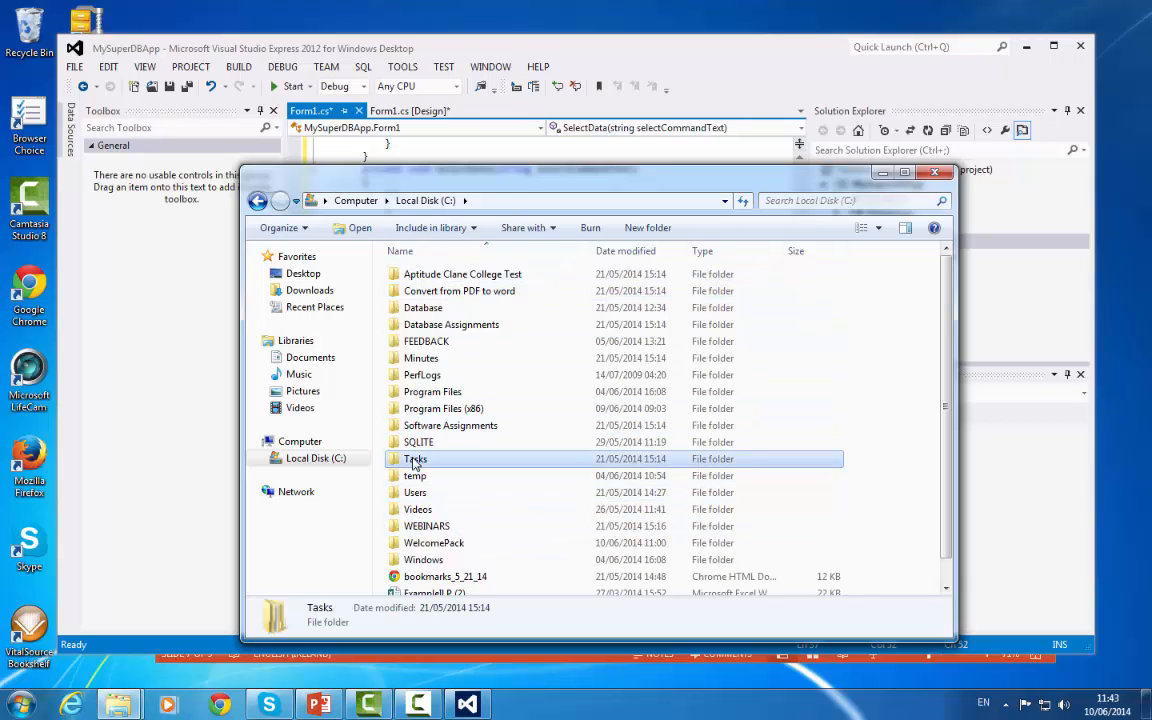
double_click(416, 458)
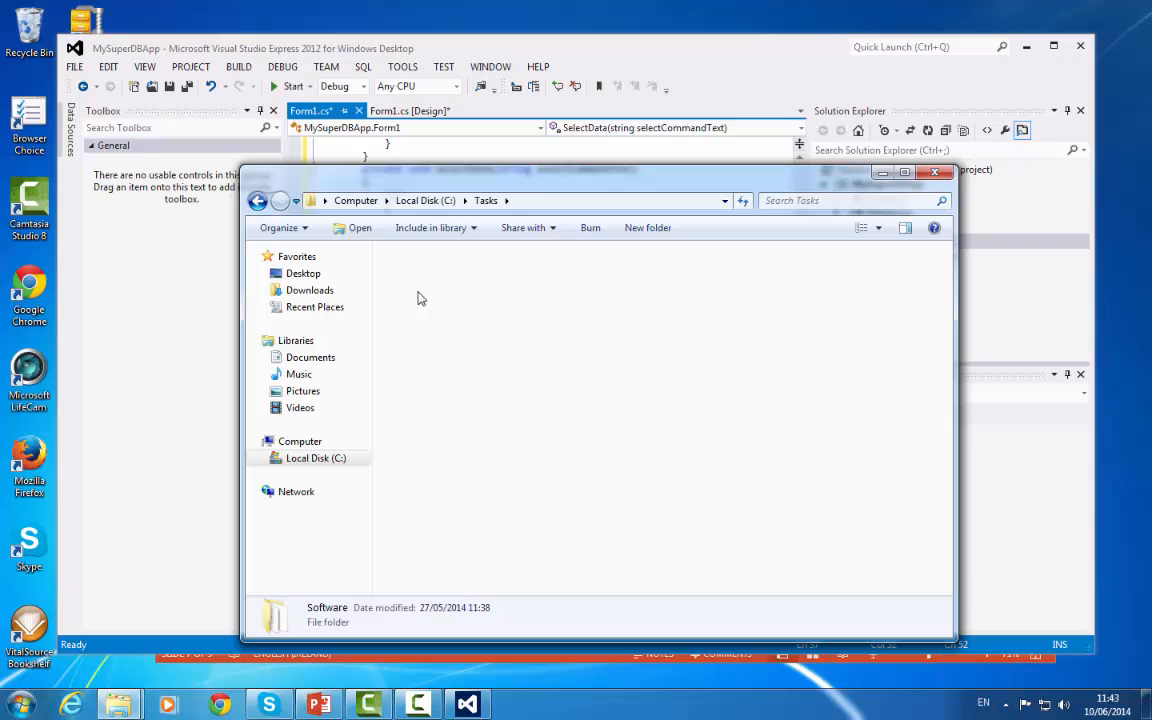
double_click(328, 612)
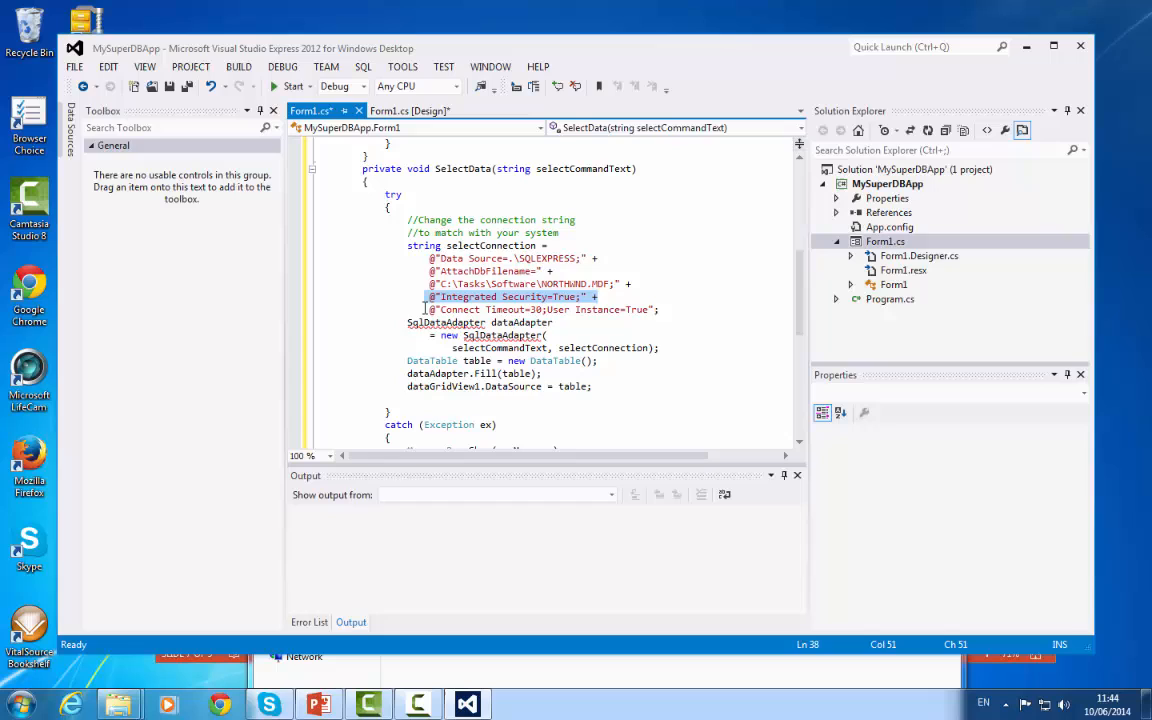
Review the SqlDataAdapter line and its resolve options for the missing type
click(660, 308)
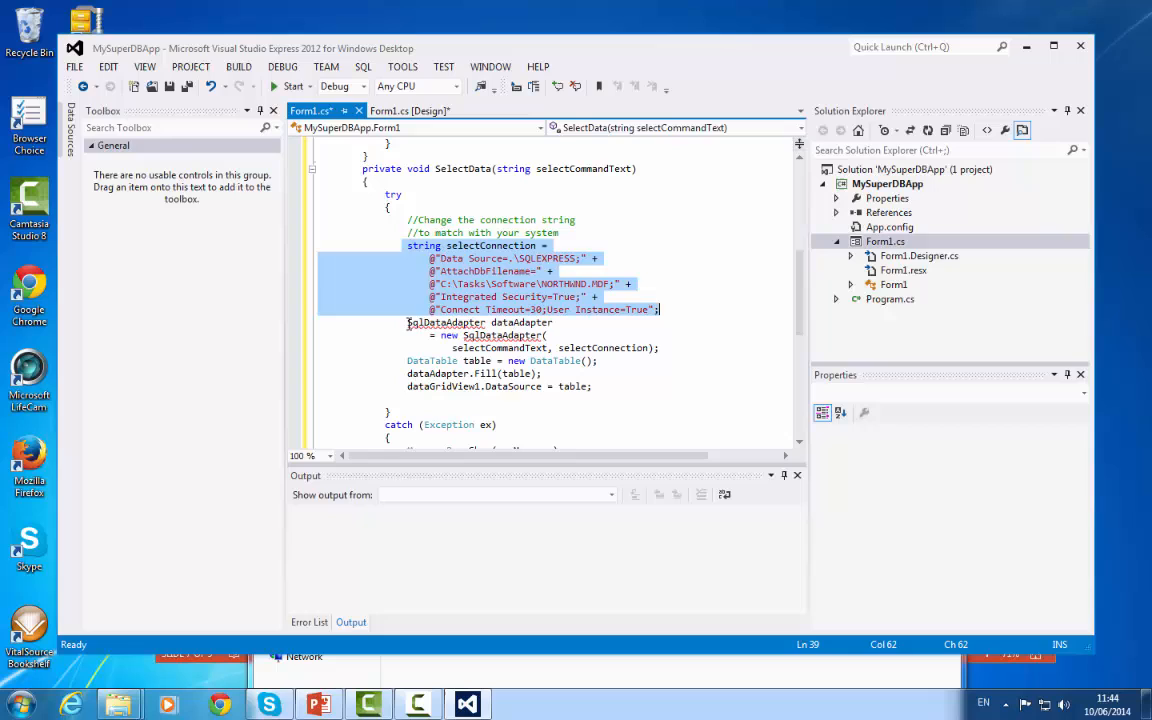
click(428, 322)
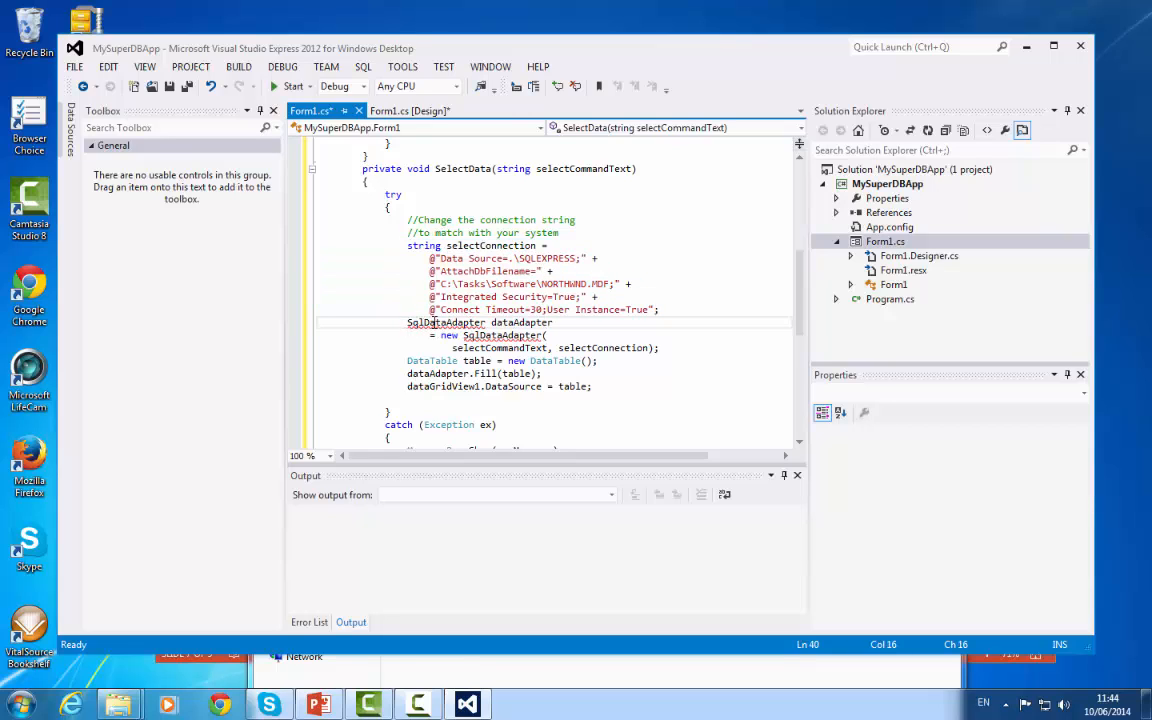
double_click(444, 322)
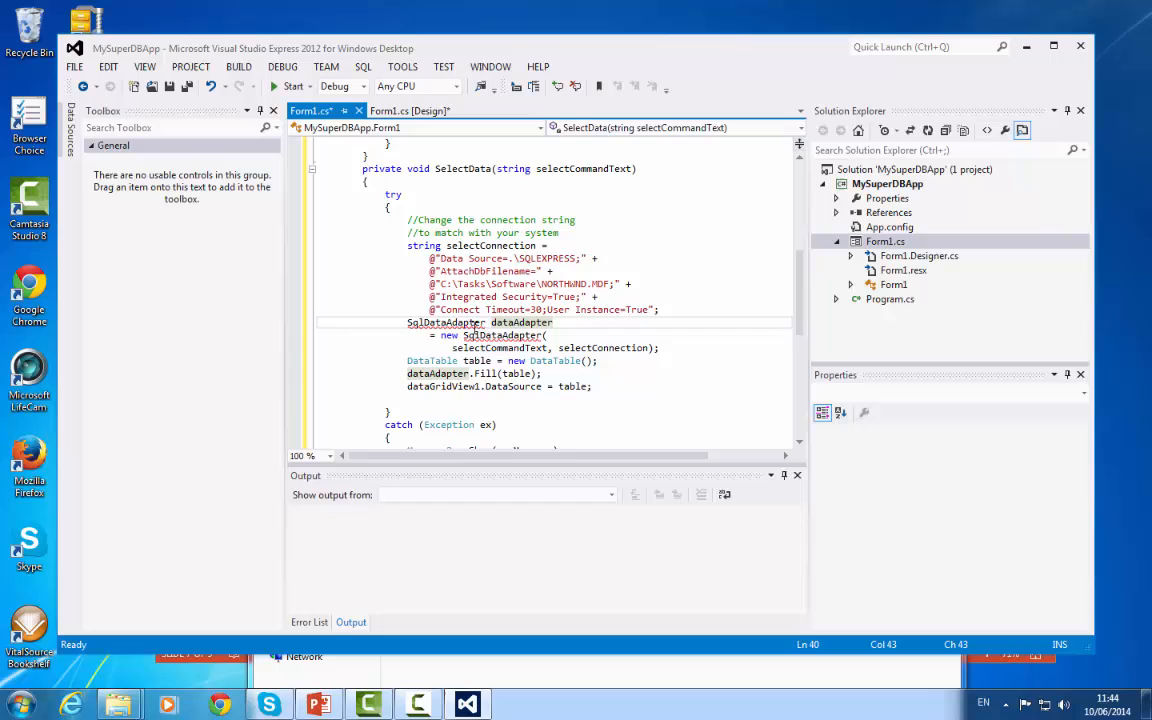
mouse_move(448, 322)
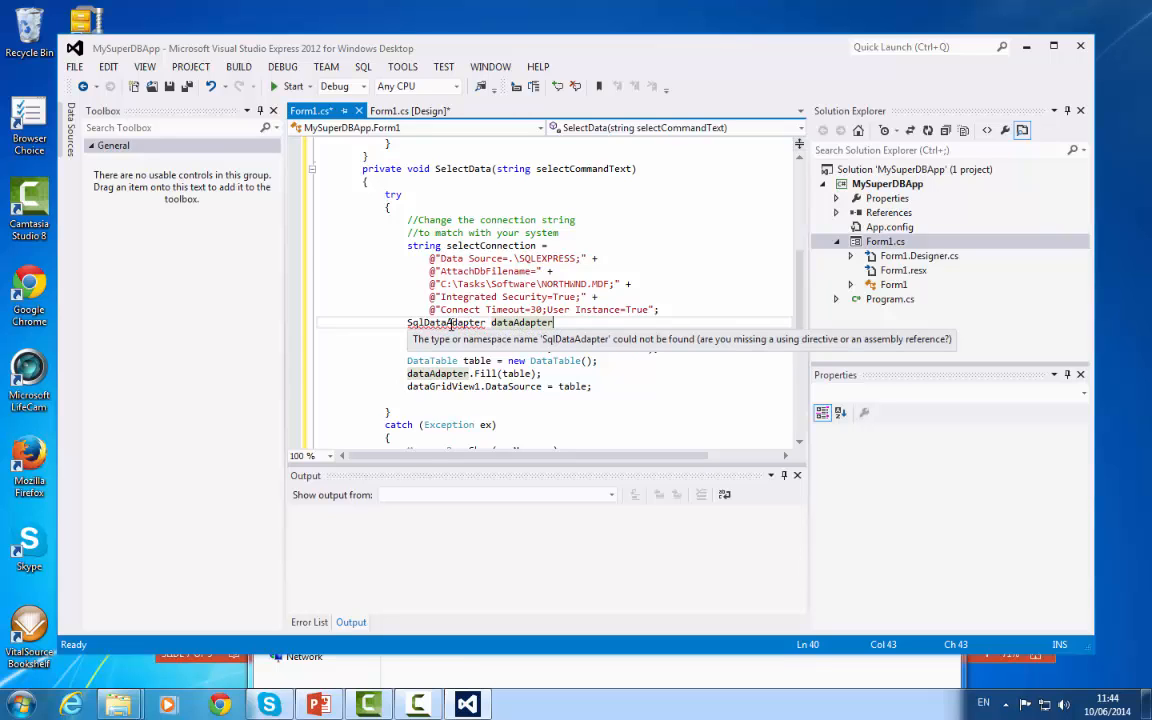
right_click(446, 324)
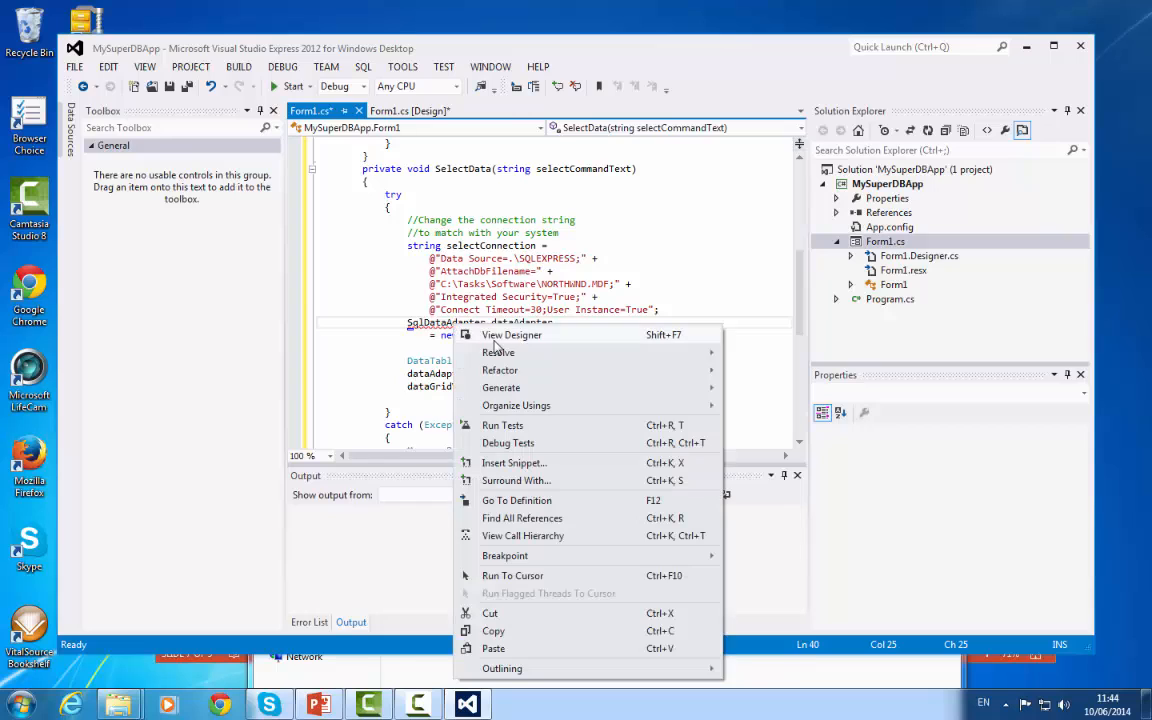
mouse_move(498, 352)
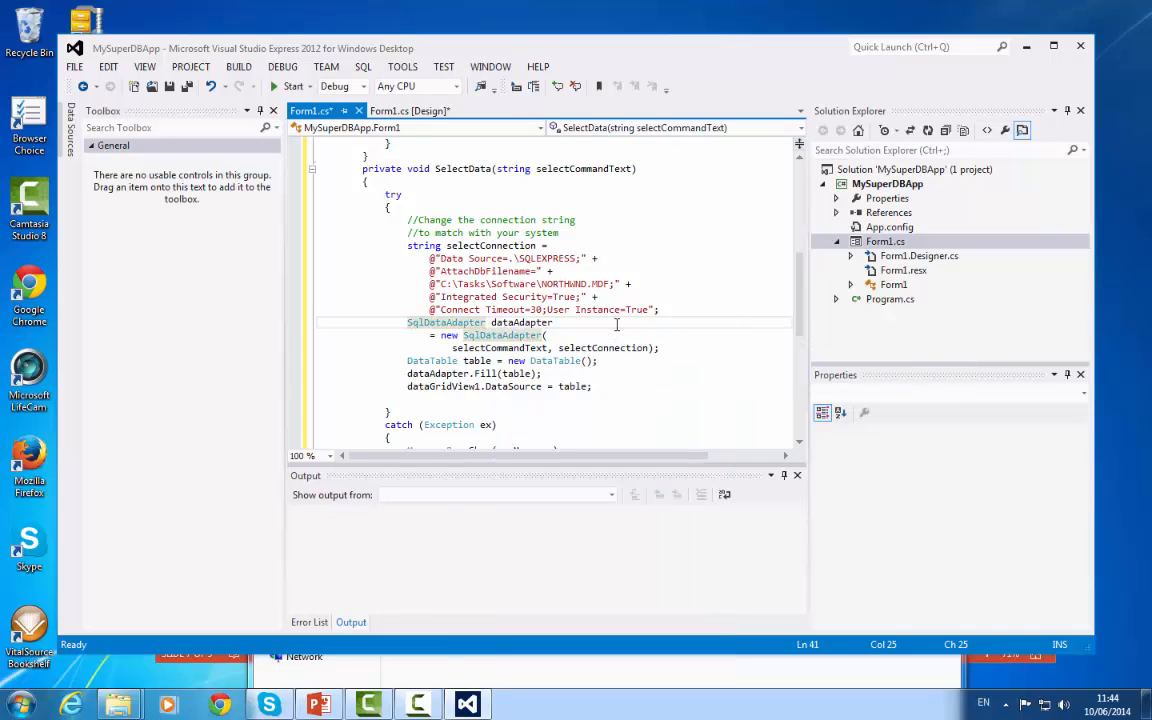
scroll(down, 3)
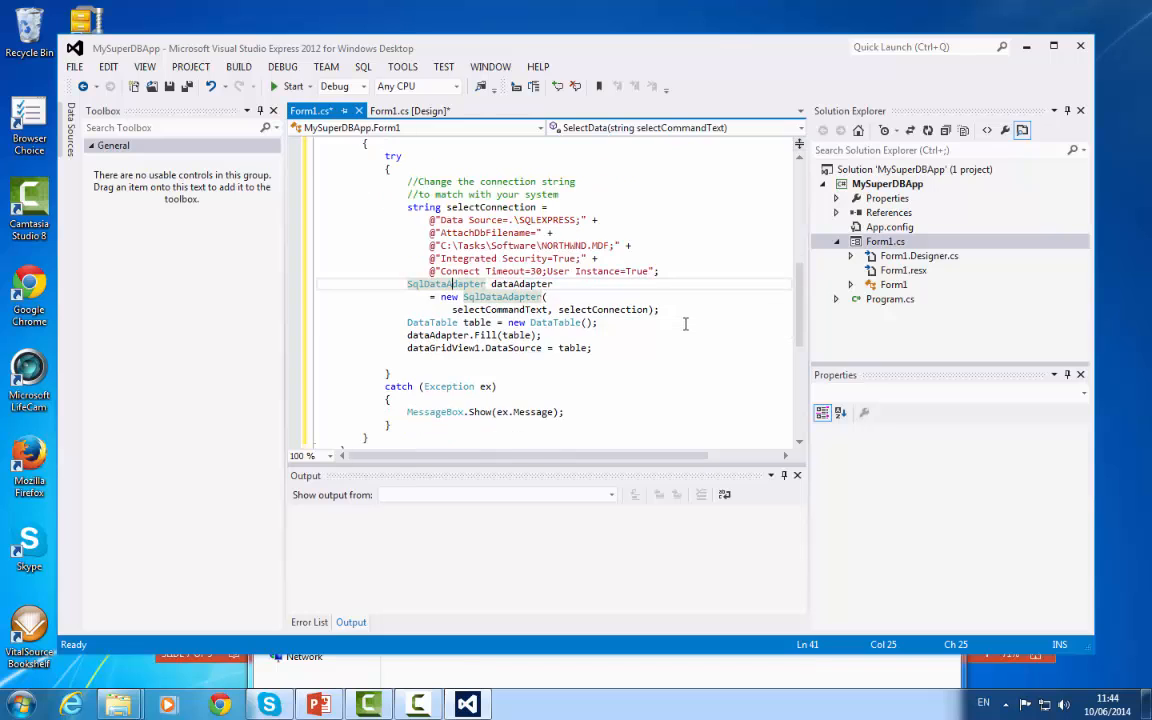
scroll(up, 3)
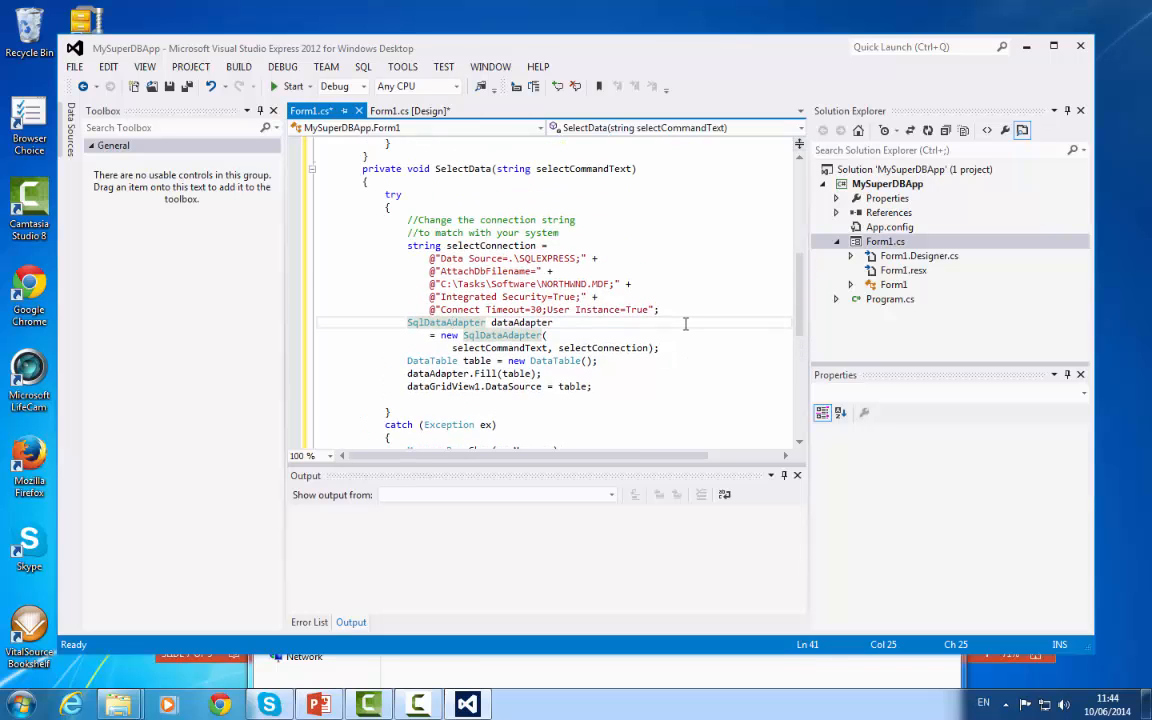
Build the MySuperDBApp solution from the Build menu
click(238, 66)
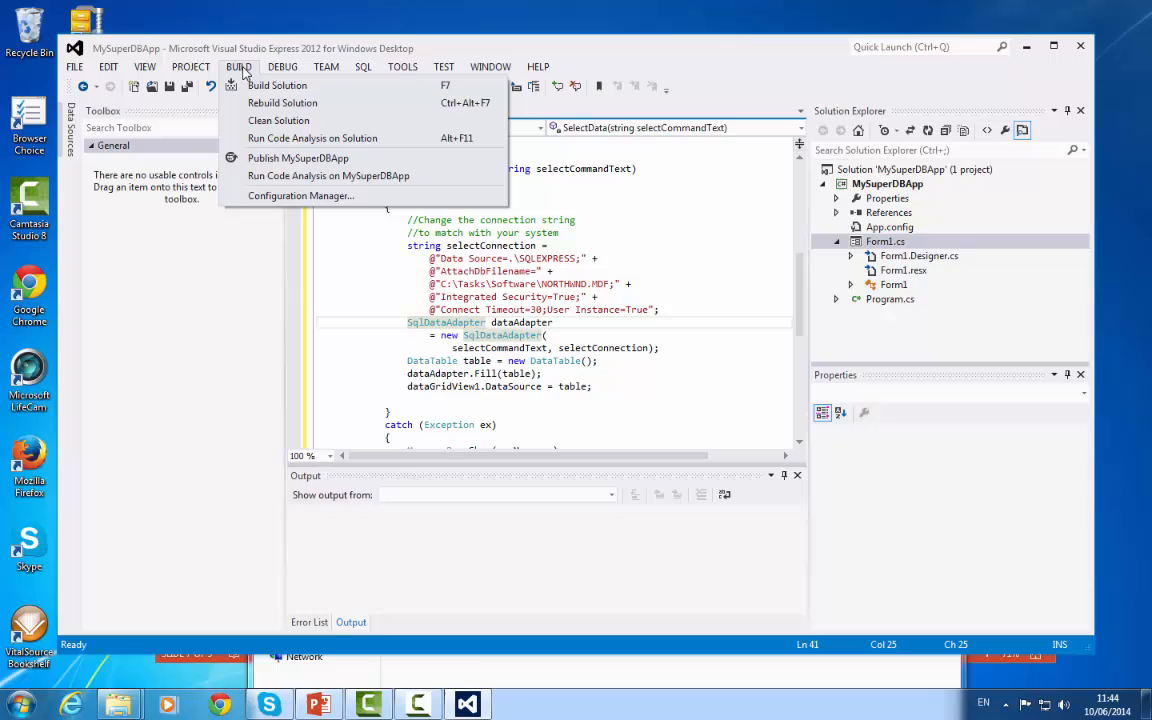
click(276, 84)
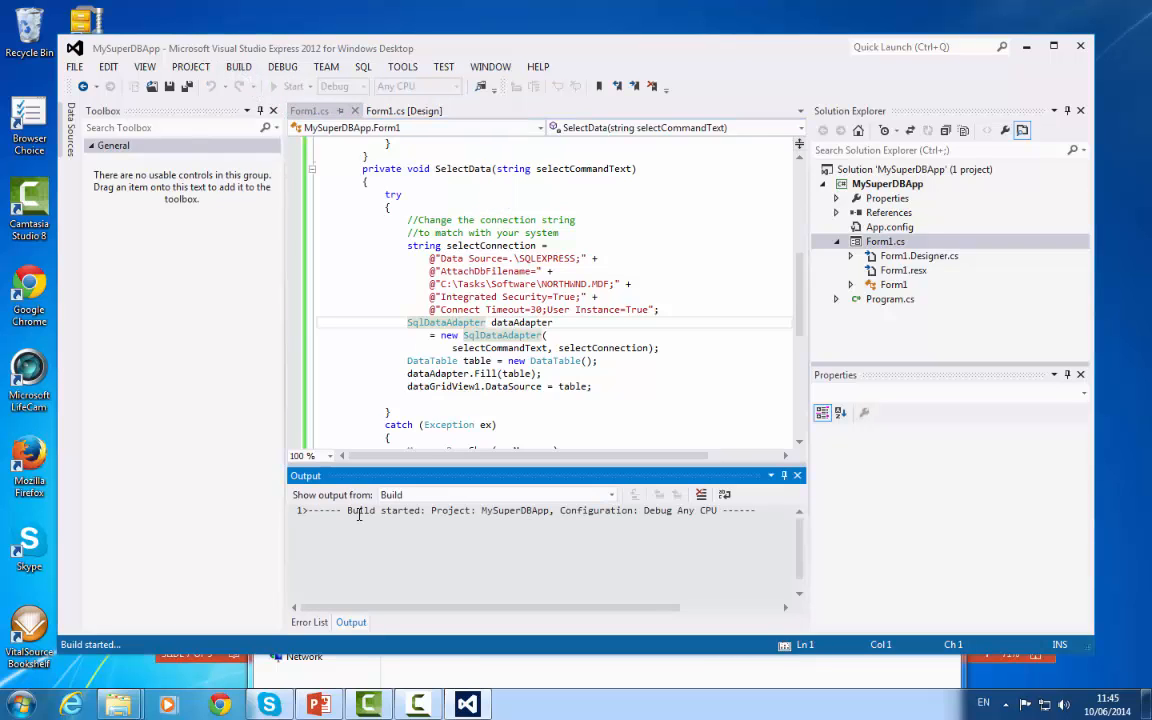
click(238, 66)
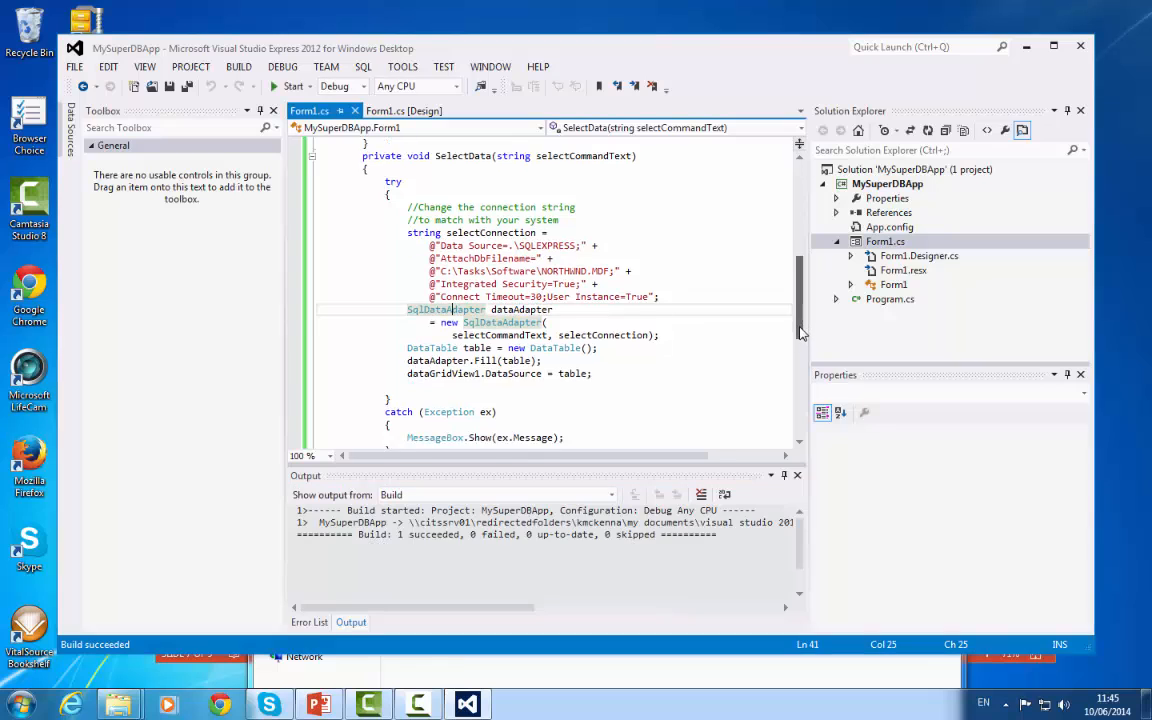
mouse_move(444, 284)
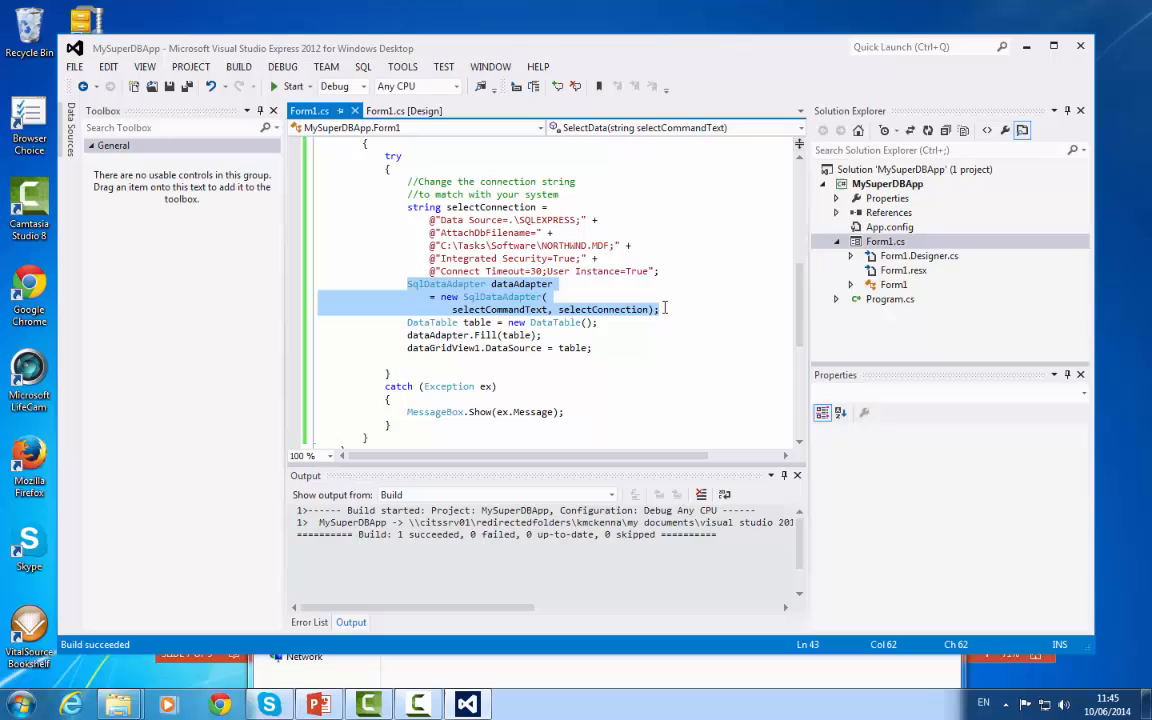
mouse_move(376, 312)
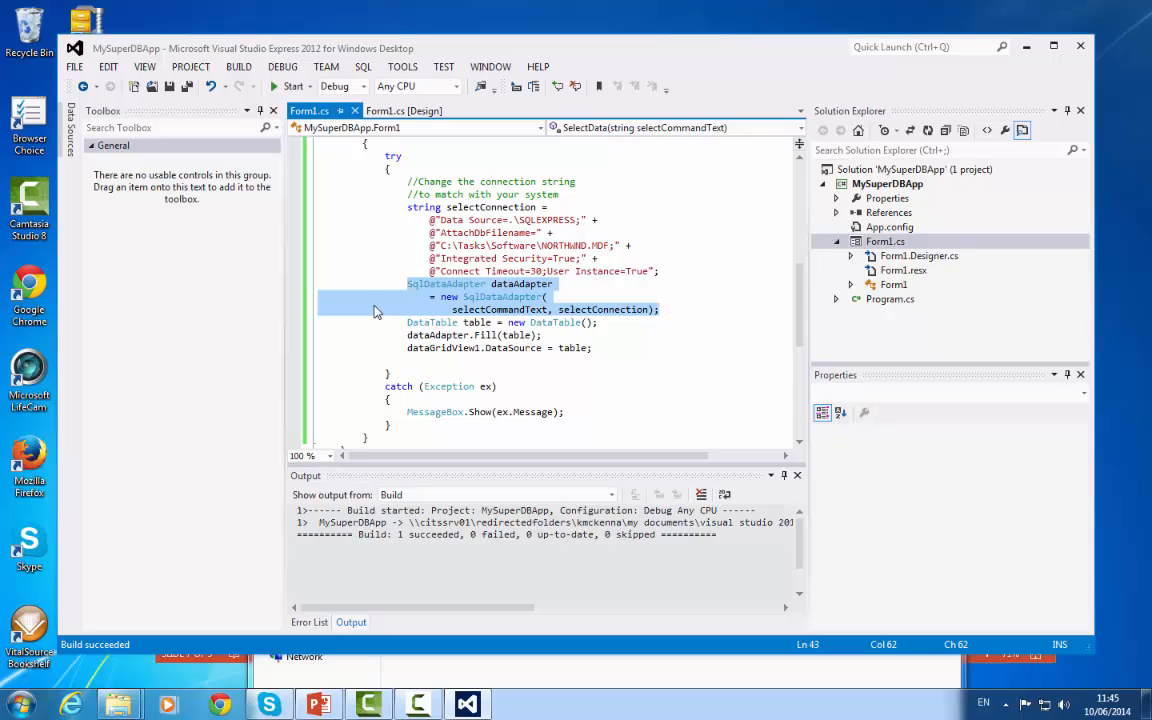
mouse_move(408, 322)
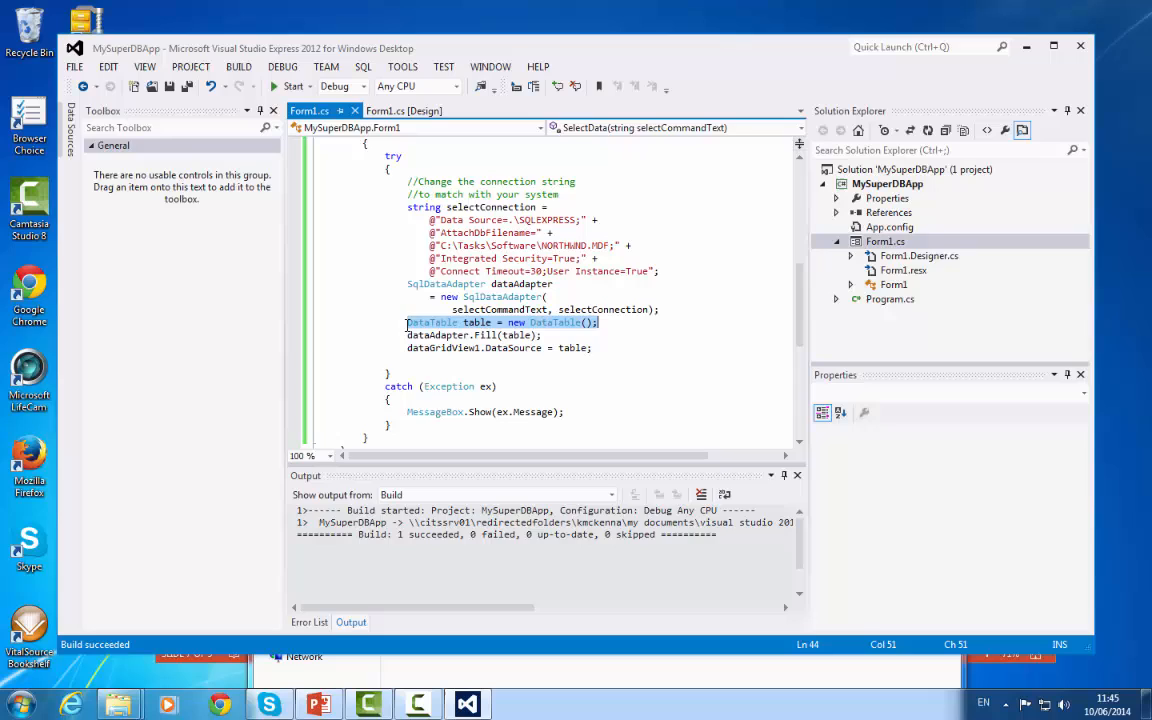
Walk through the DataTable, Fill and dataGridView1 DataSource lines, then show the Form1 design layout
click(472, 322)
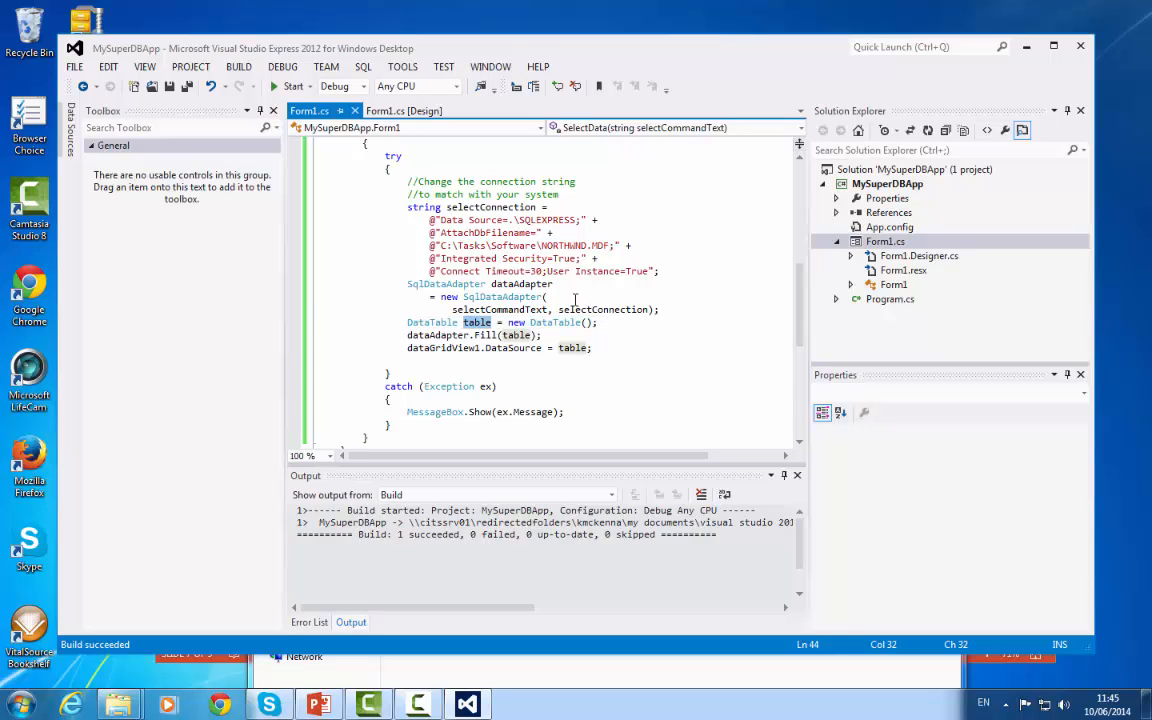
double_click(504, 308)
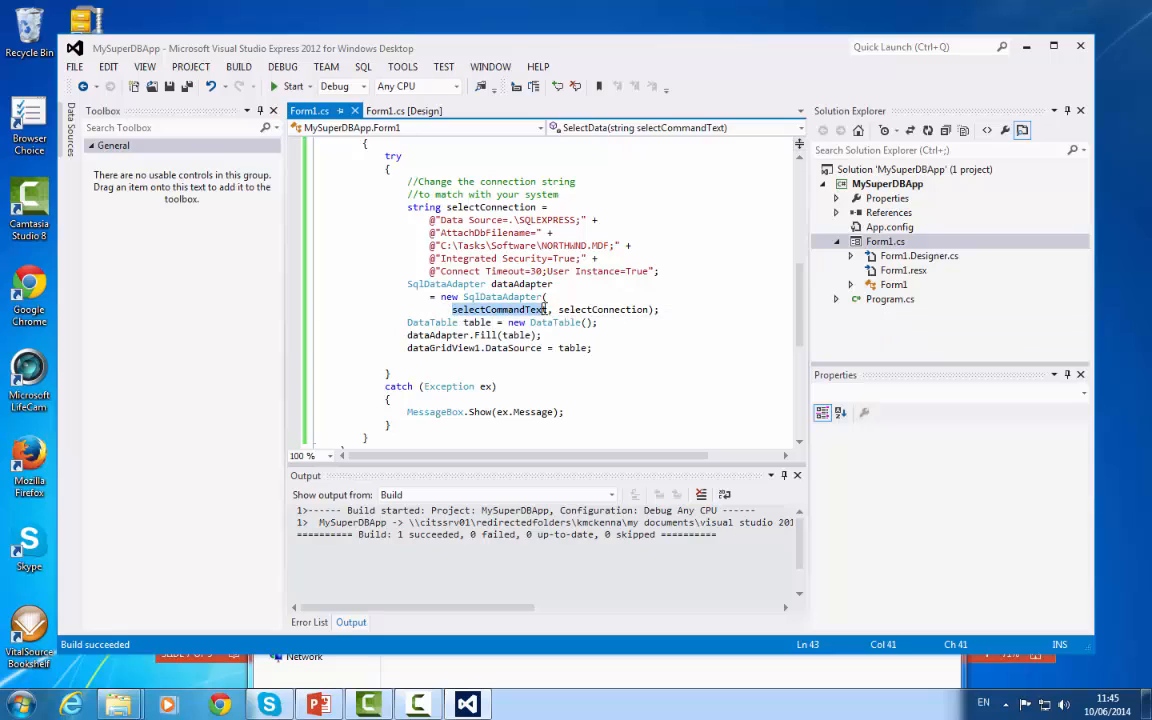
mouse_move(604, 308)
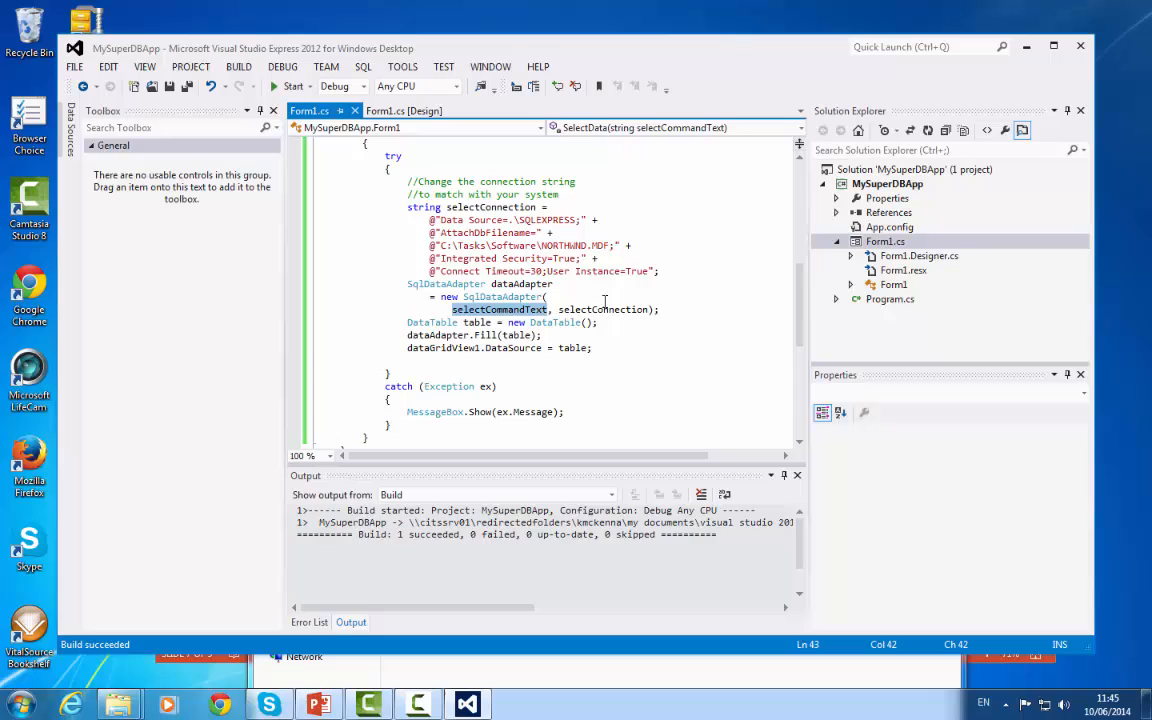
mouse_move(478, 324)
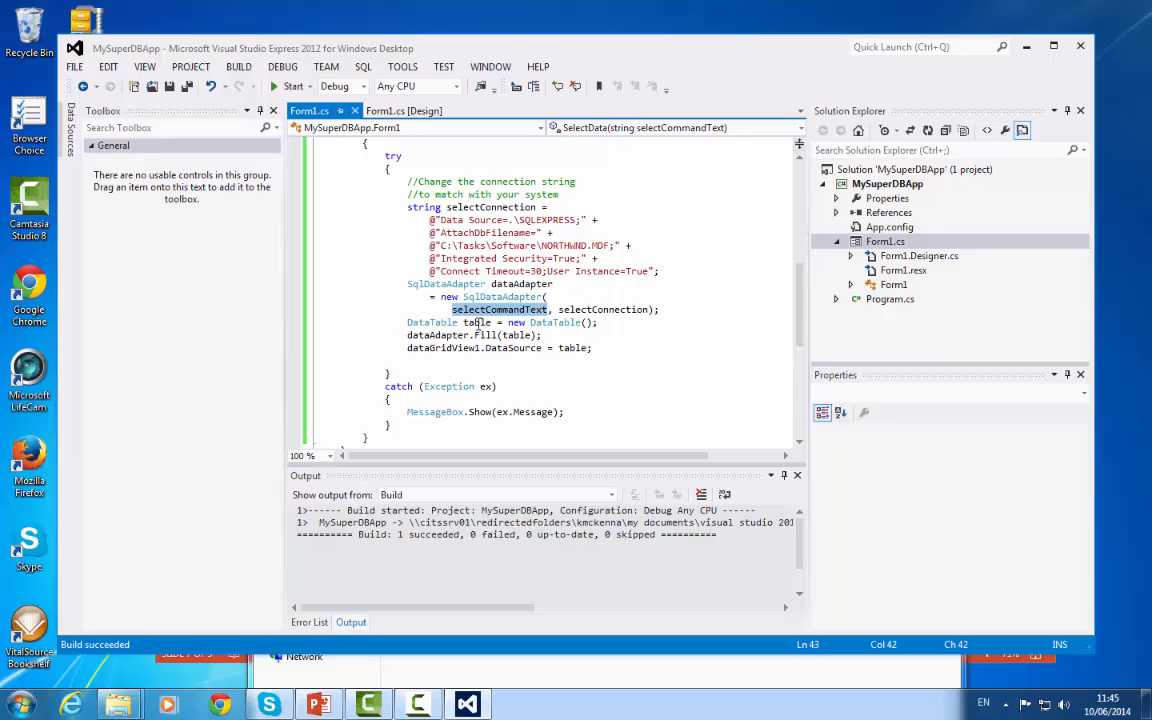
mouse_move(408, 336)
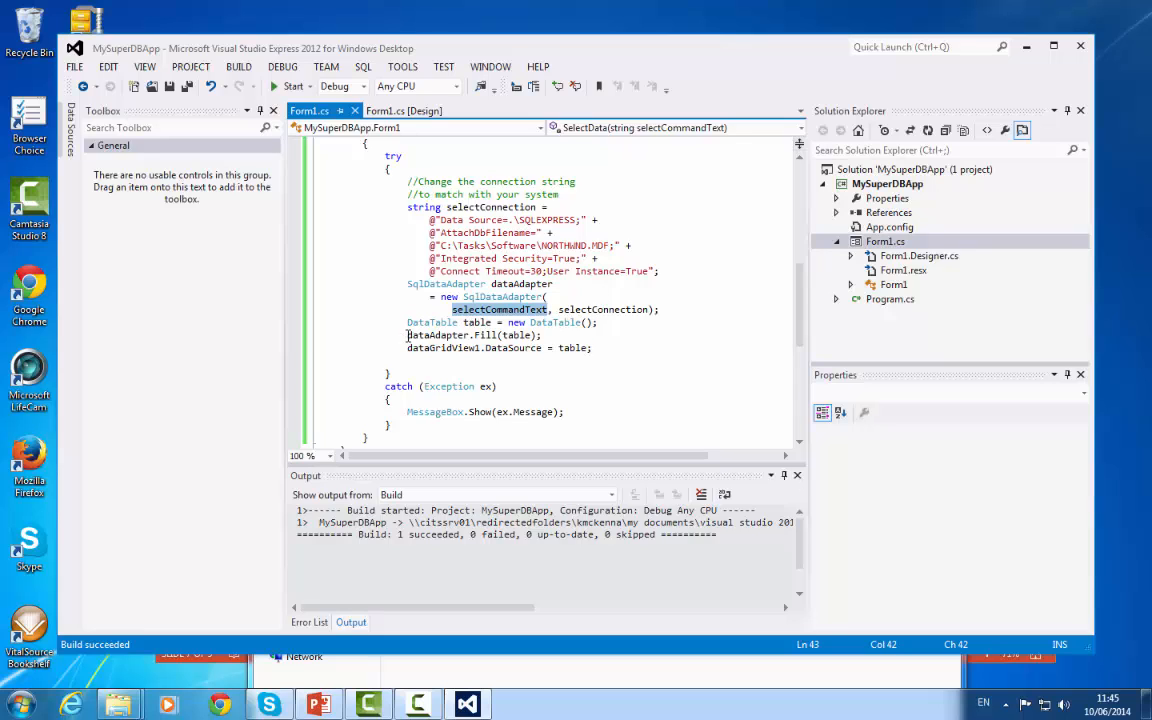
click(512, 284)
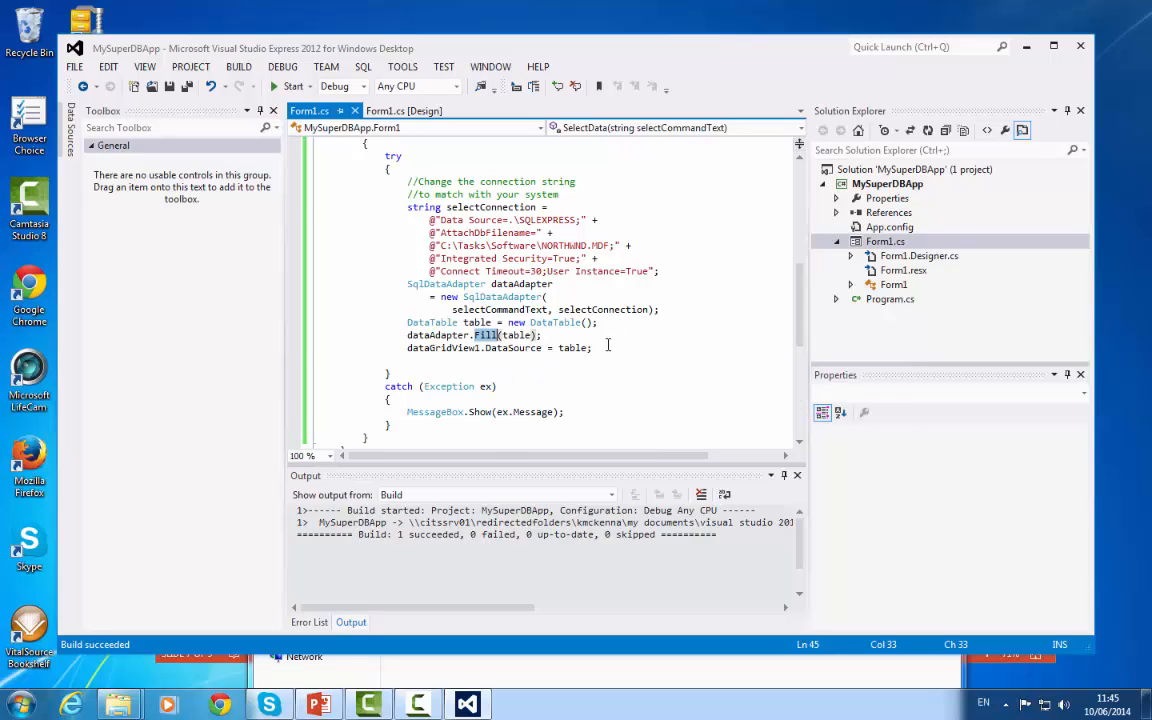
click(408, 348)
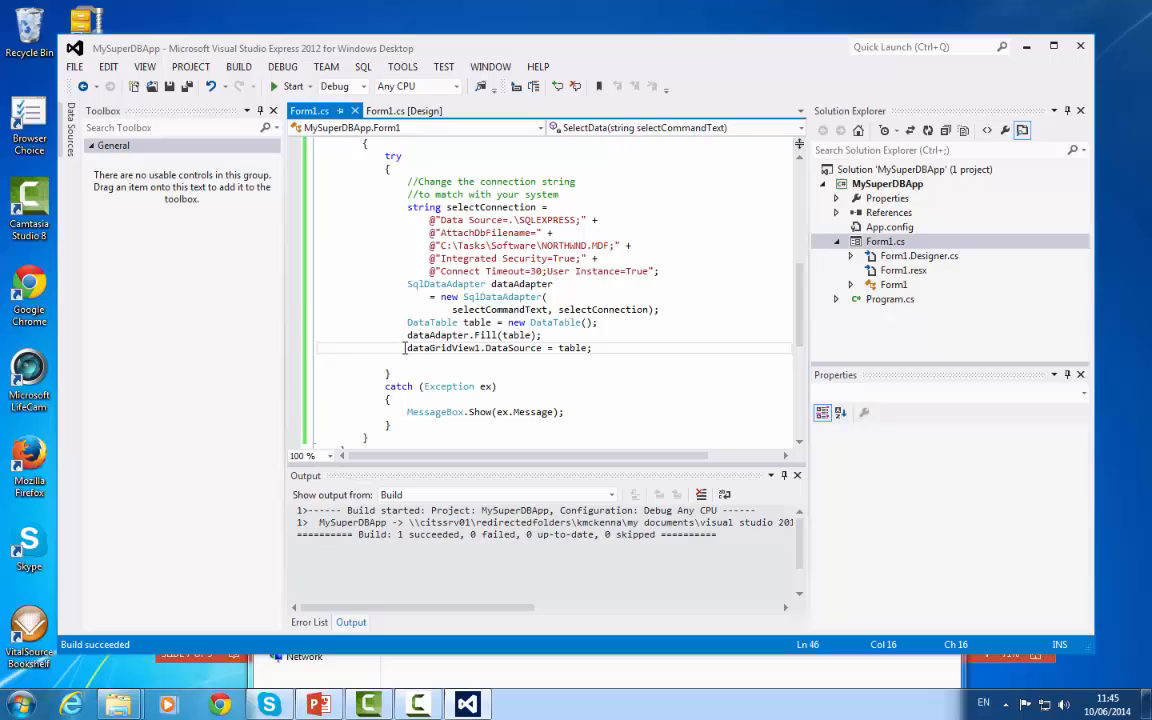
double_click(440, 348)
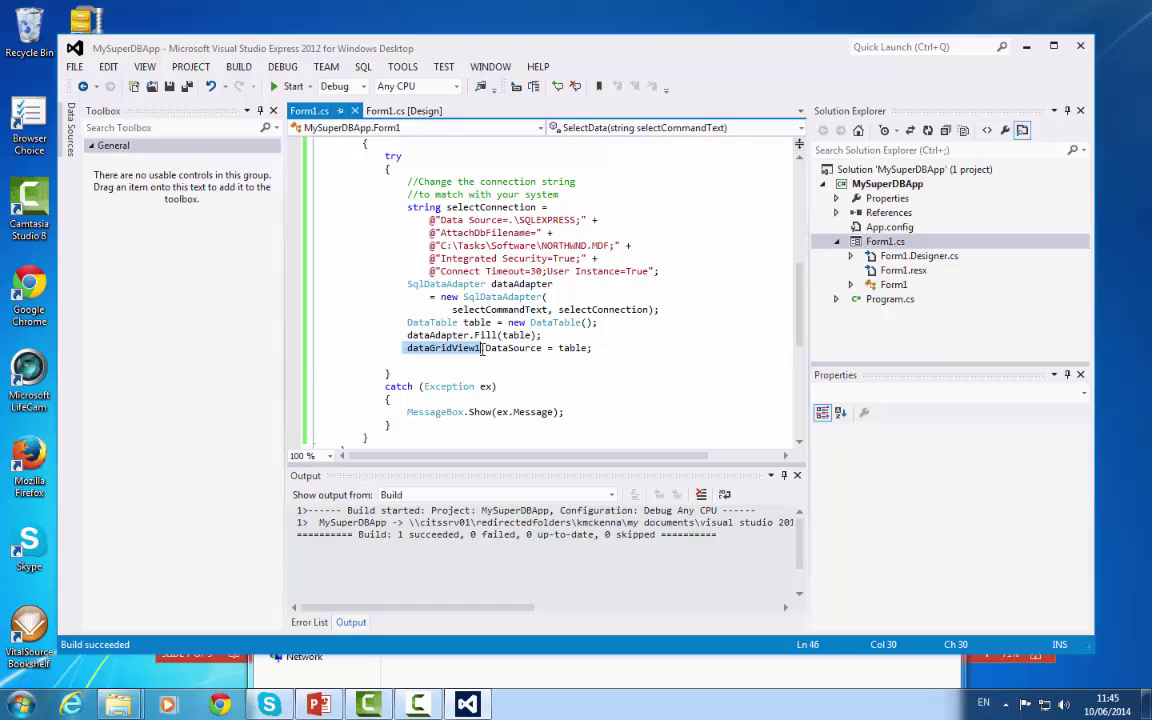
click(400, 112)
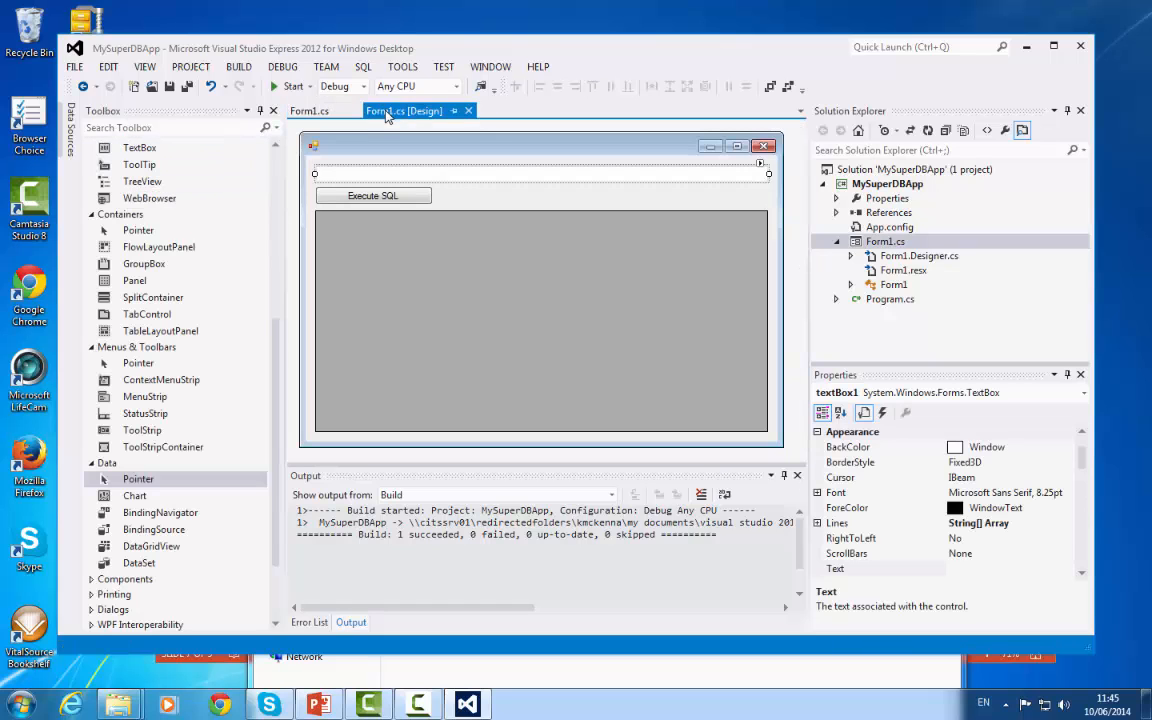
Check the DataGridView on the form, return to the DataSource code and start the application running
click(540, 320)
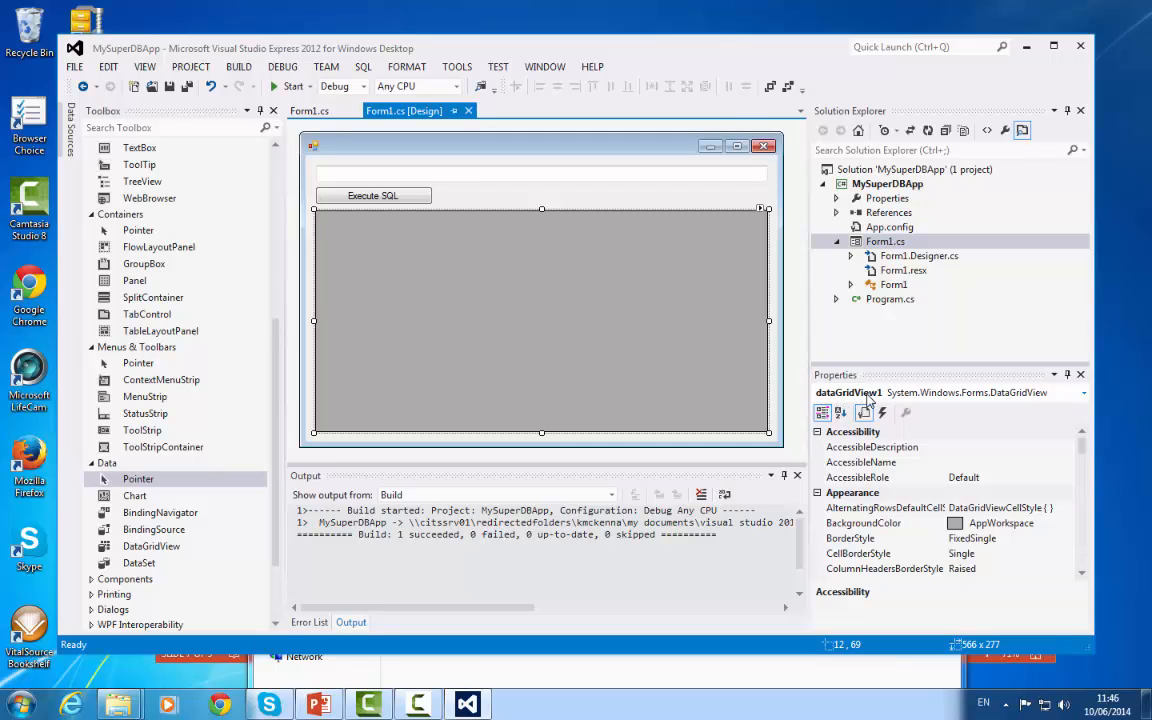
mouse_move(462, 236)
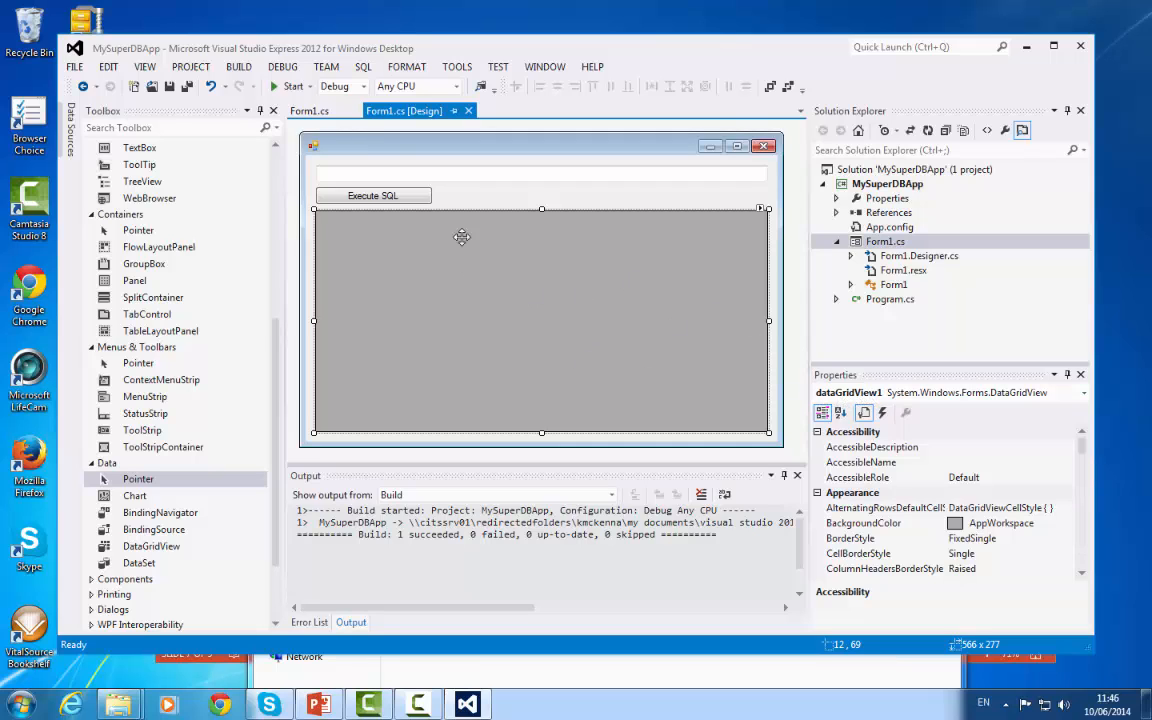
click(310, 110)
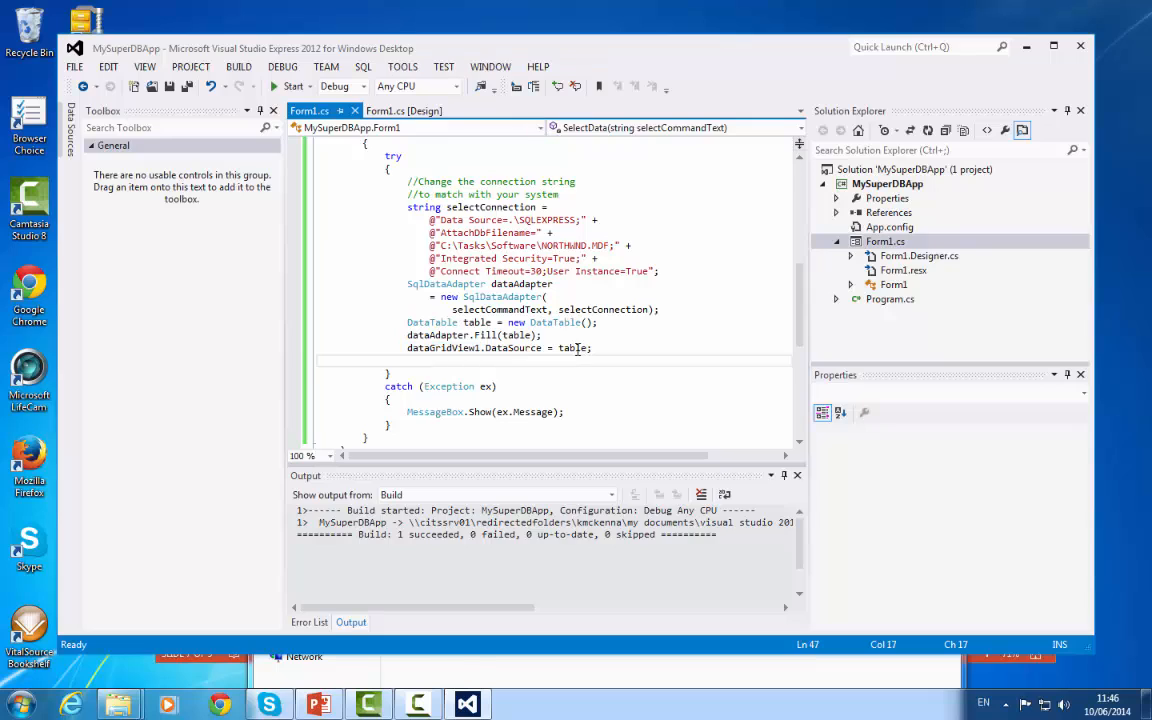
click(492, 360)
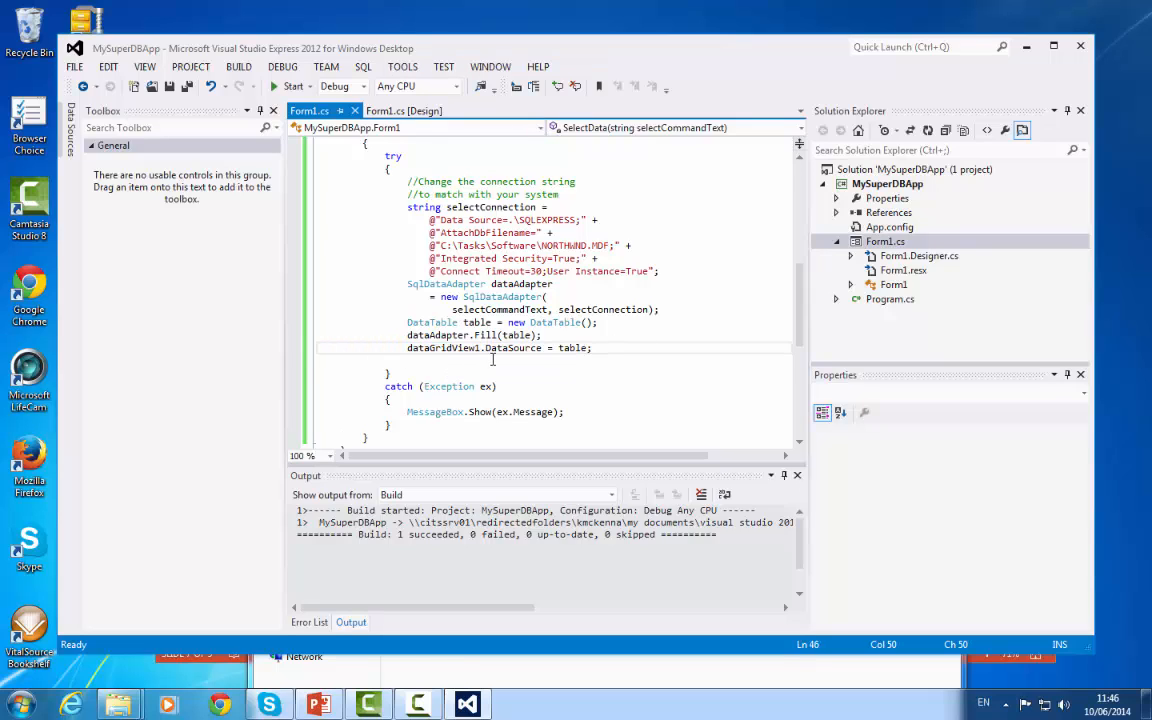
double_click(572, 348)
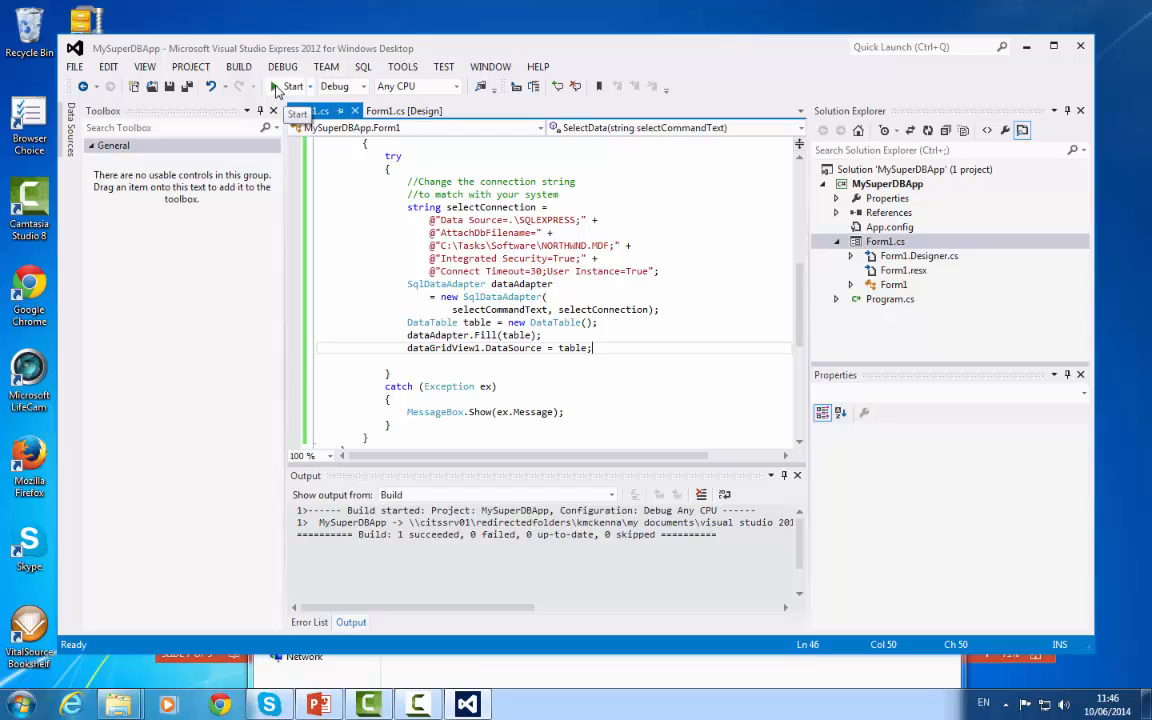
click(292, 86)
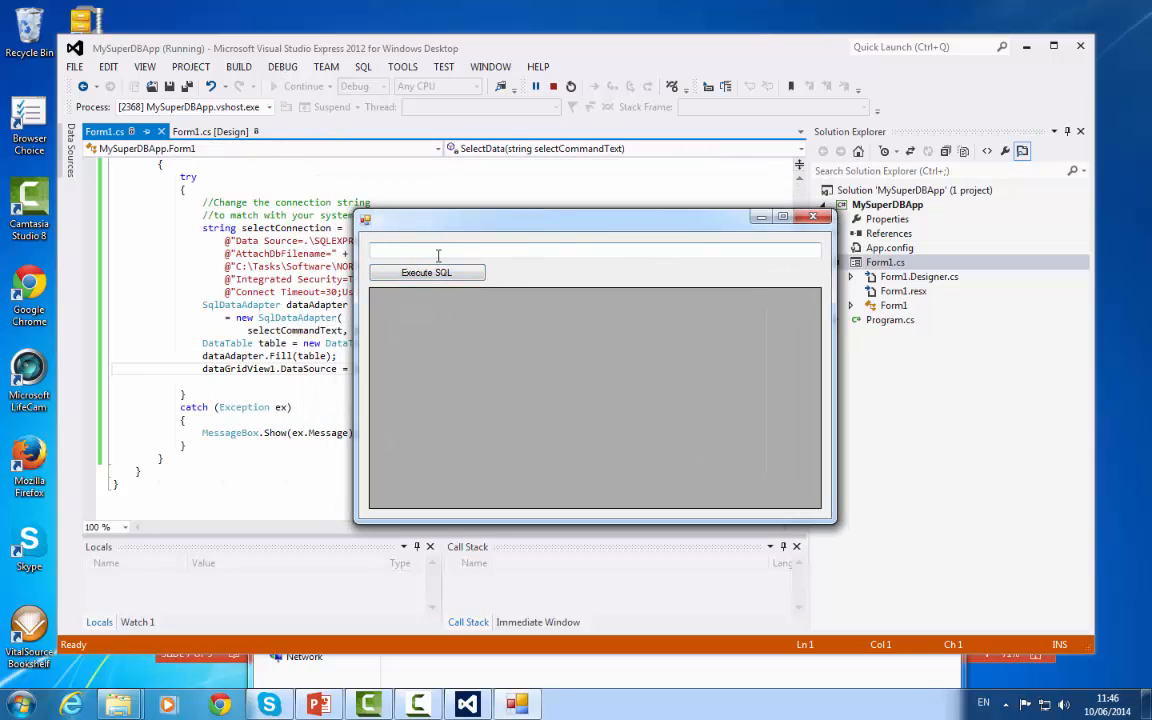
mouse_move(592, 272)
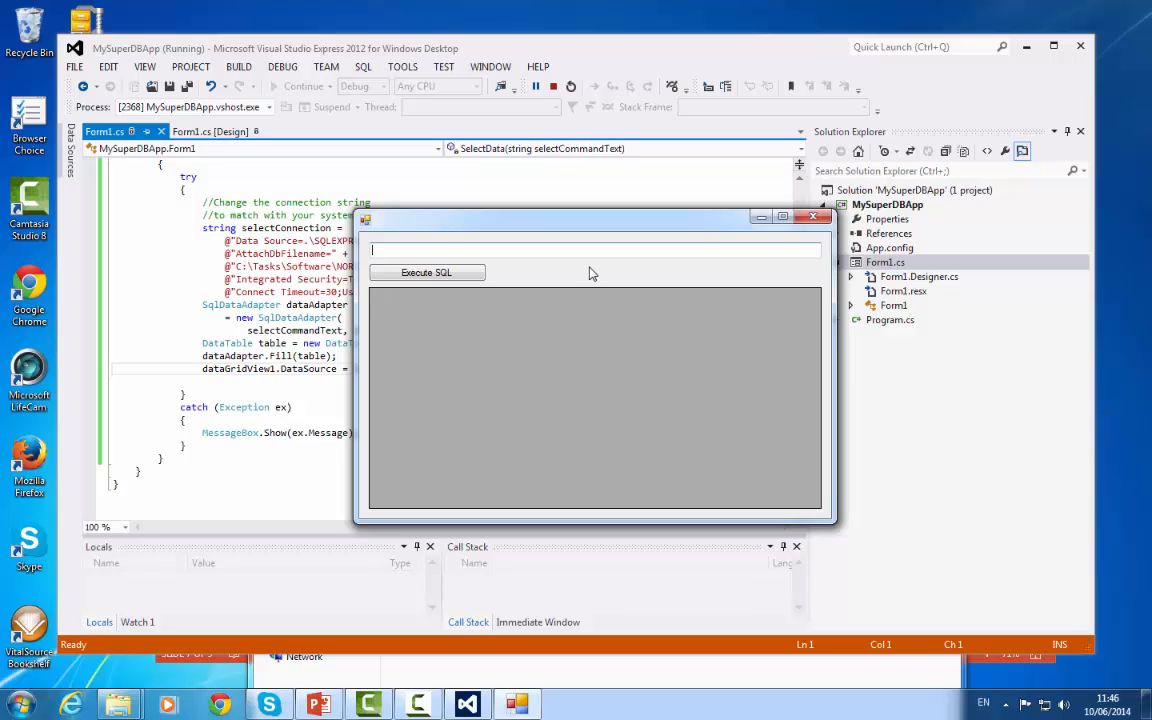
Execute 'select * from Customers' in the running app so the grid fills with customer rows
text(select * from Cust)
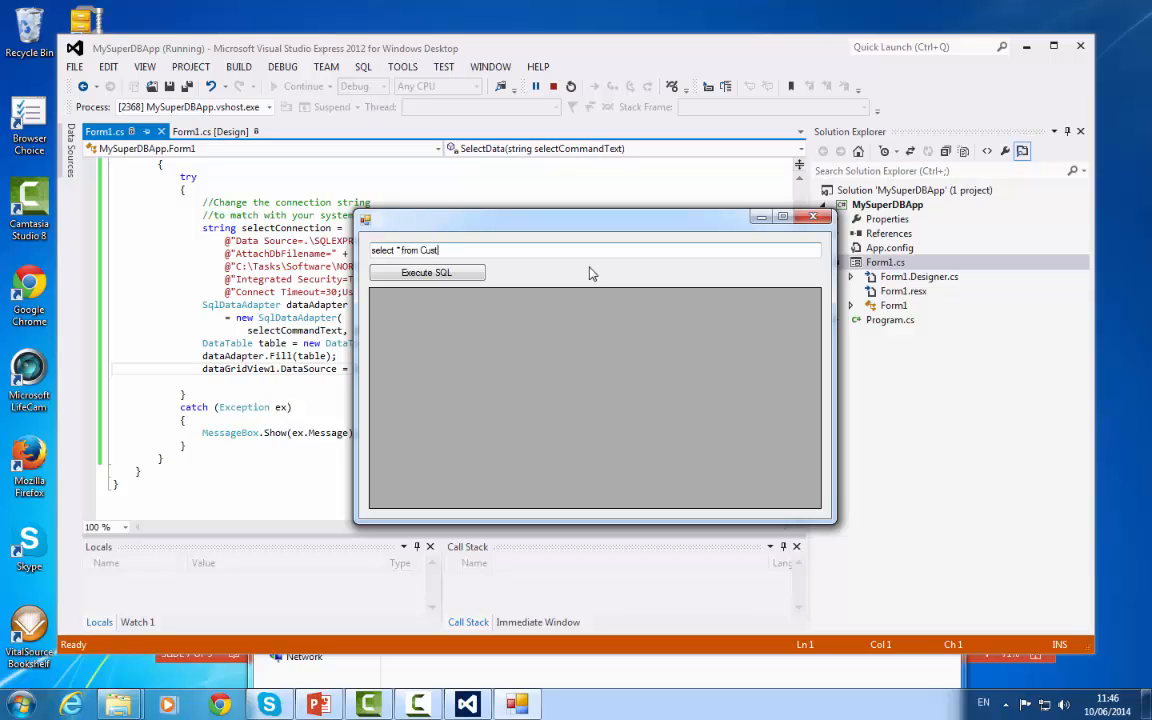
text(omers)
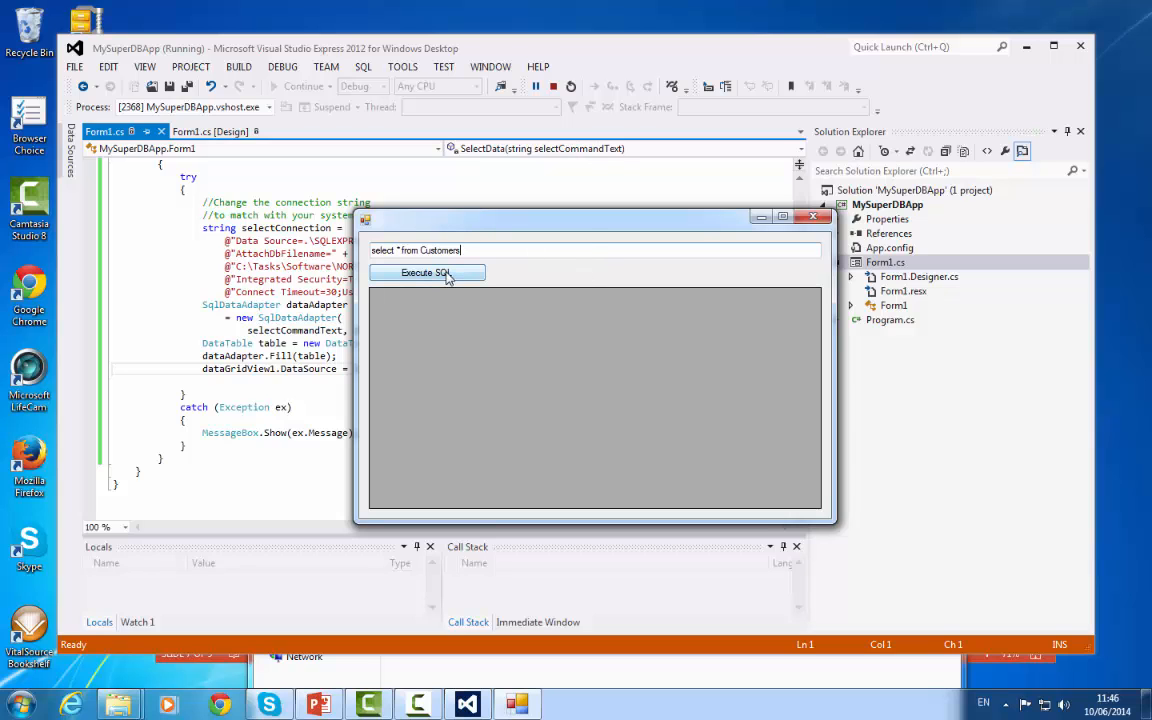
click(428, 272)
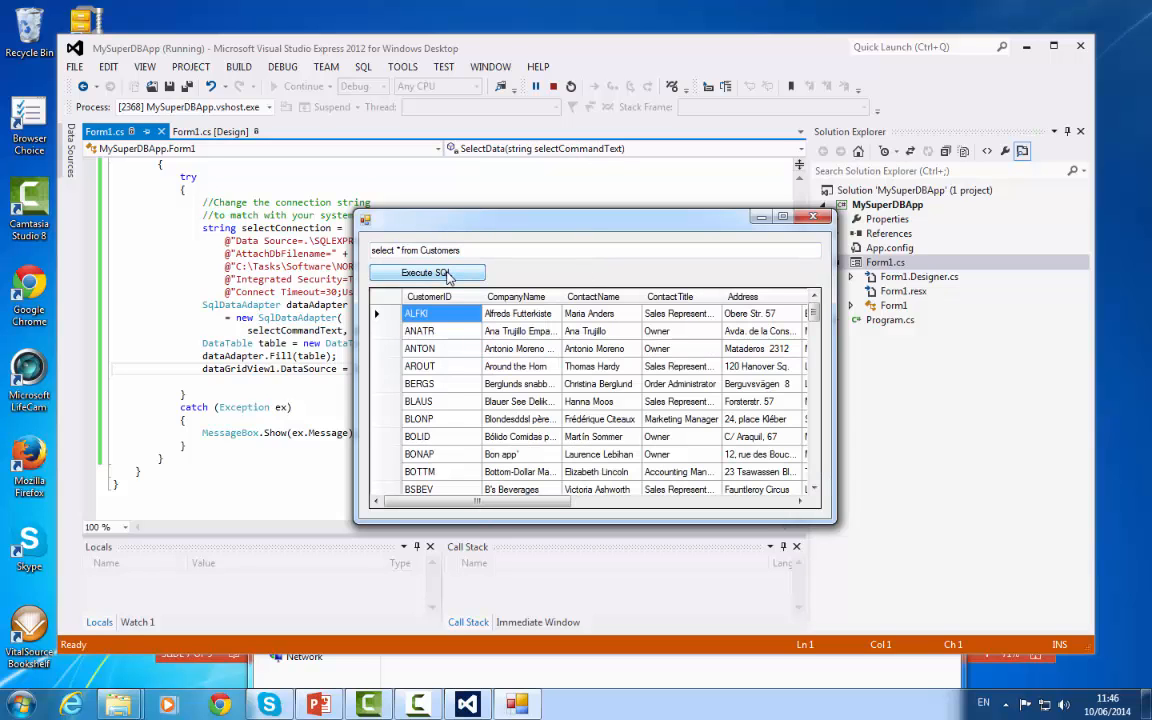
mouse_move(444, 312)
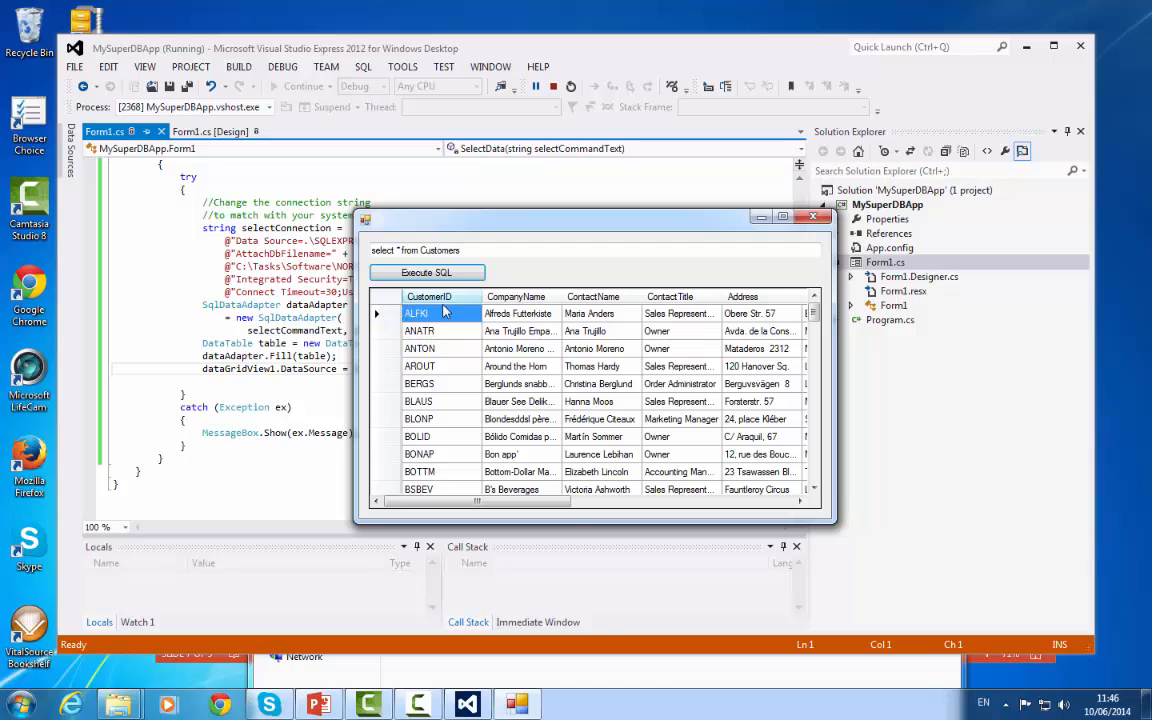
mouse_move(696, 296)
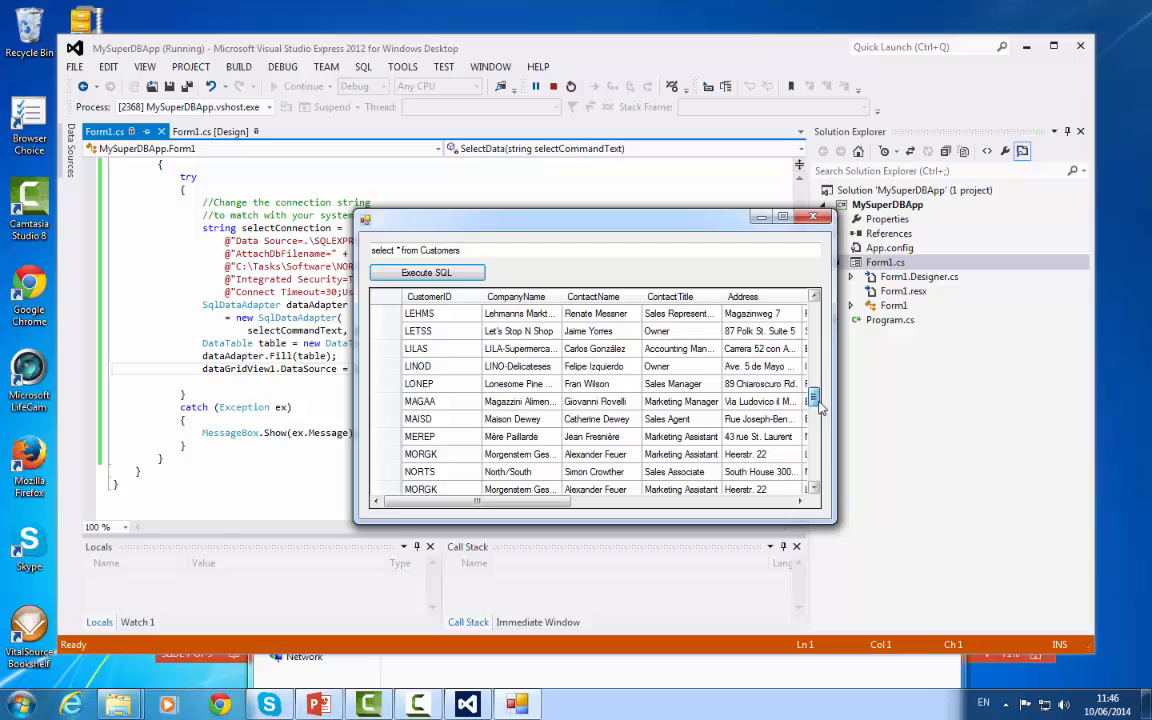
scroll(down, 3)
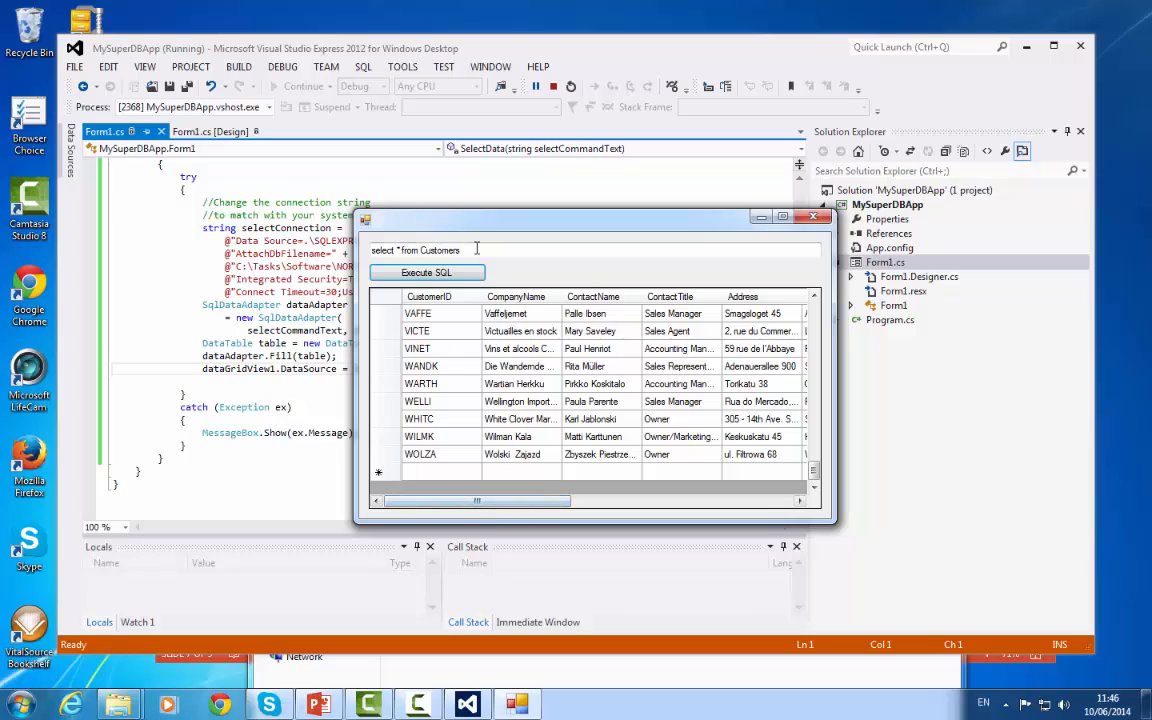
Execute gibberish query text 'jgsfdkgskhfg', see the 'Could not find stored procedure' error and dismiss it
triple_click(414, 250)
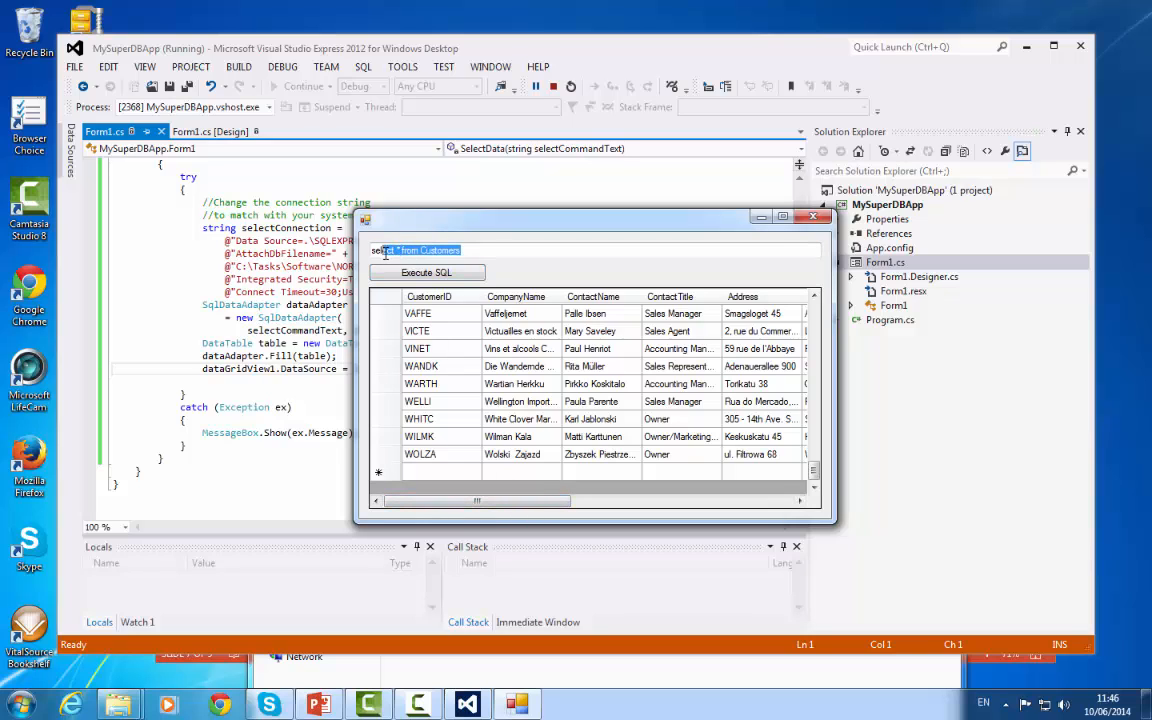
text(jgsfdkgskhfgksgfkgdsdfk)
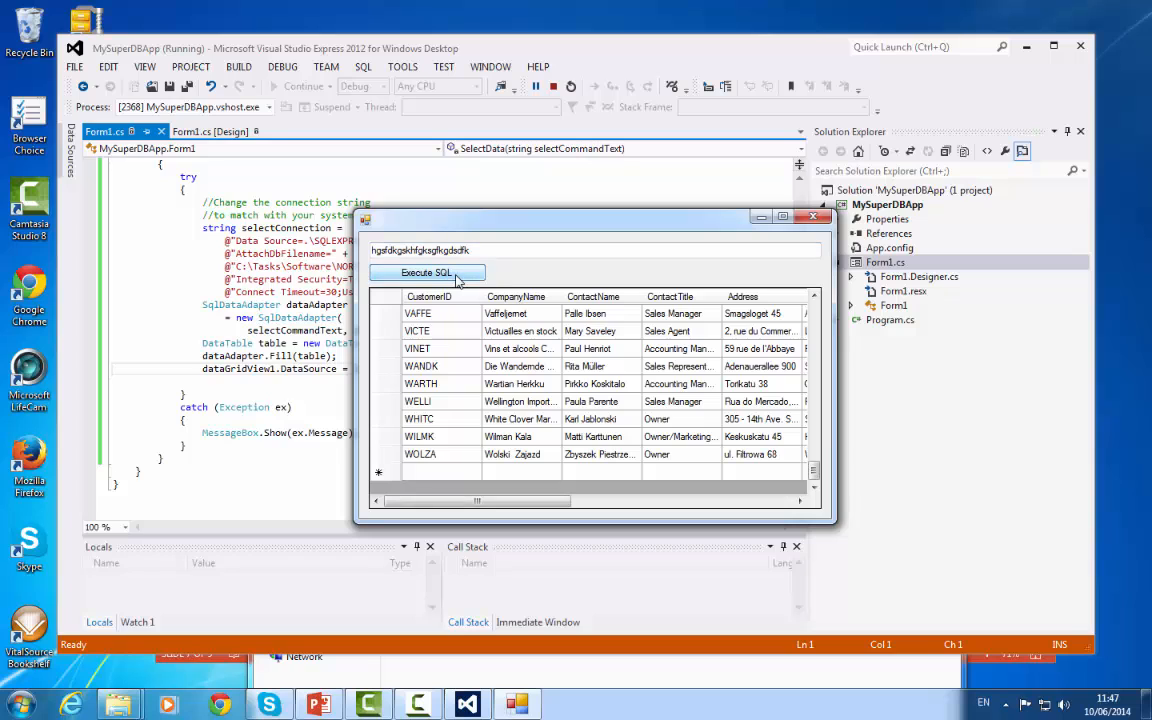
click(426, 272)
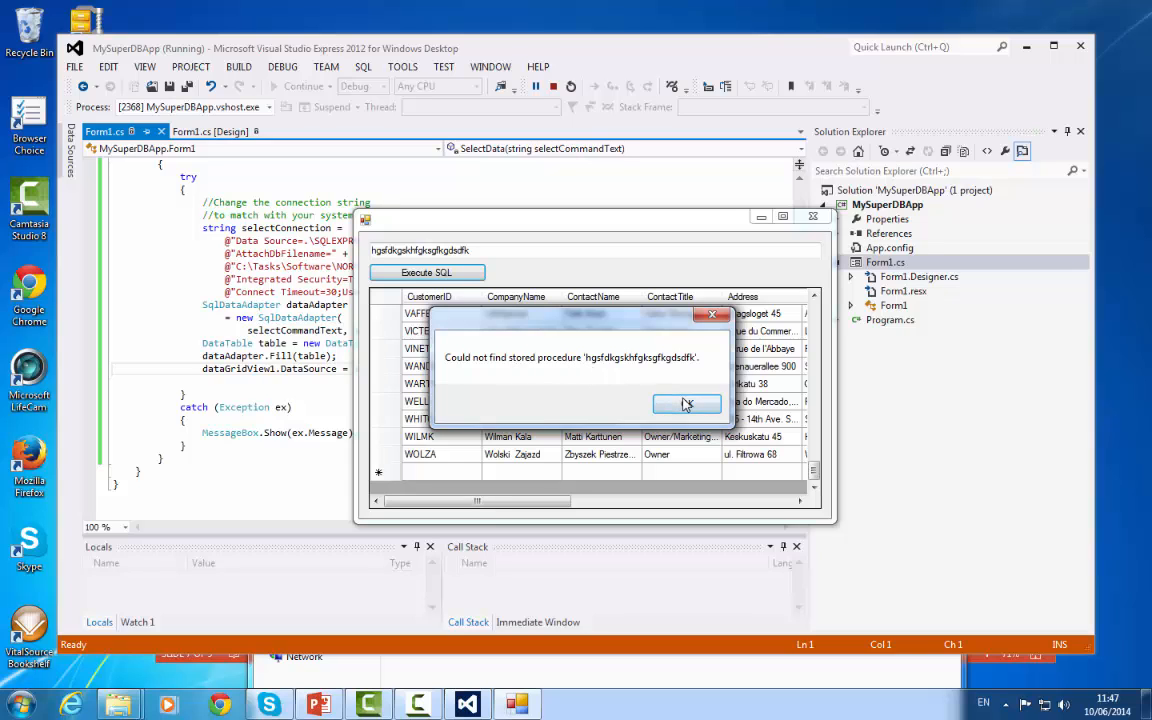
click(686, 404)
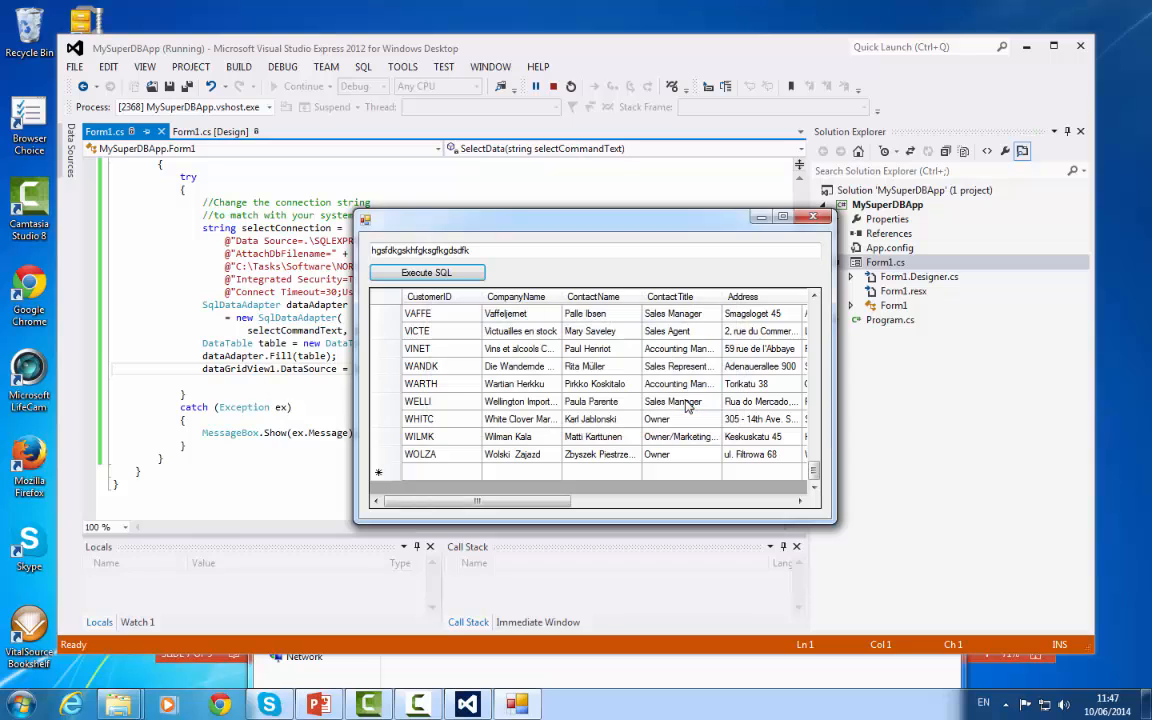